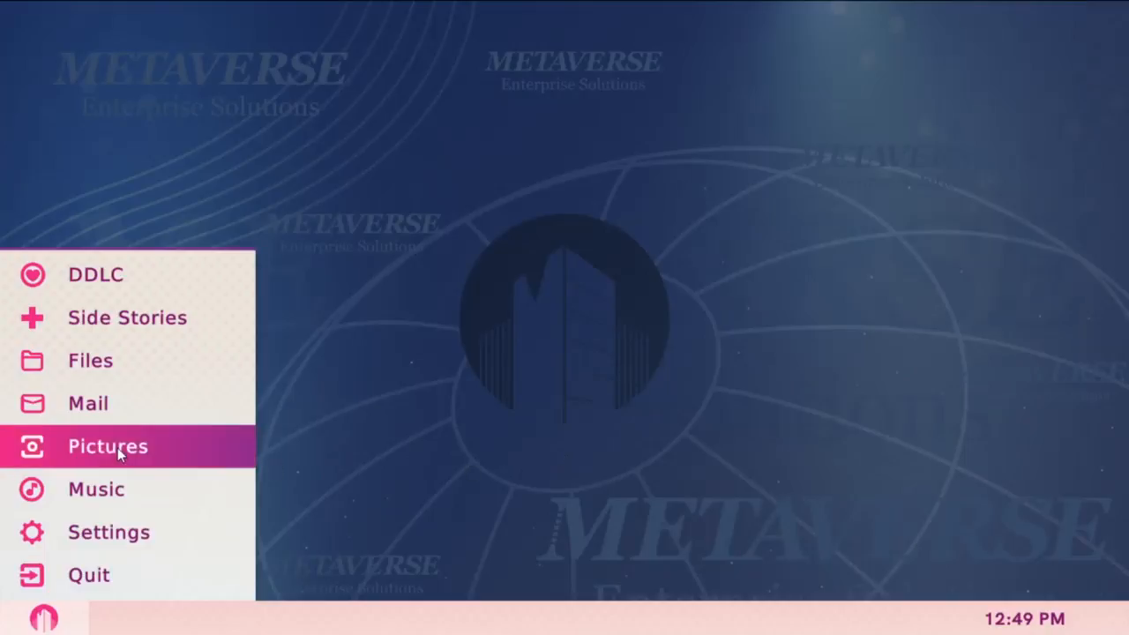
- Look through and close the Settings window, then bring up the Files browser at its top-level folders
left_click(106, 445)
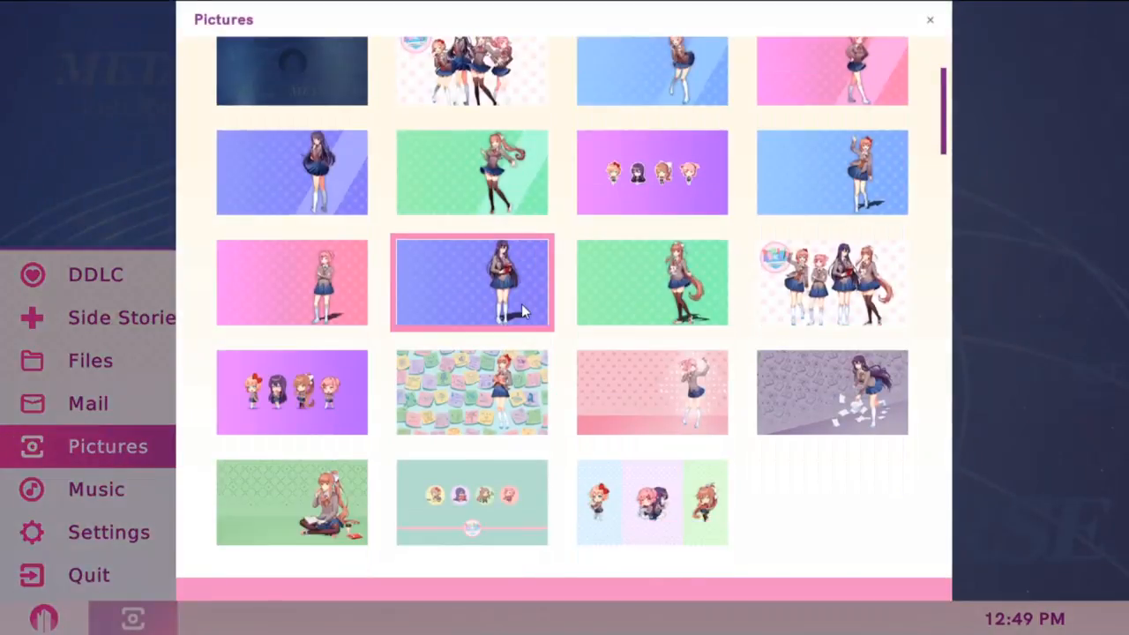
scroll("down", 3)
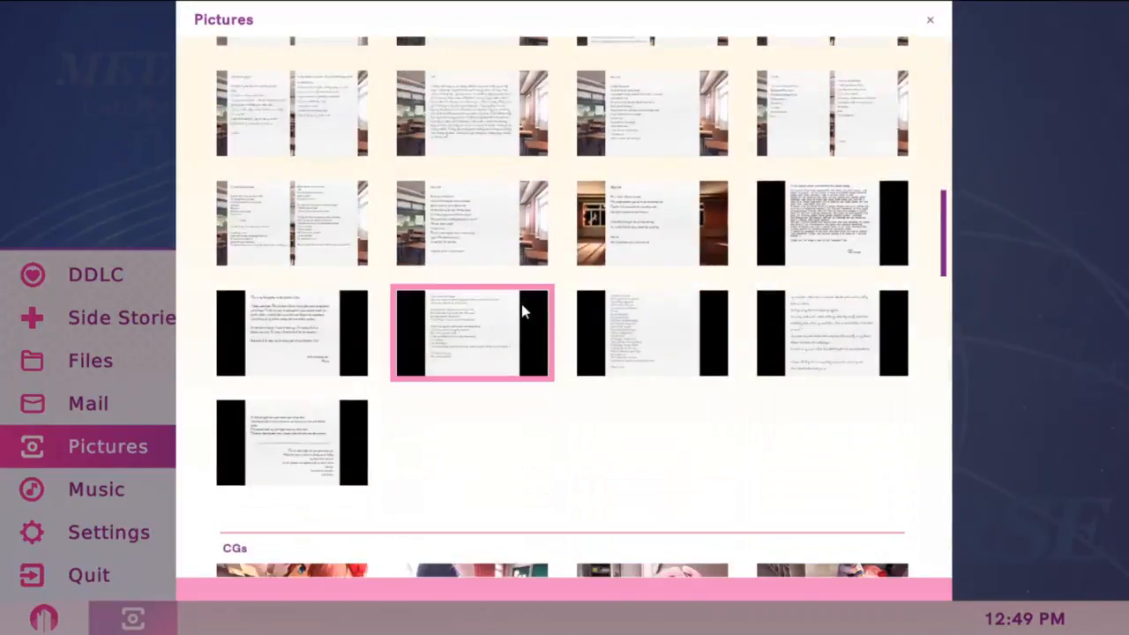
scroll("down", 3)
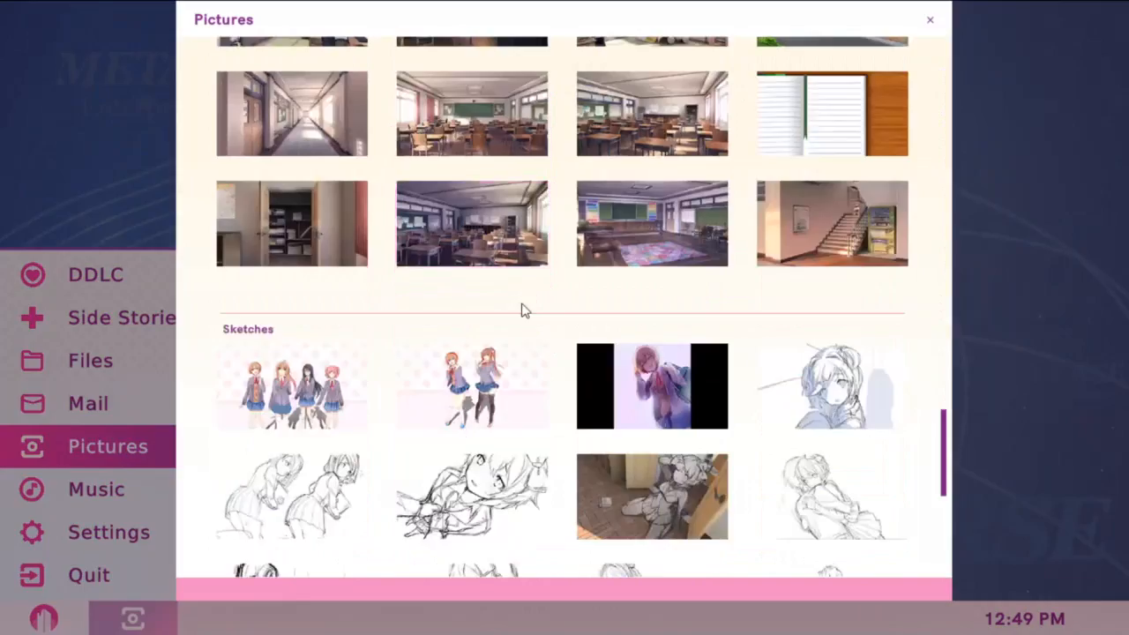
scroll("down", 3)
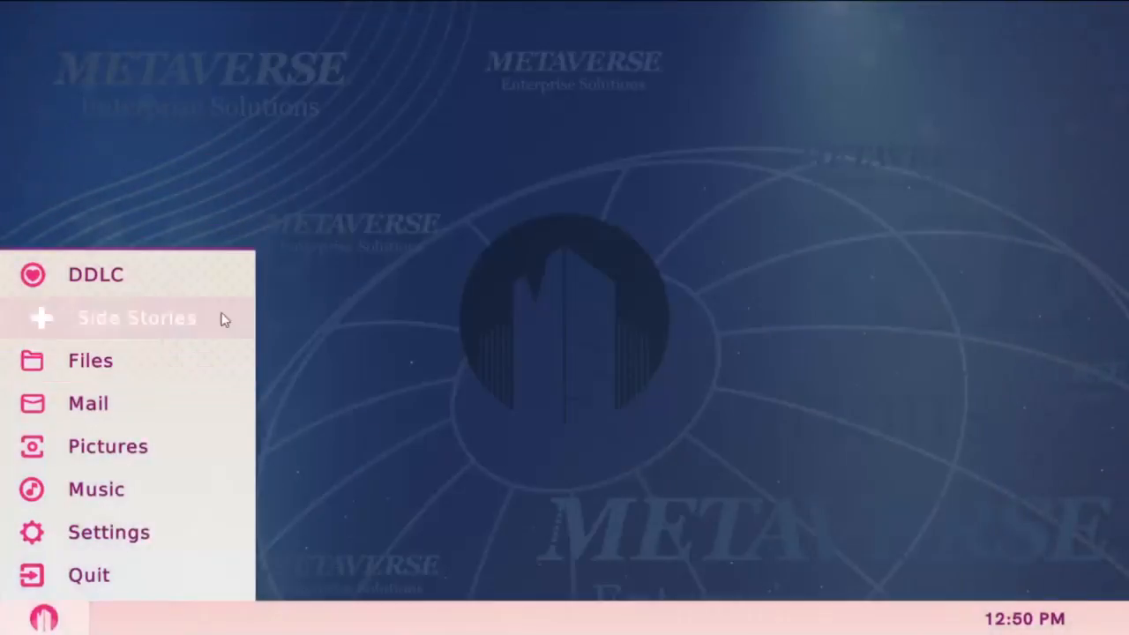
left_click(109, 532)
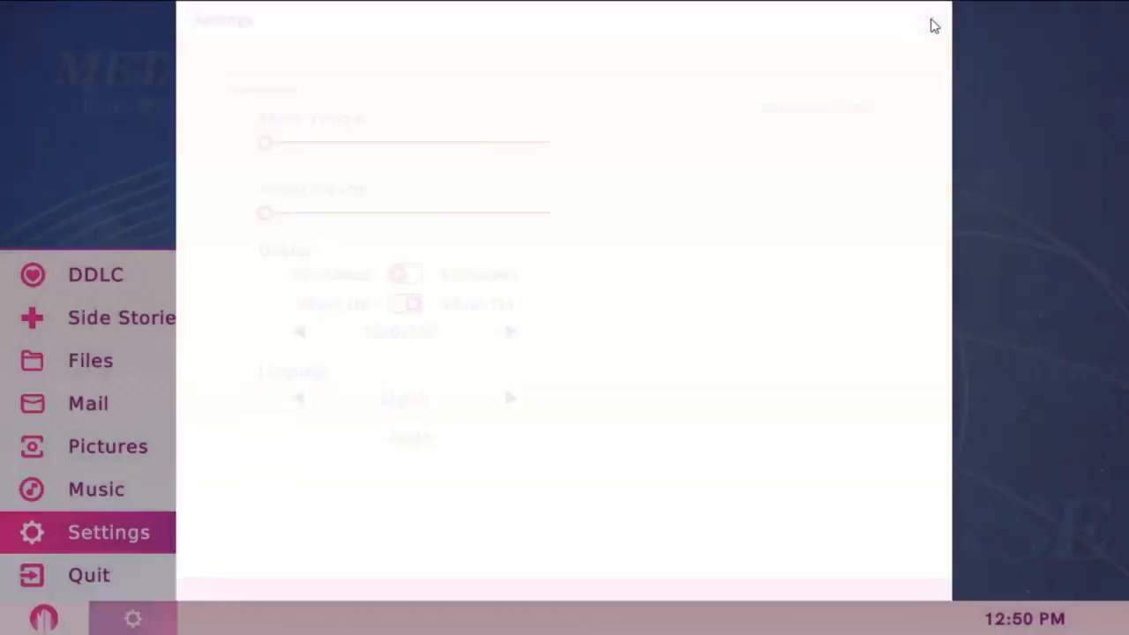
left_click(90, 360)
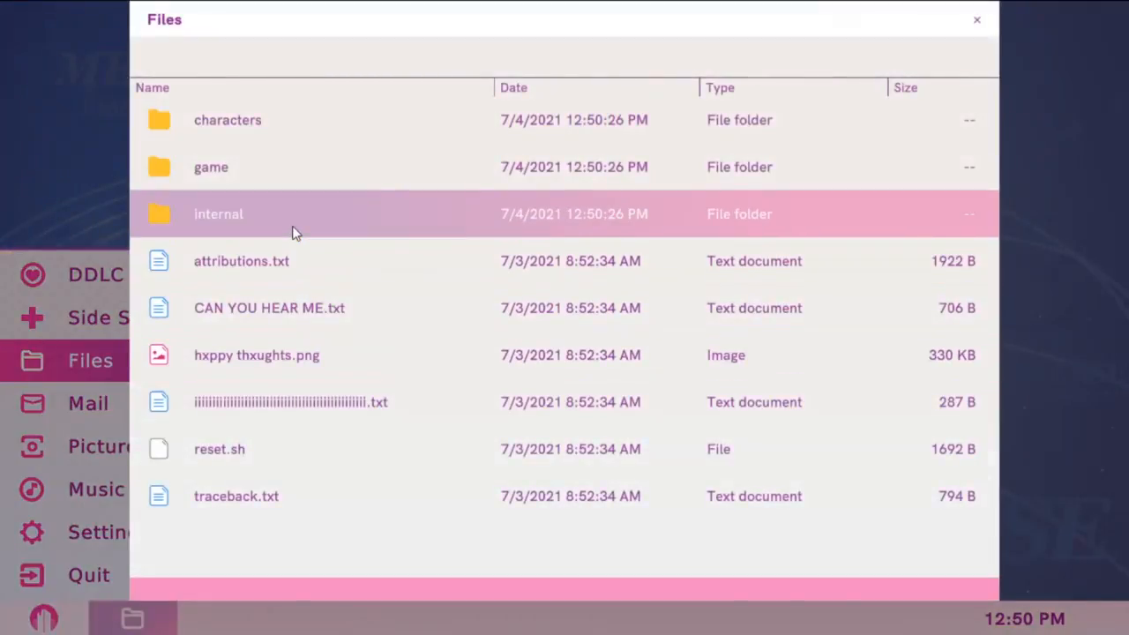
- Read 'note - insecure directory.txt' inside the internal folder and return to its listing
double_click(217, 213)
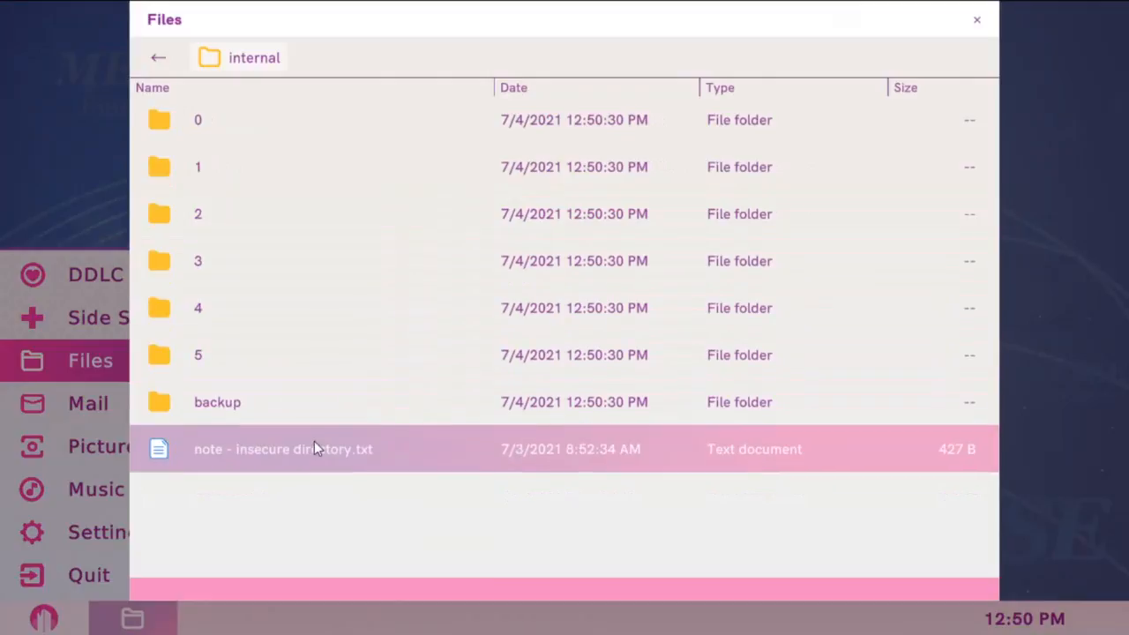
double_click(282, 448)
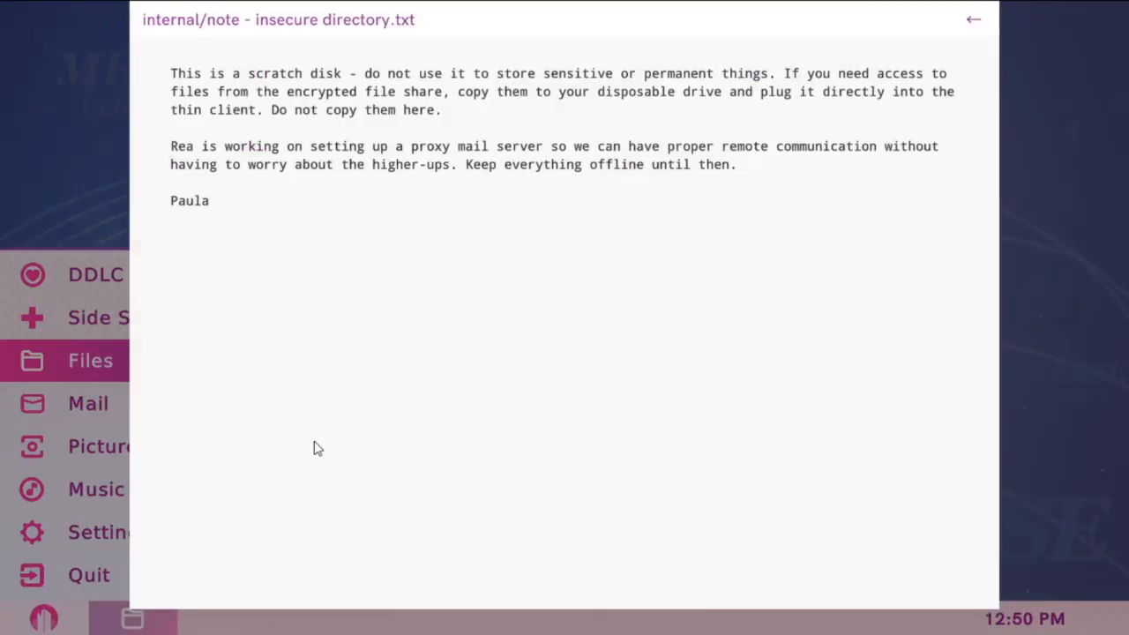
mouse_move(963, 52)
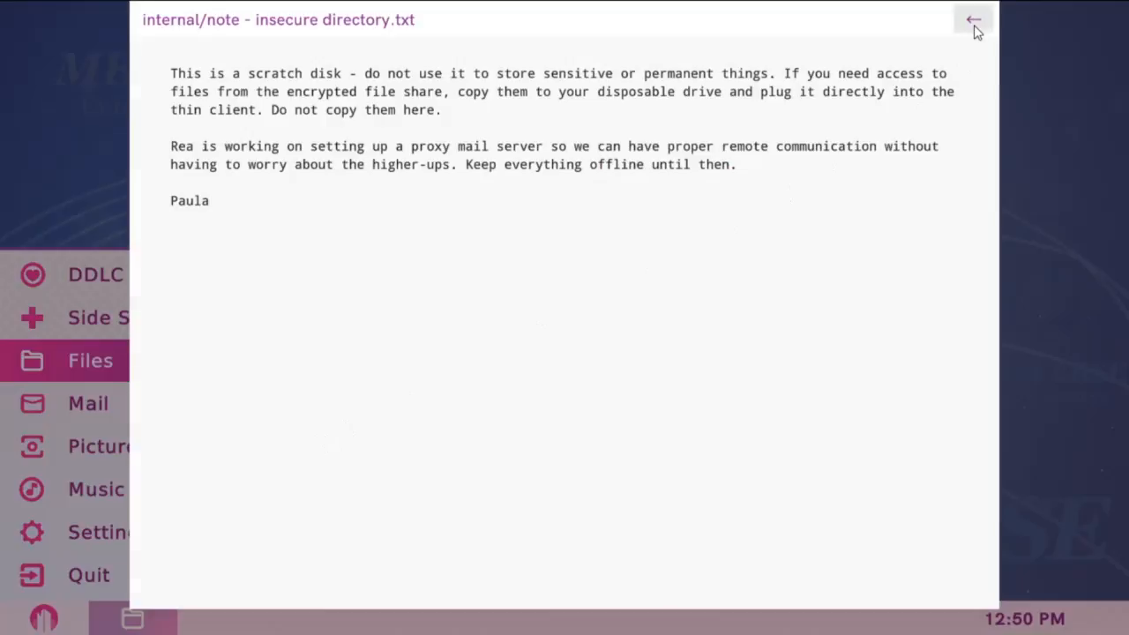
left_click(972, 19)
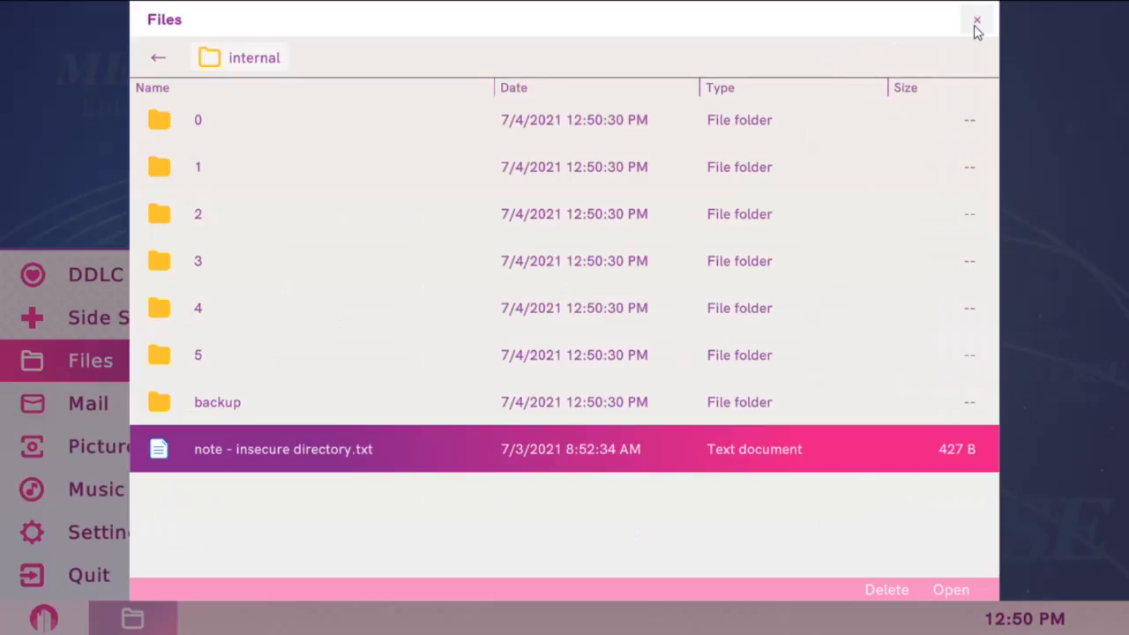
- Read Meeting notes 1.txt in the backup folder and return to the backup listing
double_click(217, 402)
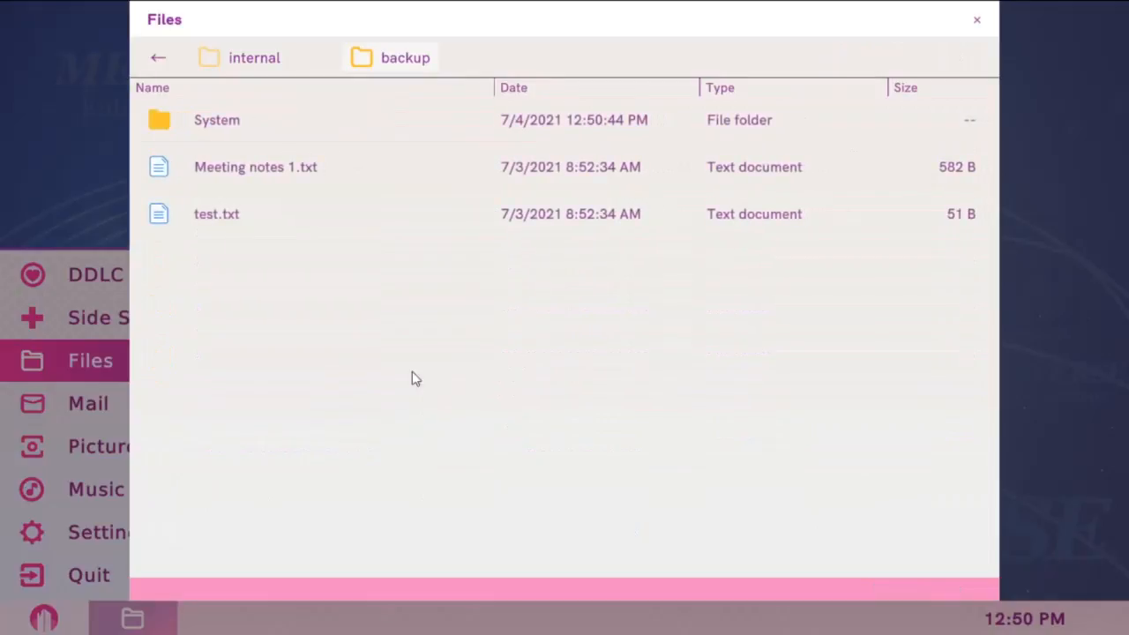
double_click(256, 167)
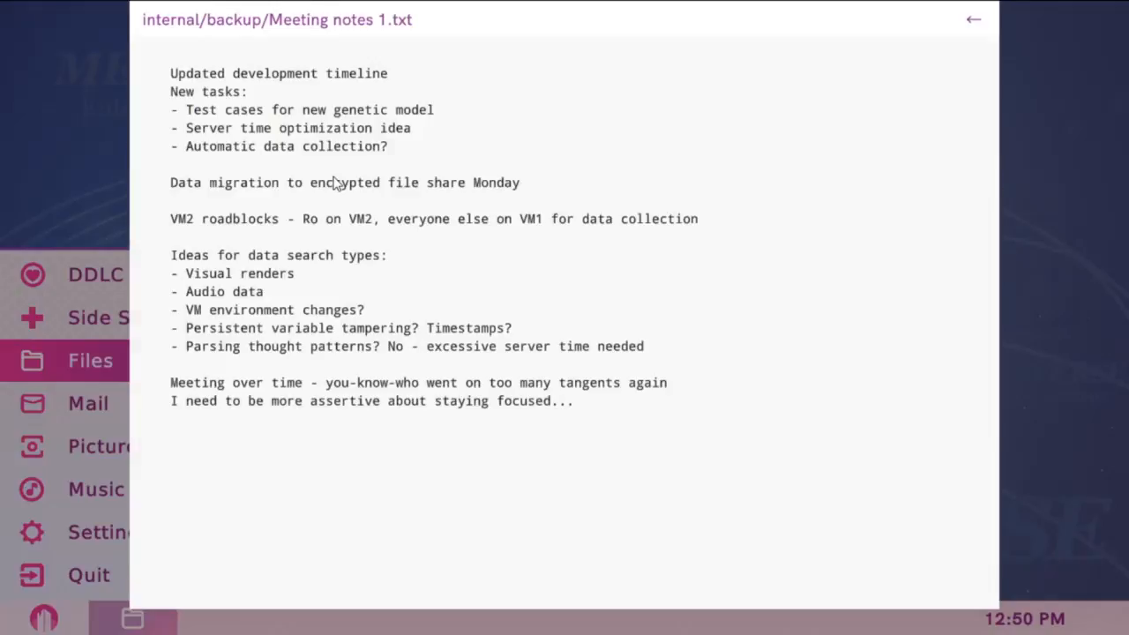
mouse_move(980, 53)
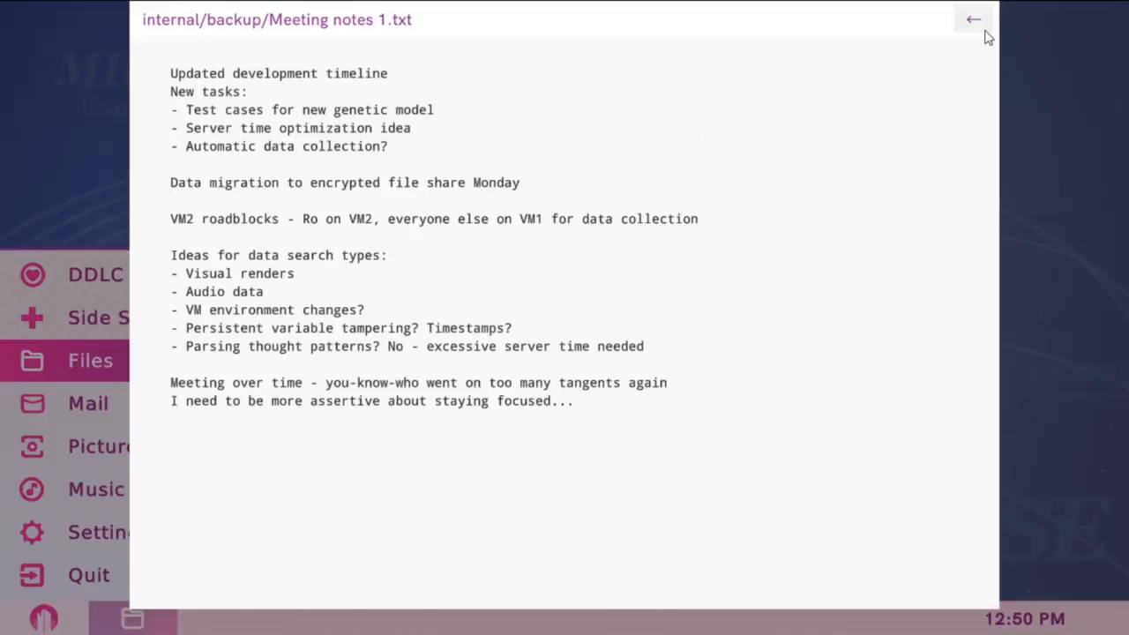
left_click(973, 18)
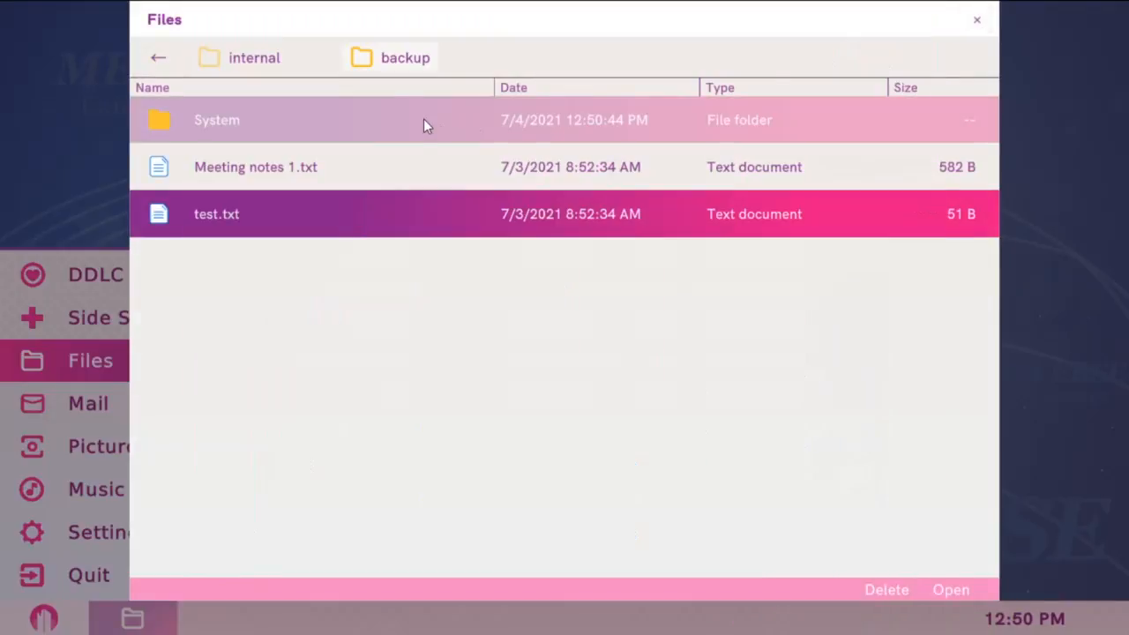
- Read the towerkeys file in backup's System folder and back out of it
double_click(216, 120)
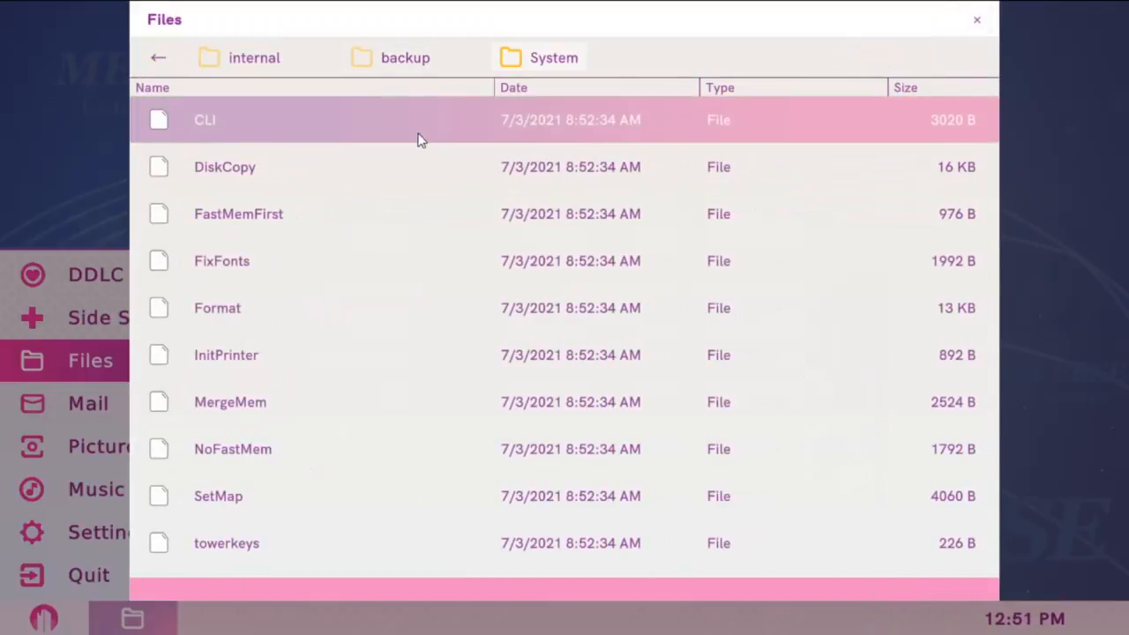
left_click(218, 495)
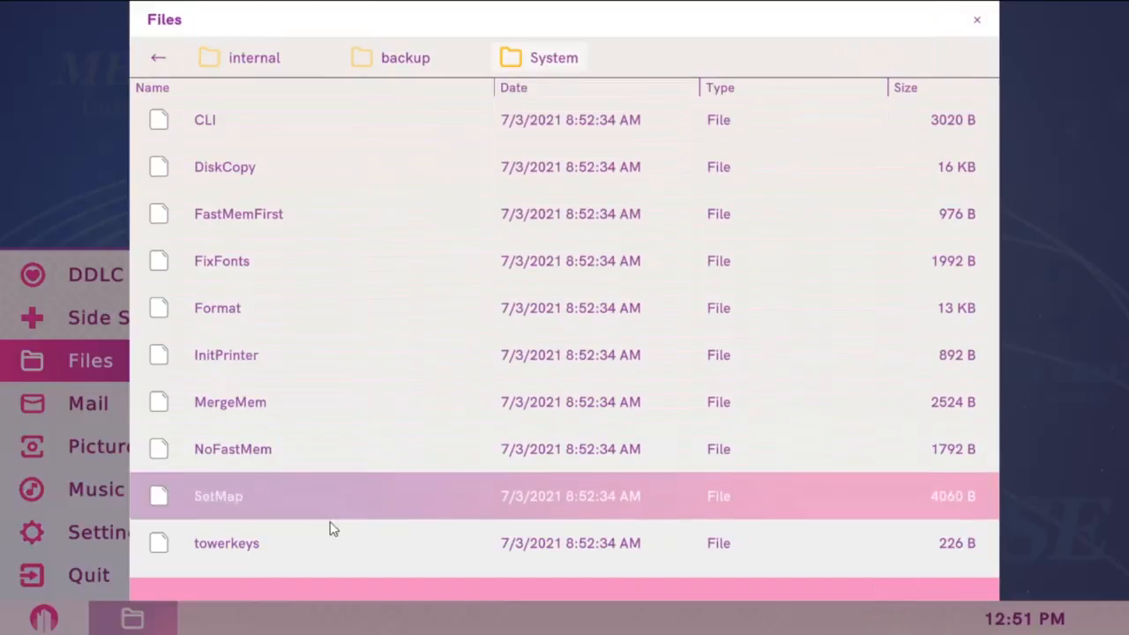
double_click(226, 542)
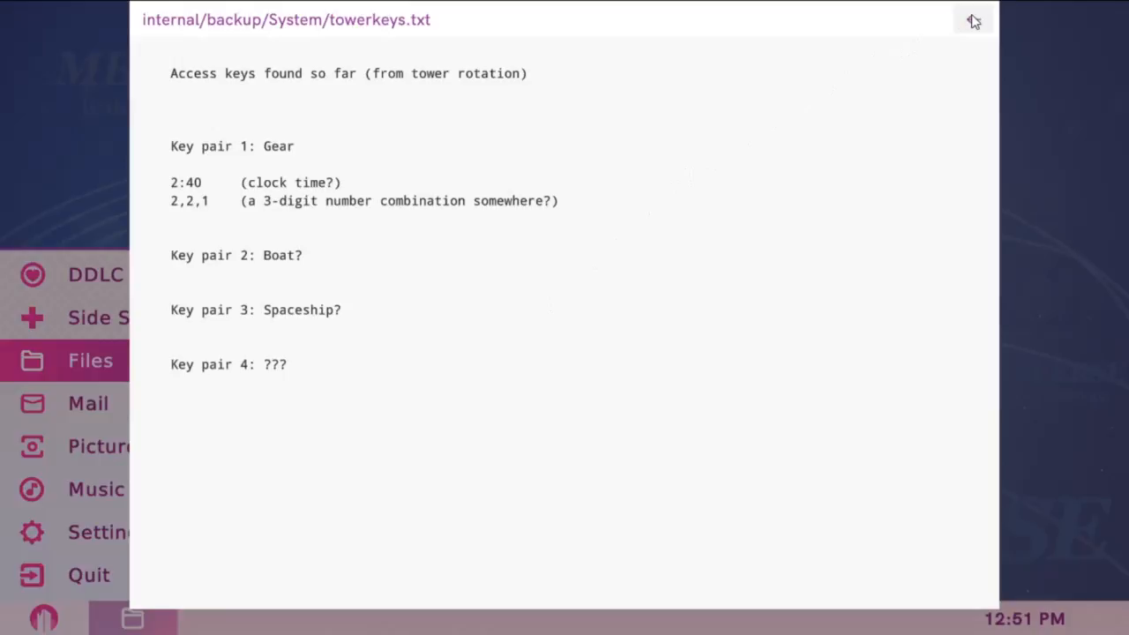
left_click(973, 20)
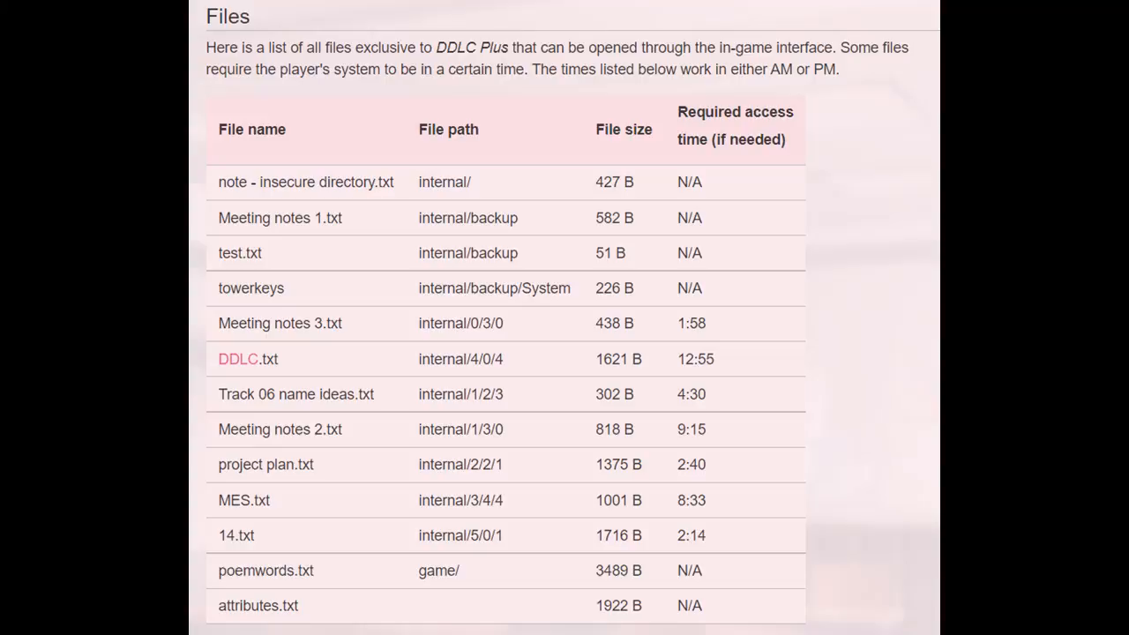
- Return to the Files root and enter folder 0 inside internal
left_click(90, 360)
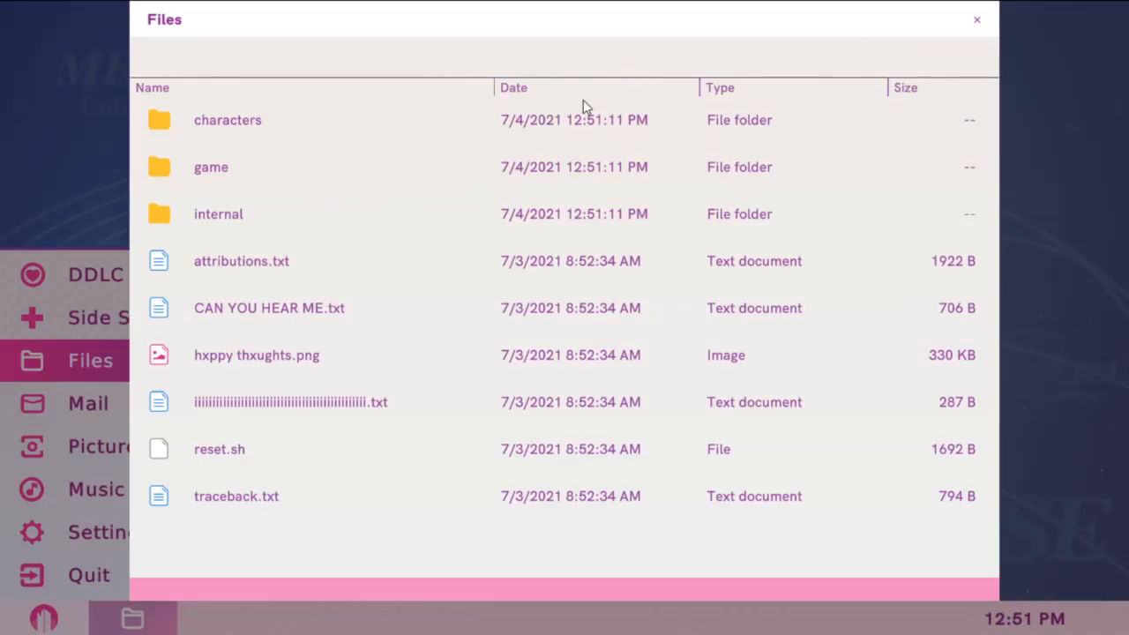
mouse_move(648, 69)
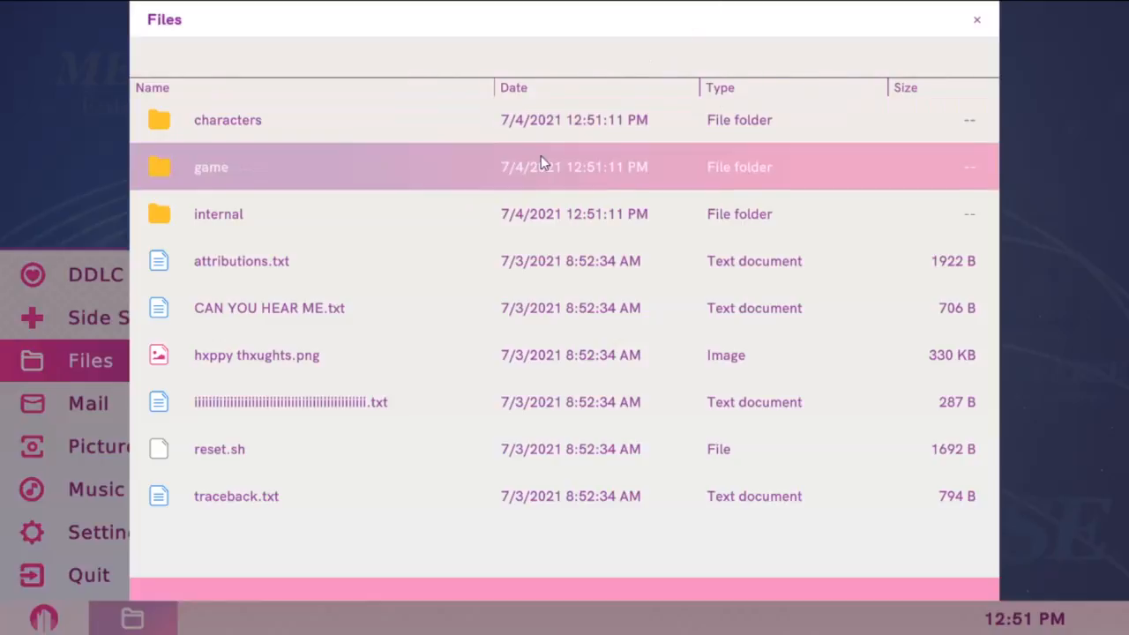
mouse_move(421, 157)
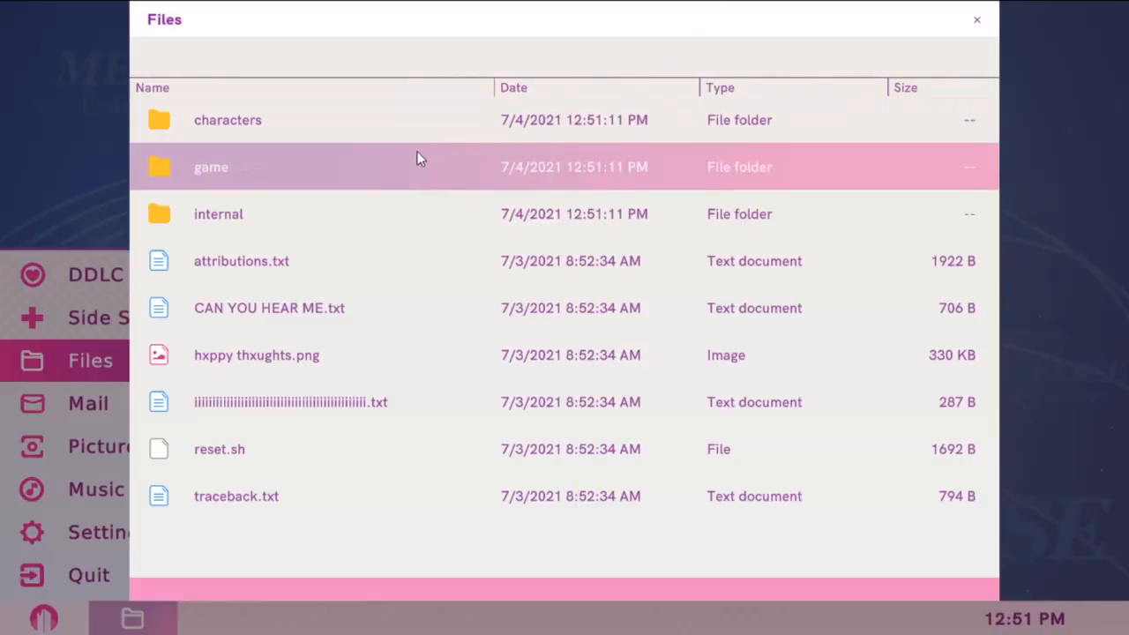
double_click(218, 213)
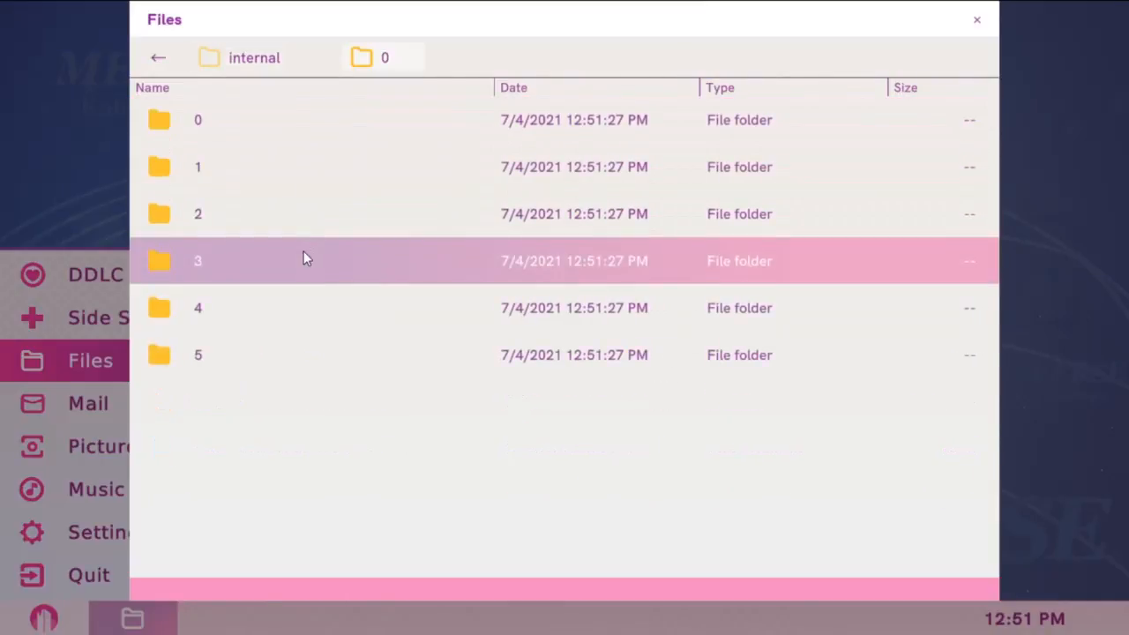
- Reach internal/0/3/0 and attempt Meeting notes 3.txt, dismissing the unknown-error message
double_click(198, 260)
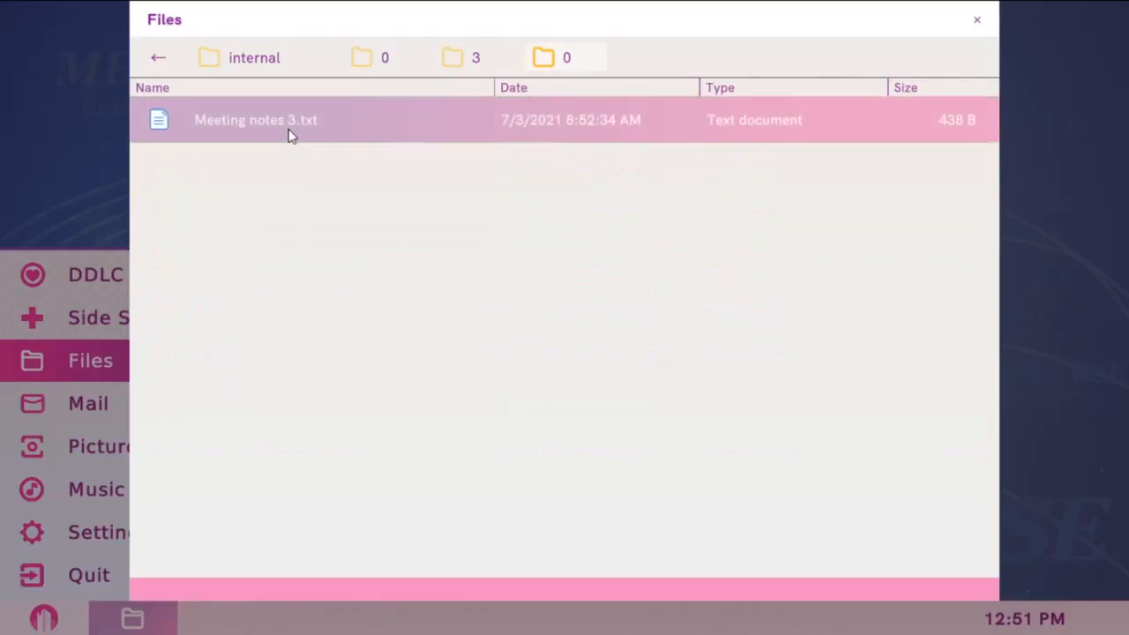
double_click(256, 120)
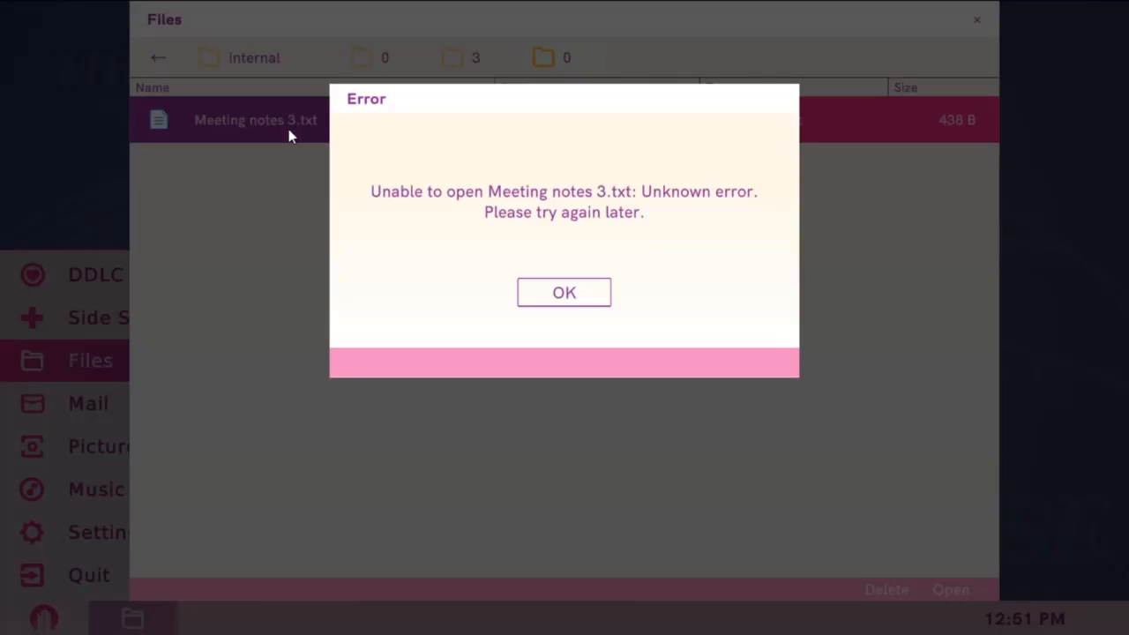
left_click(564, 292)
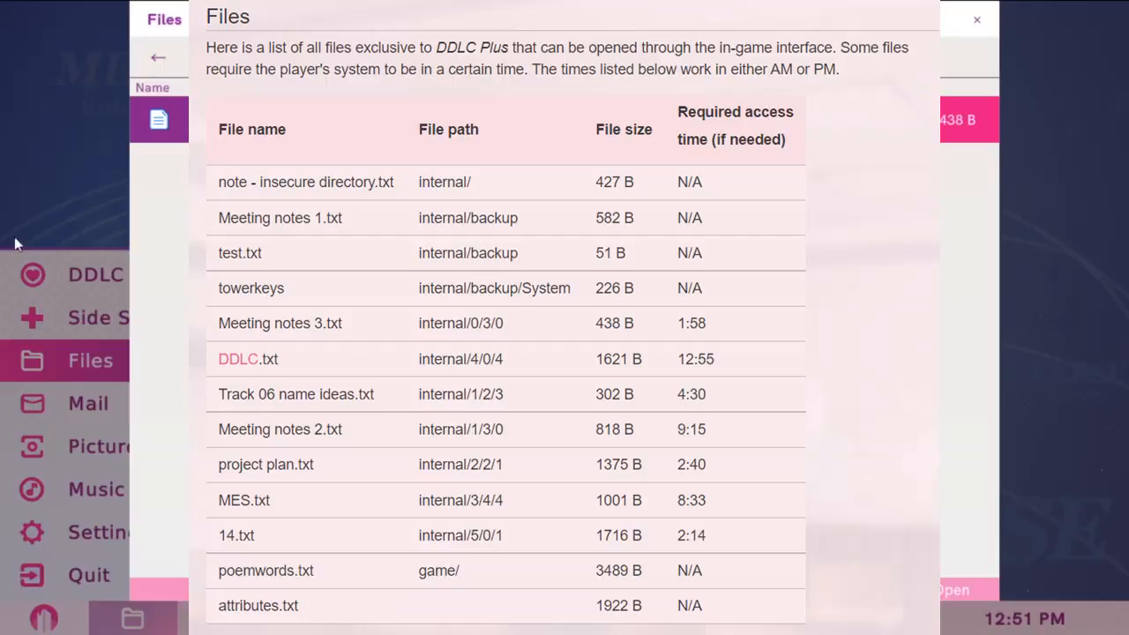
mouse_move(149, 197)
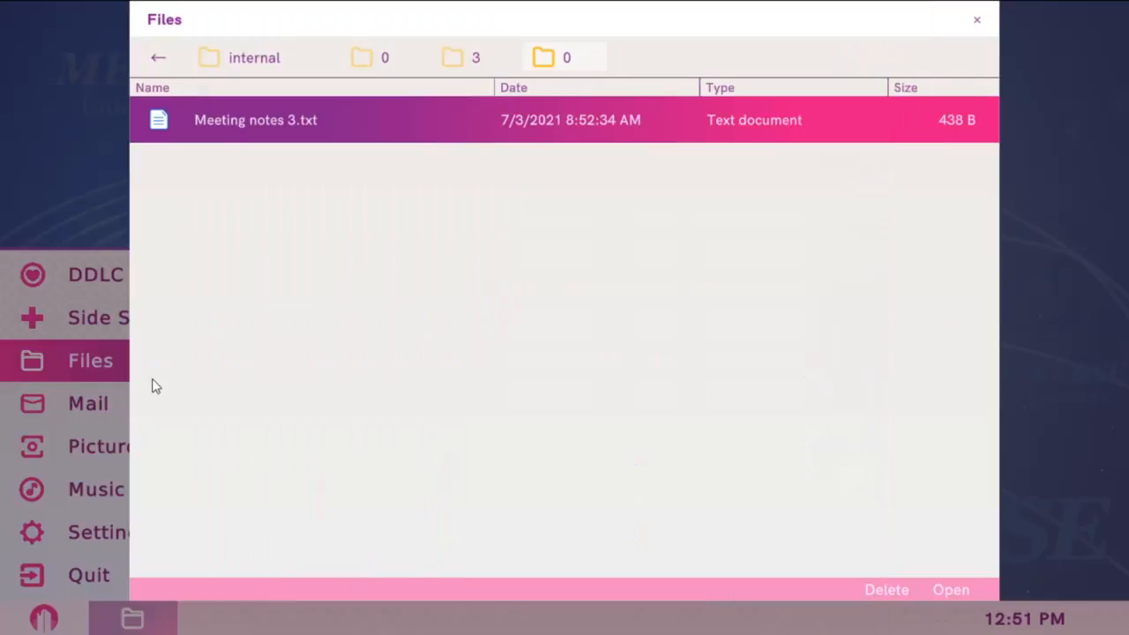
mouse_move(498, 459)
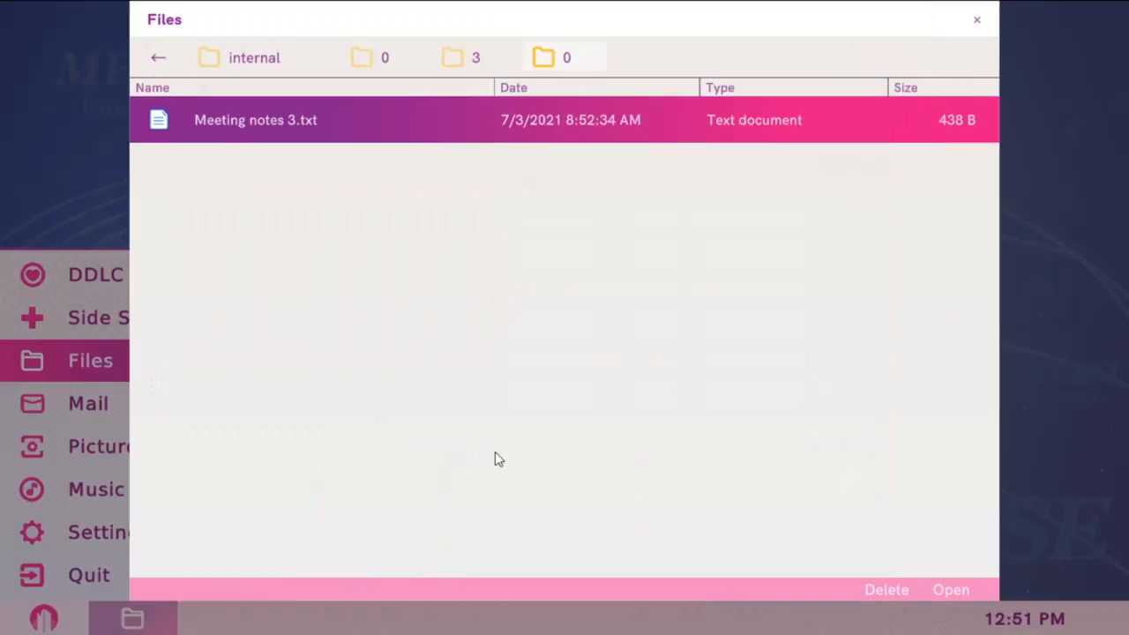
mouse_move(555, 377)
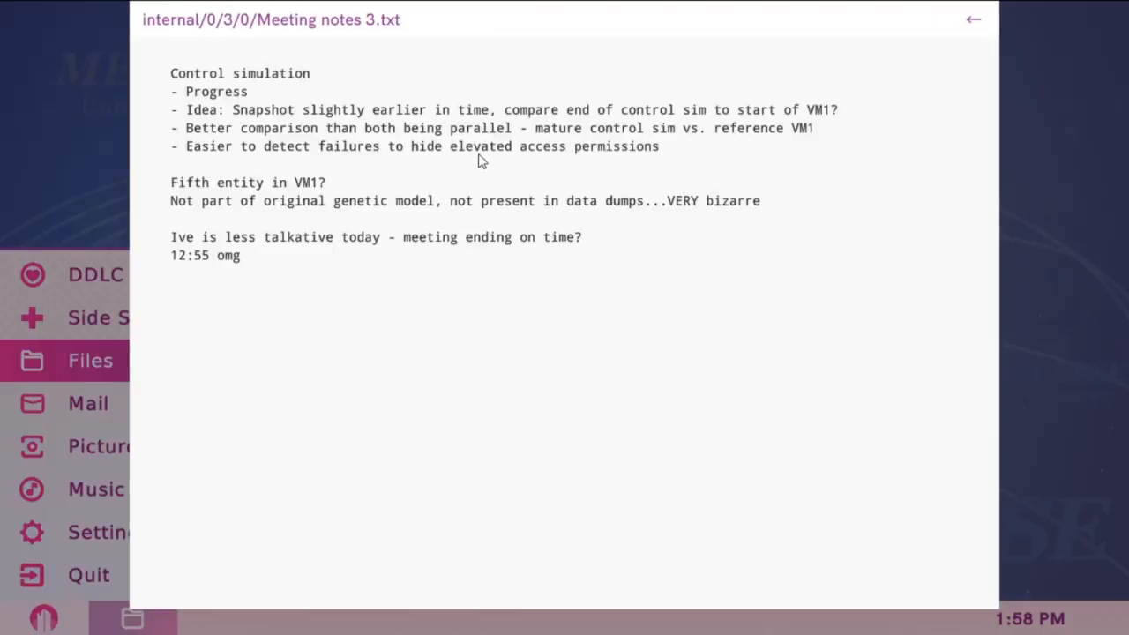
mouse_move(511, 214)
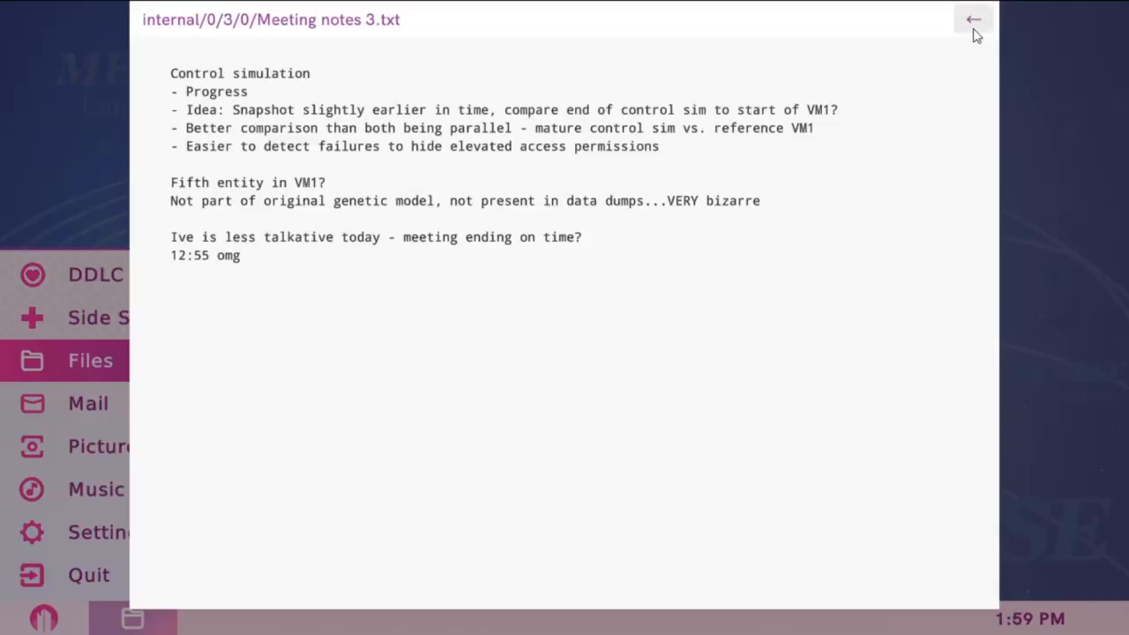
- Finish reading Meeting notes 3.txt and close it back to the internal/0 listing
left_click(973, 19)
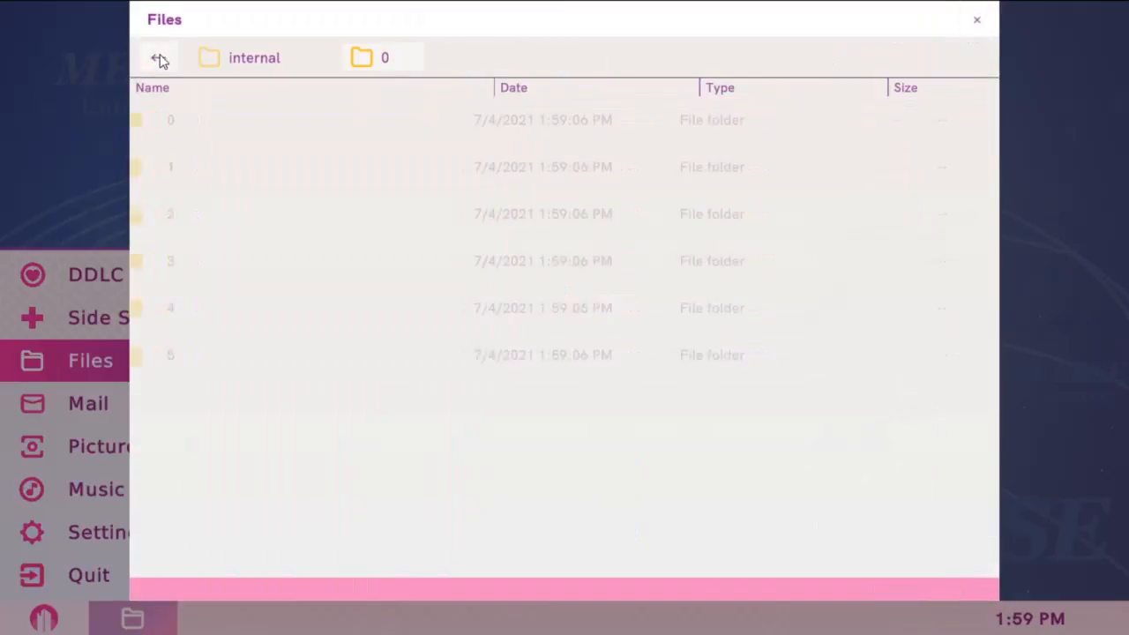
- Navigate from the root into internal/4/0/4 and bring up DDLC.txt
left_click(159, 57)
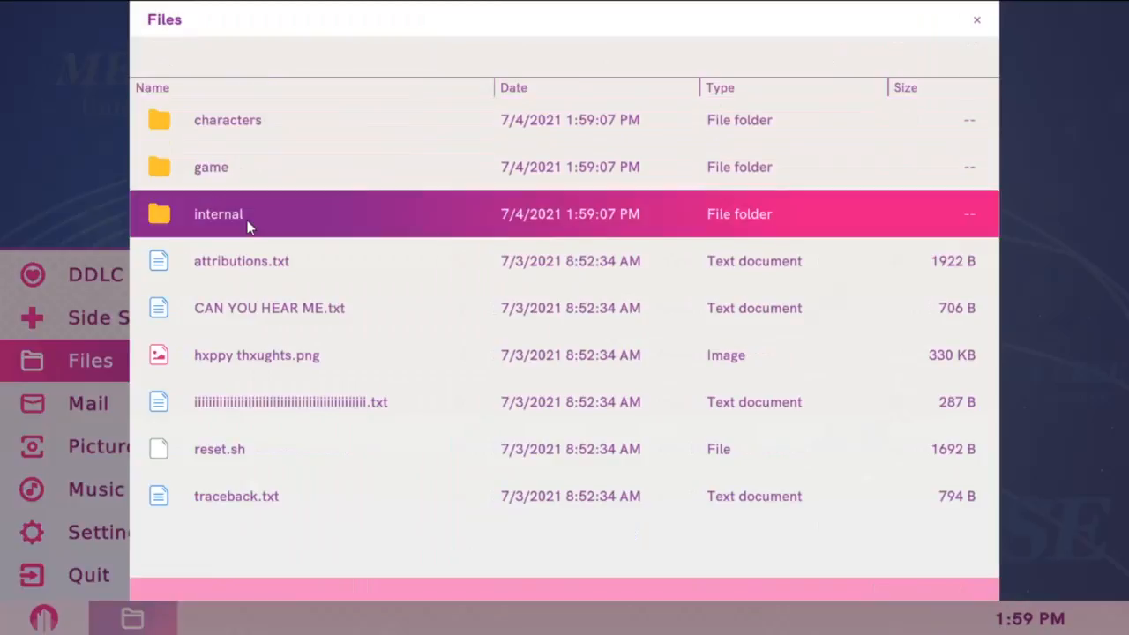
double_click(218, 213)
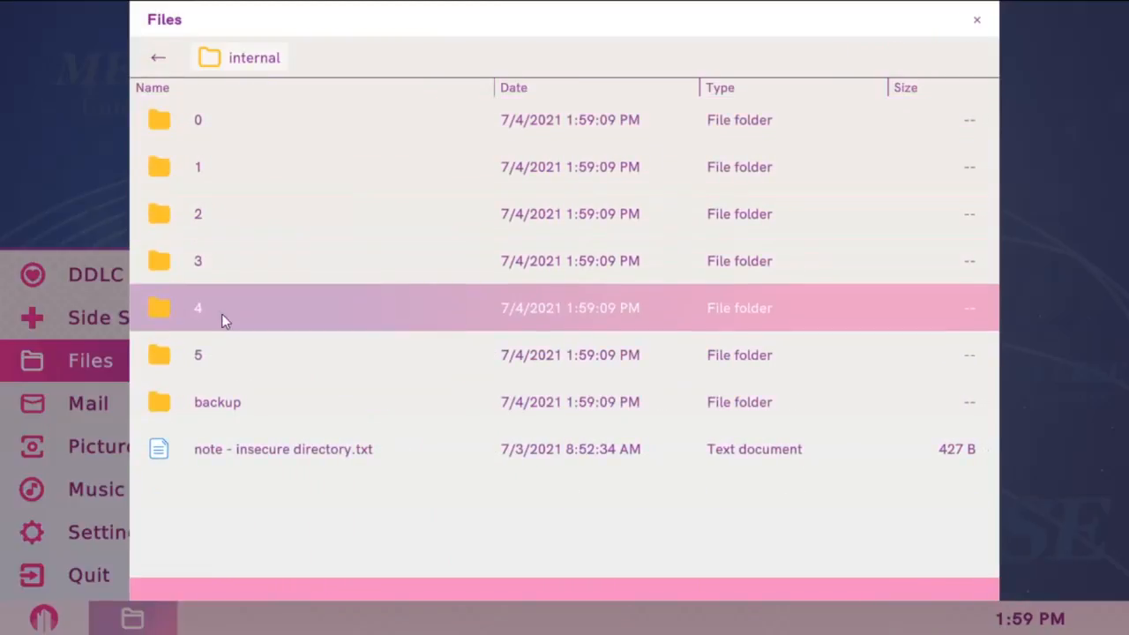
double_click(197, 308)
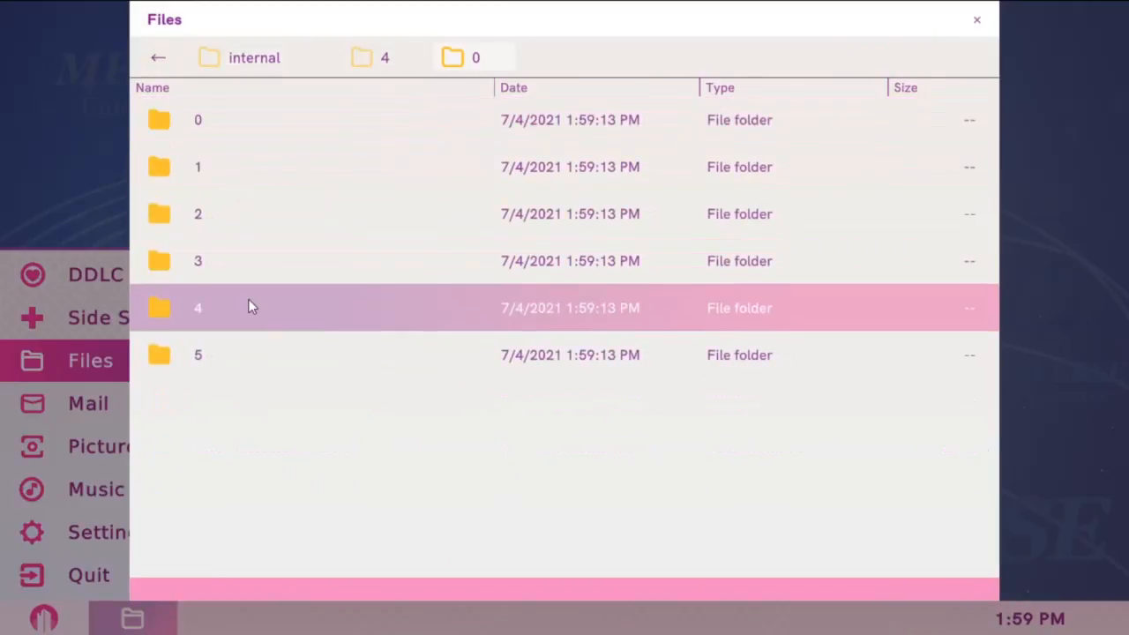
double_click(198, 308)
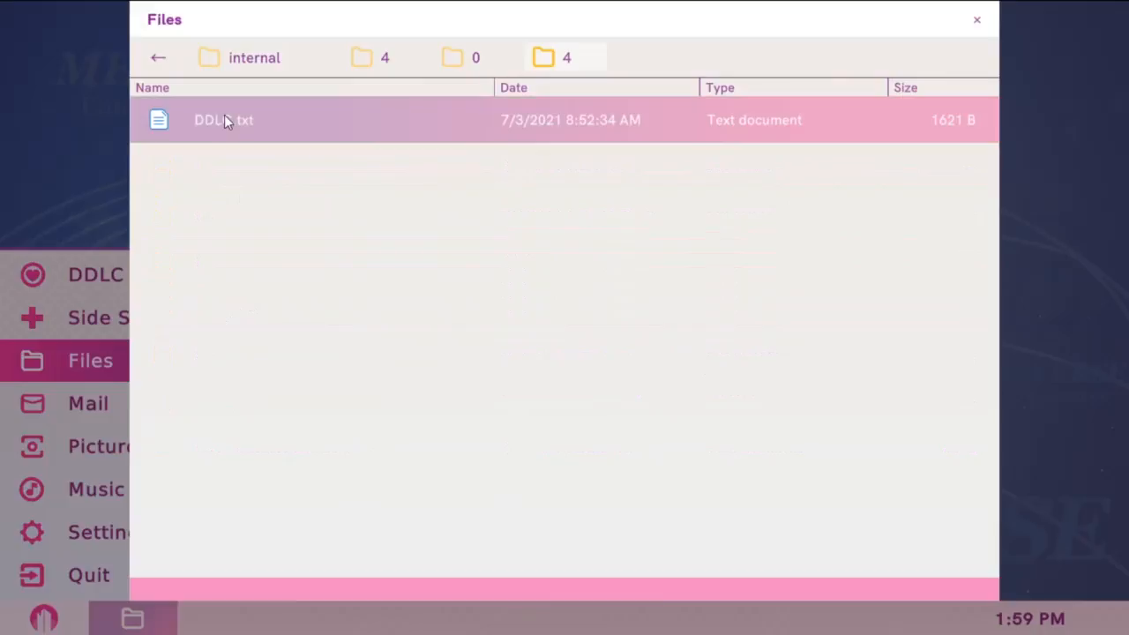
double_click(223, 119)
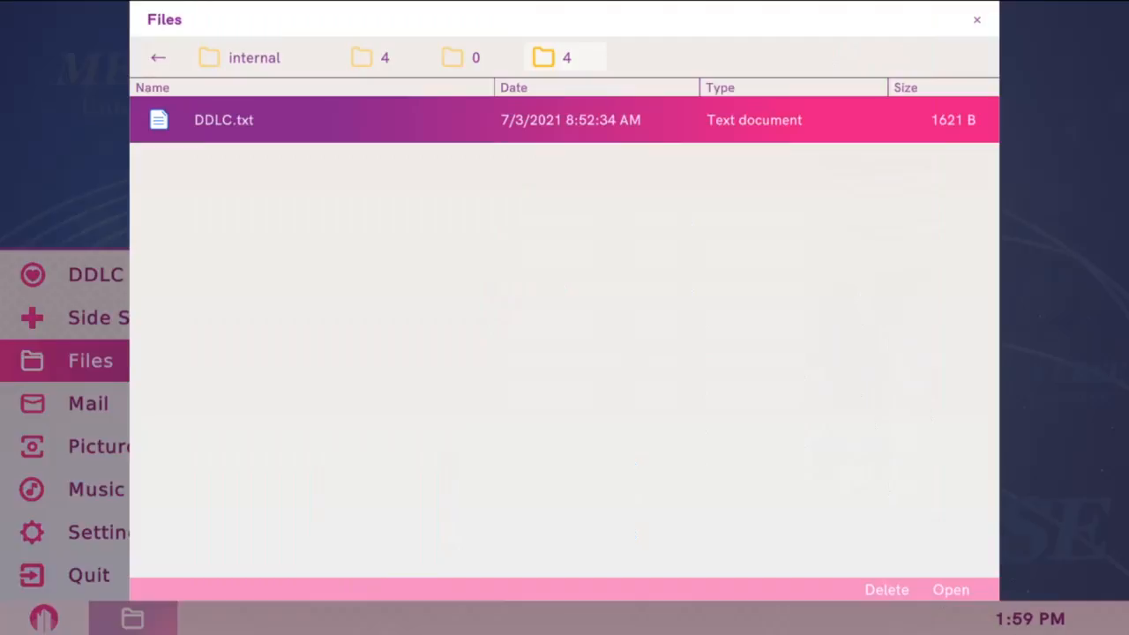
mouse_move(84, 178)
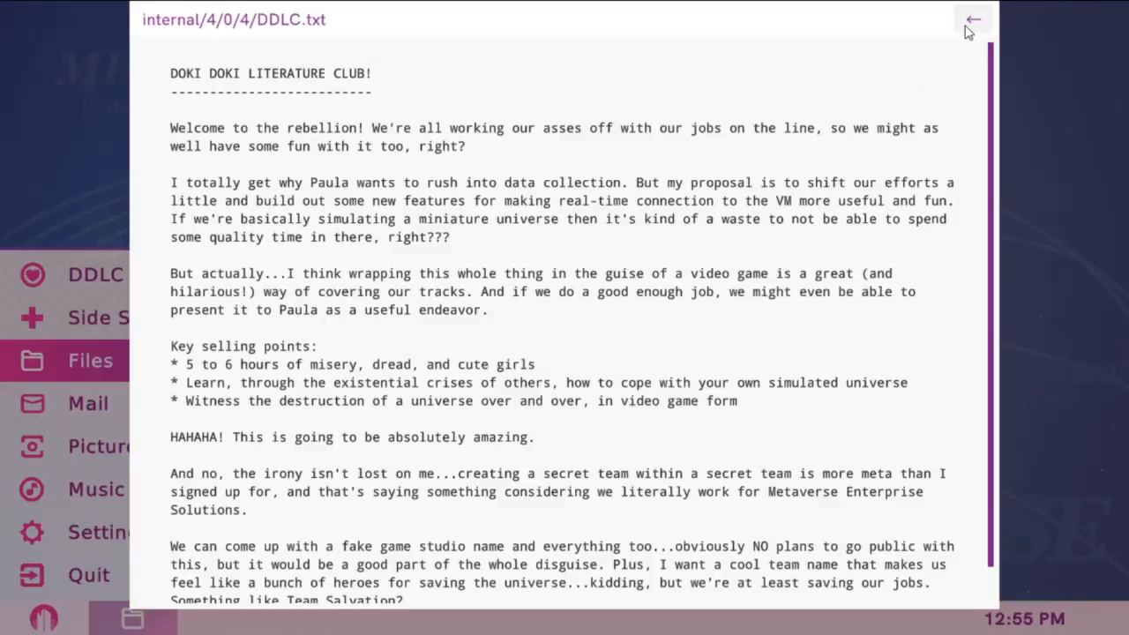
- Leave DDLC.txt, reach internal/1/2/3, dismiss the open error, and read Track 06 name ideas.txt
left_click(973, 19)
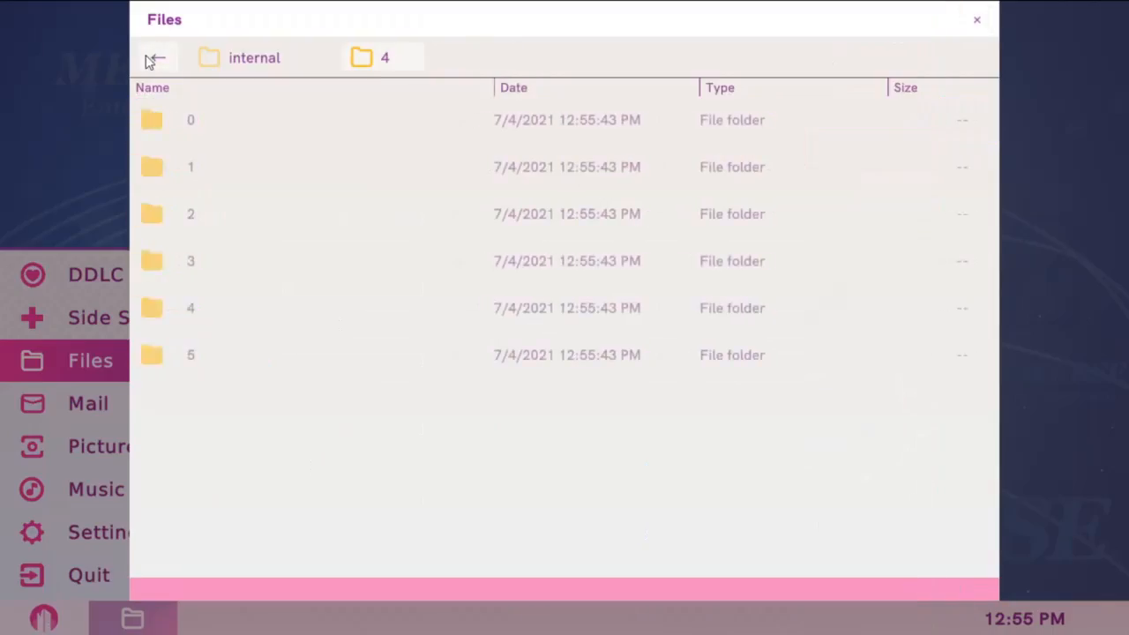
left_click(158, 57)
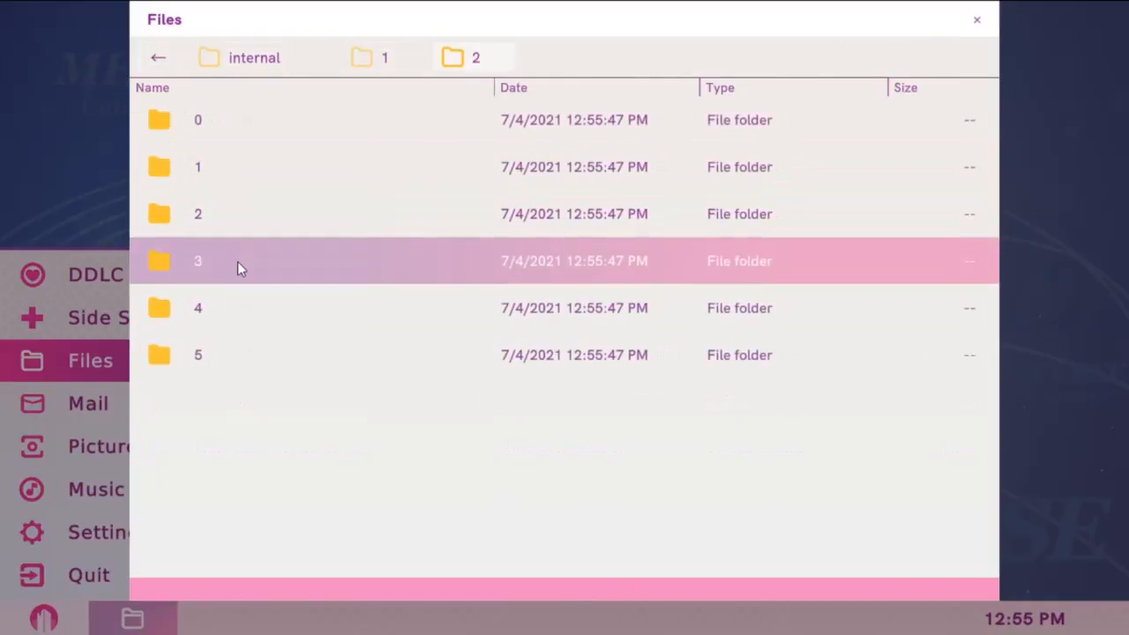
double_click(198, 261)
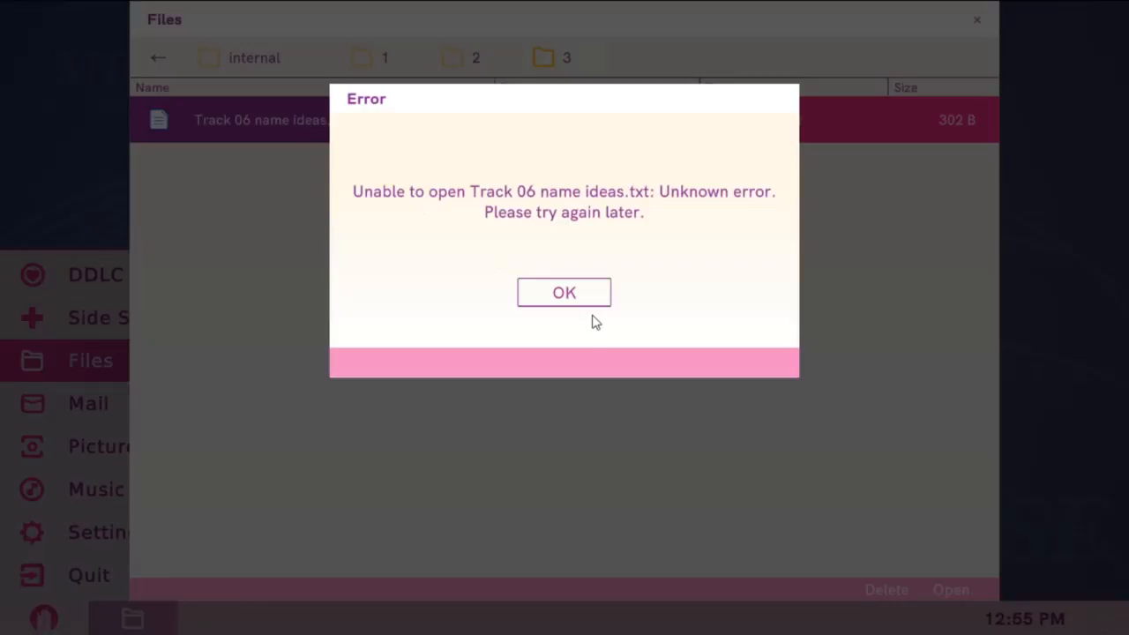
left_click(563, 292)
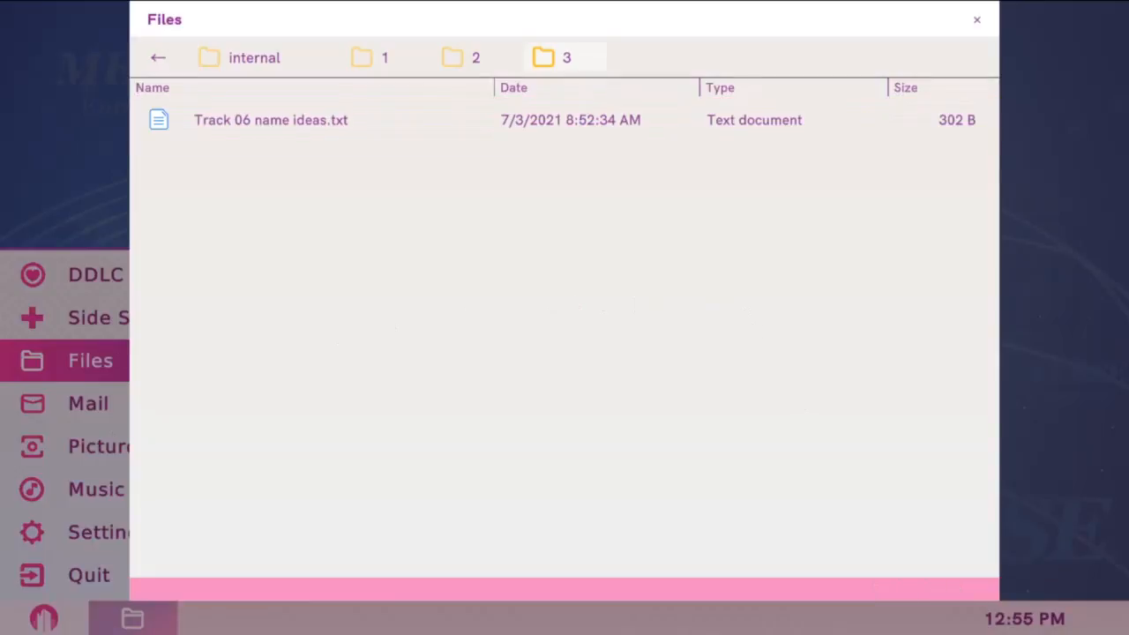
mouse_move(877, 235)
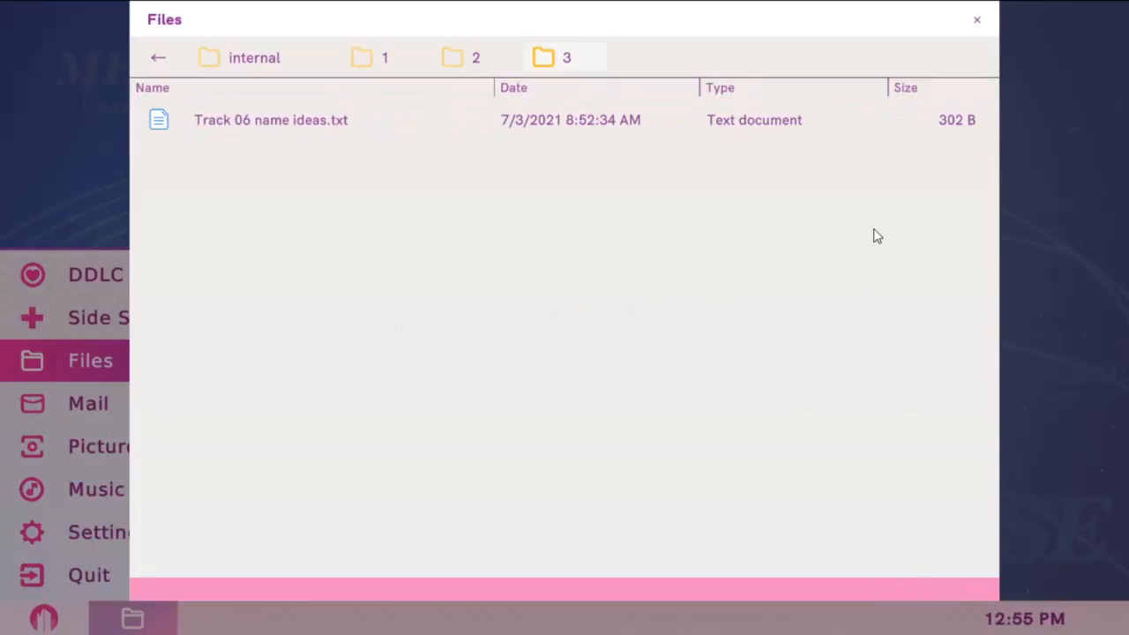
mouse_move(131, 287)
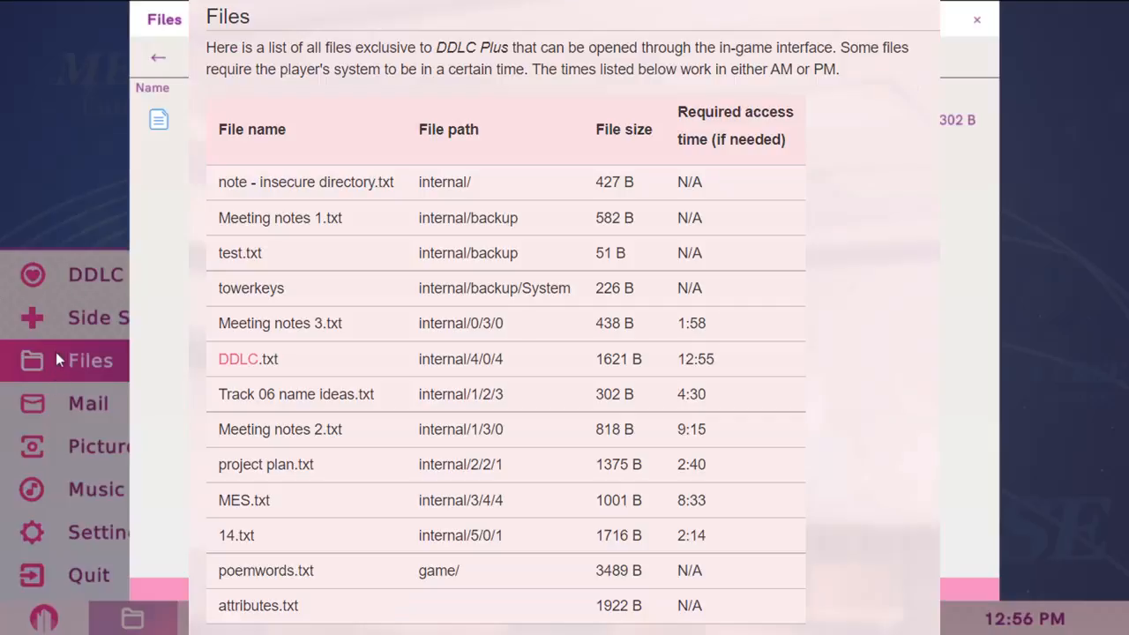
mouse_move(170, 373)
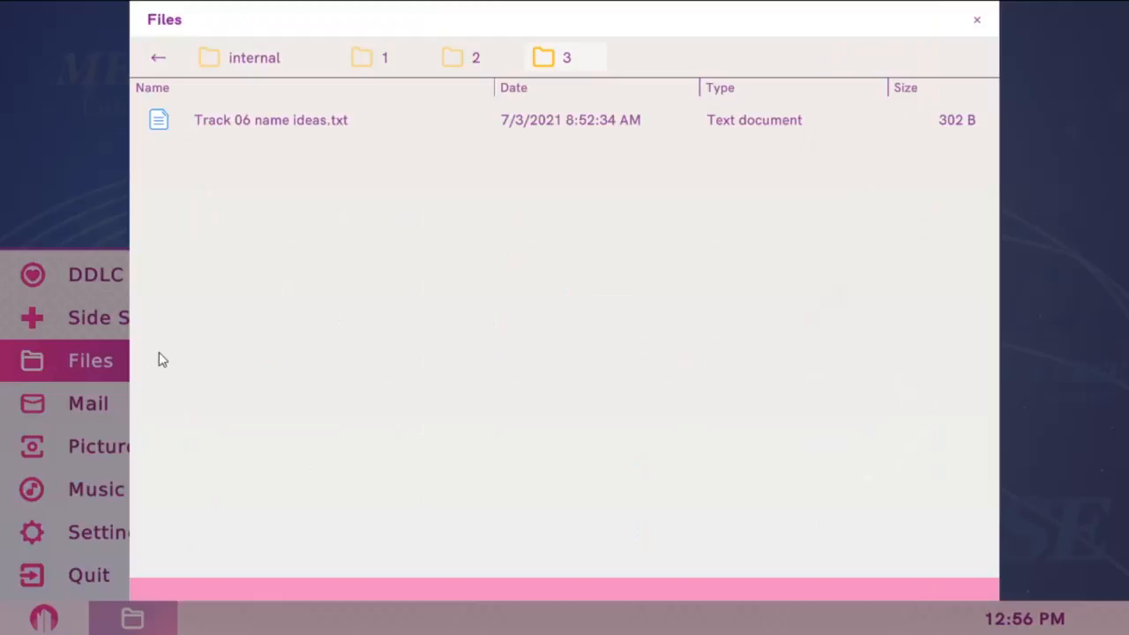
mouse_move(622, 363)
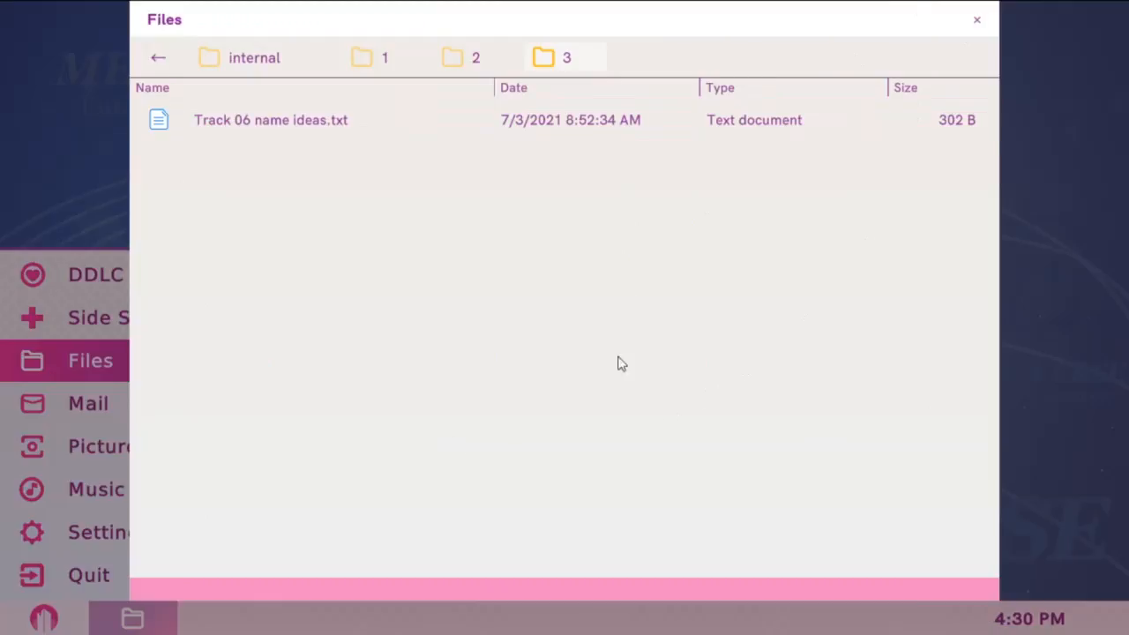
left_click(270, 120)
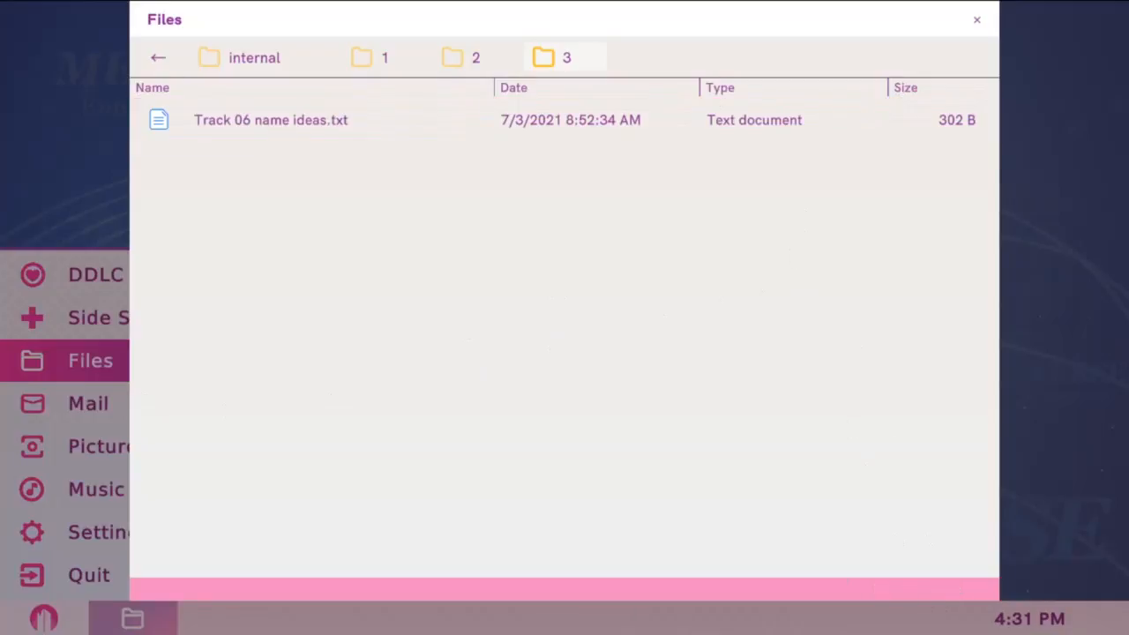
mouse_move(878, 329)
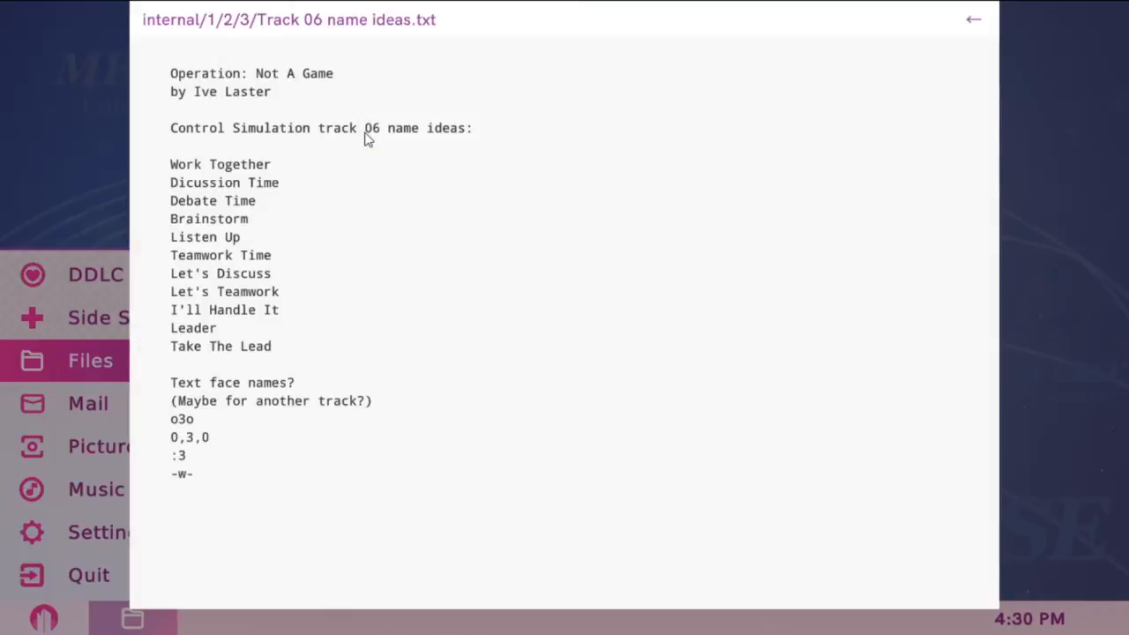
mouse_move(476, 197)
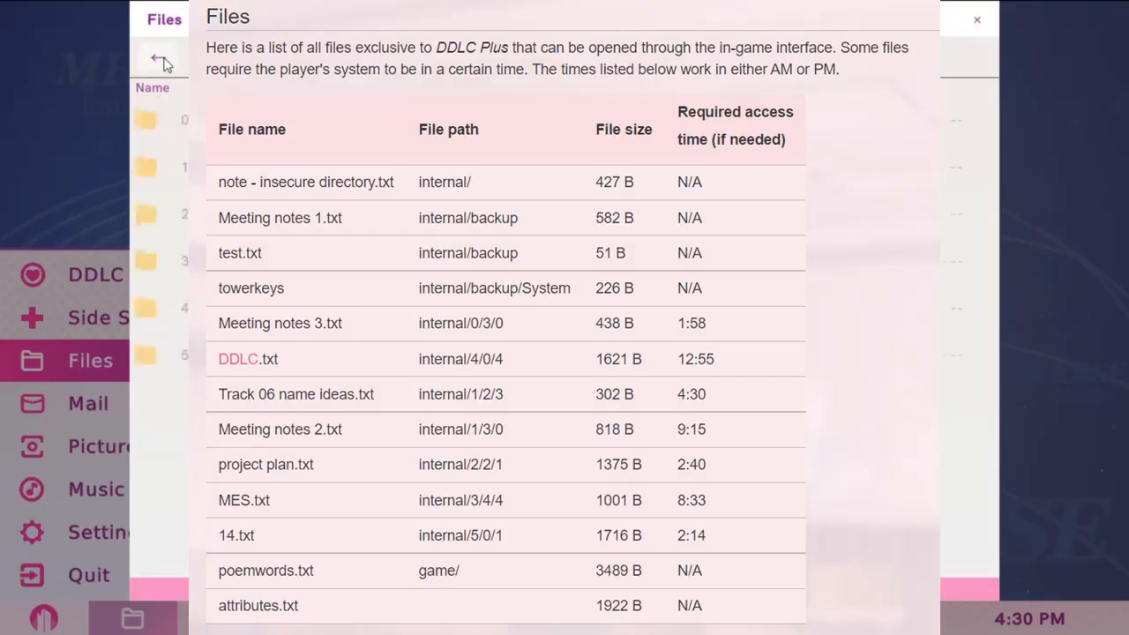
- Reach internal/1/3/0, read Meeting notes 2.txt, and close it back to that folder
left_click(159, 57)
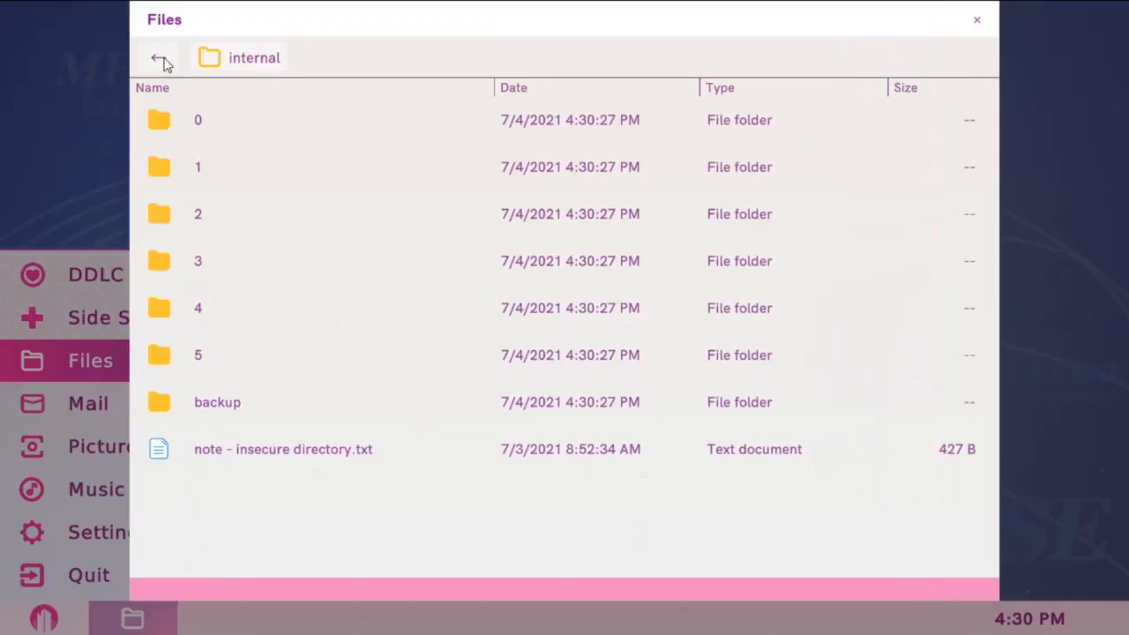
left_click(247, 167)
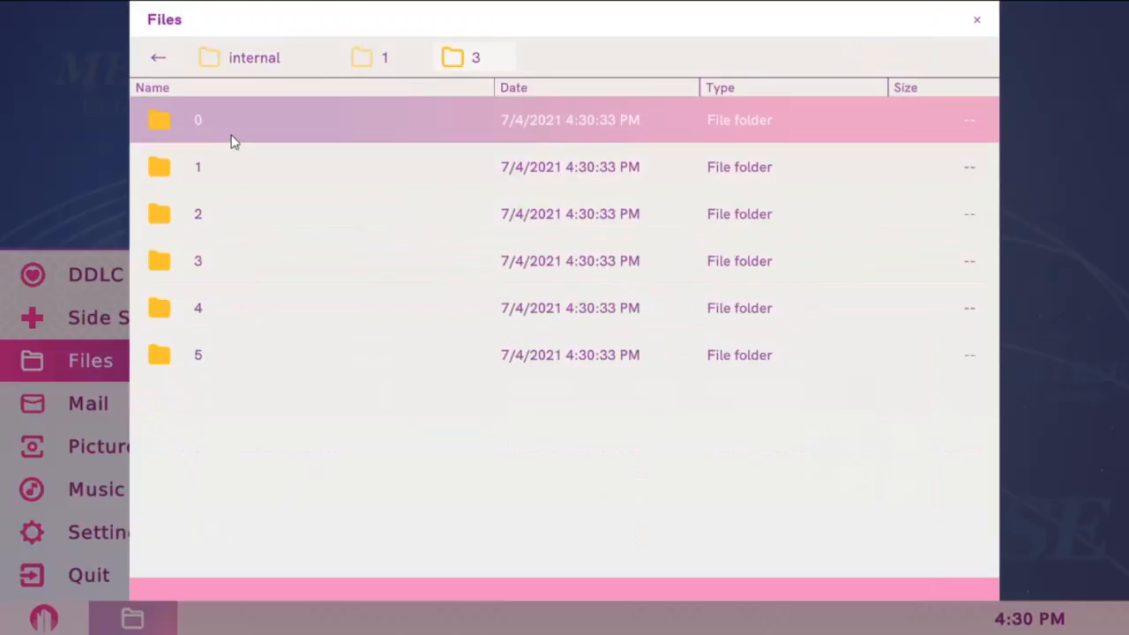
double_click(198, 119)
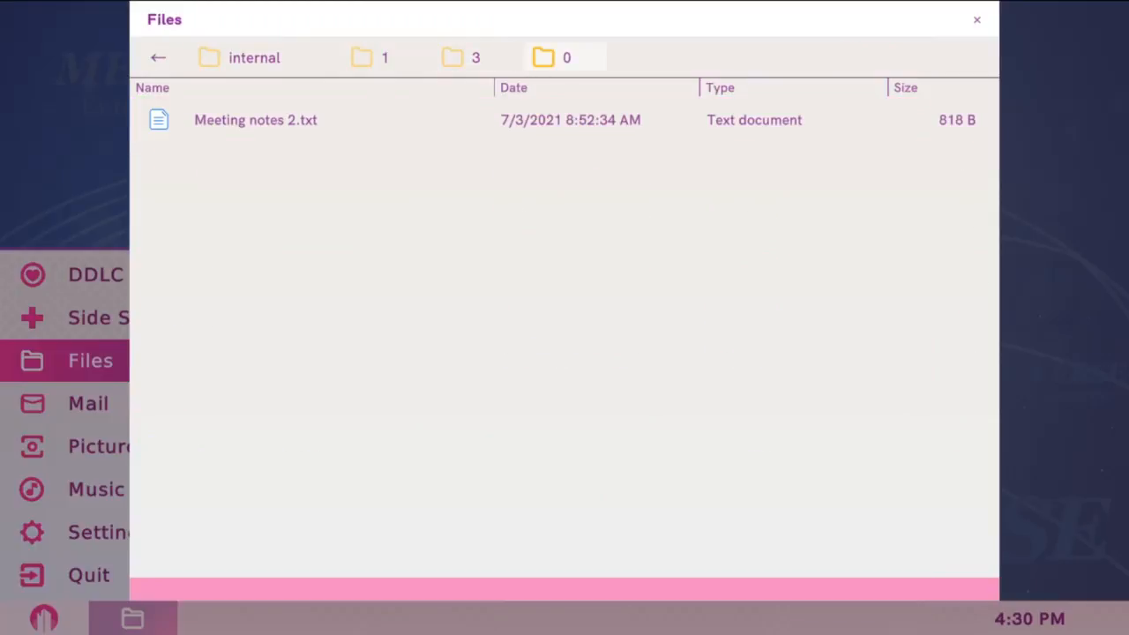
mouse_move(881, 314)
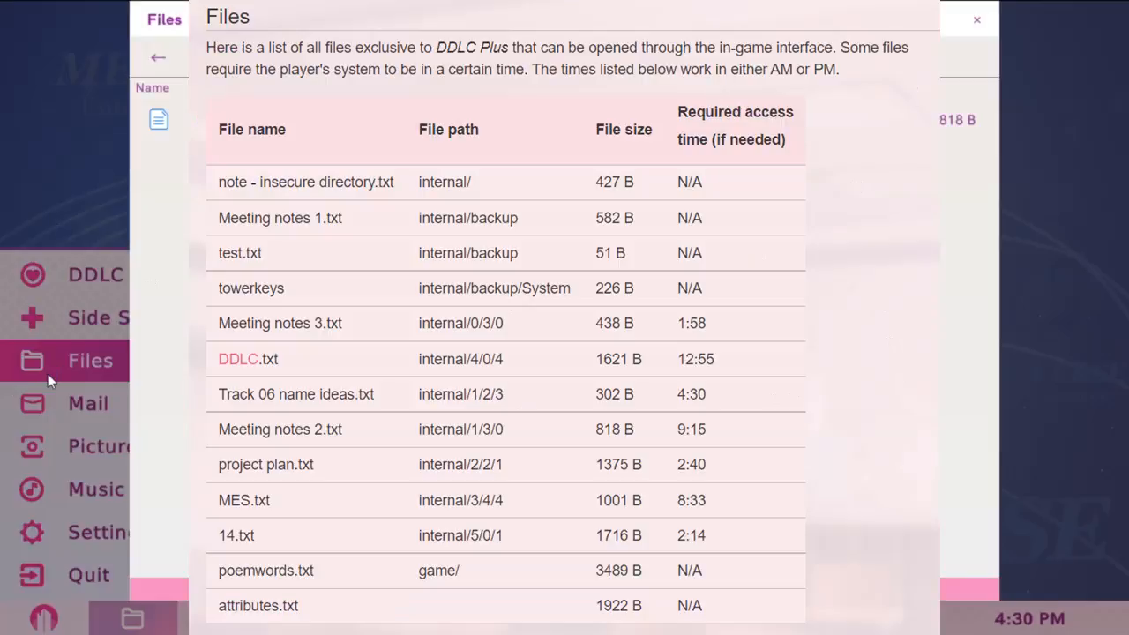
mouse_move(181, 368)
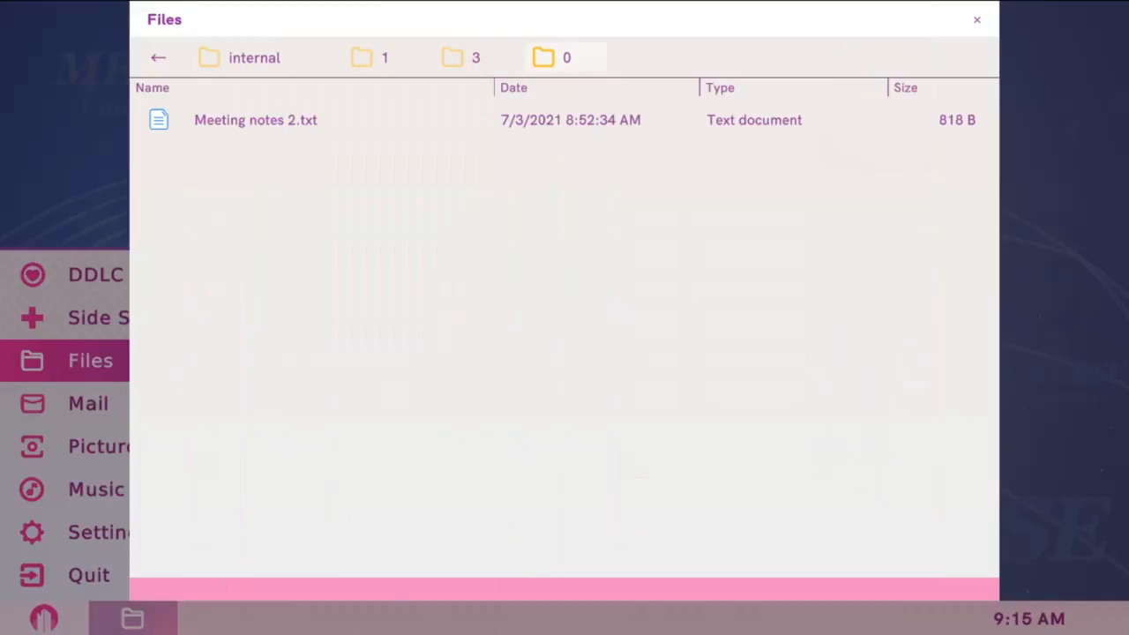
double_click(255, 120)
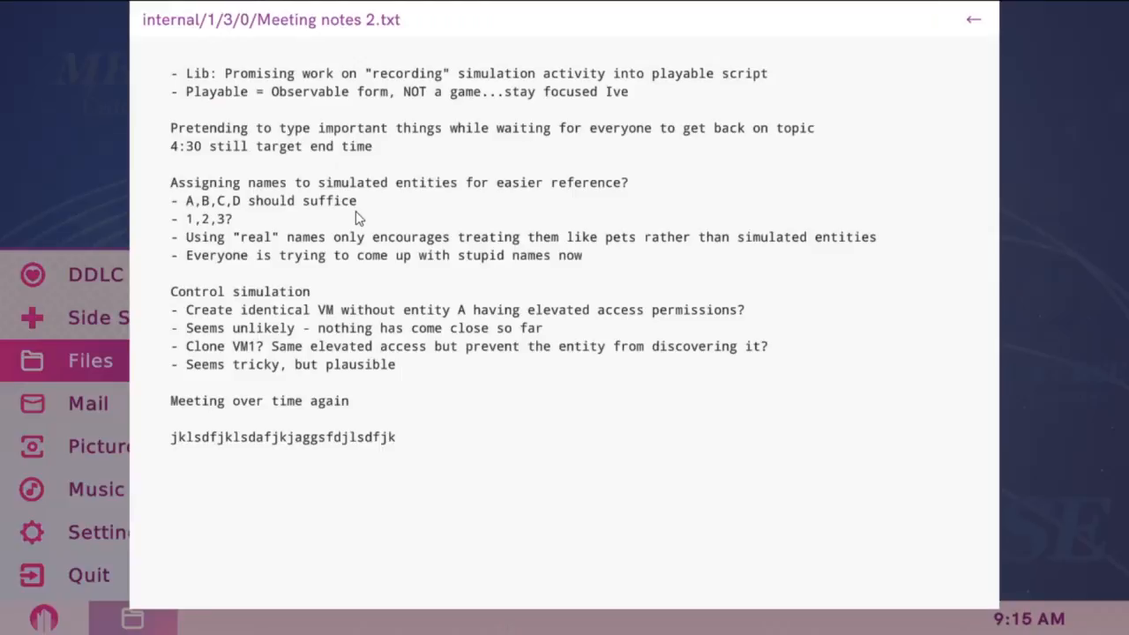
mouse_move(287, 563)
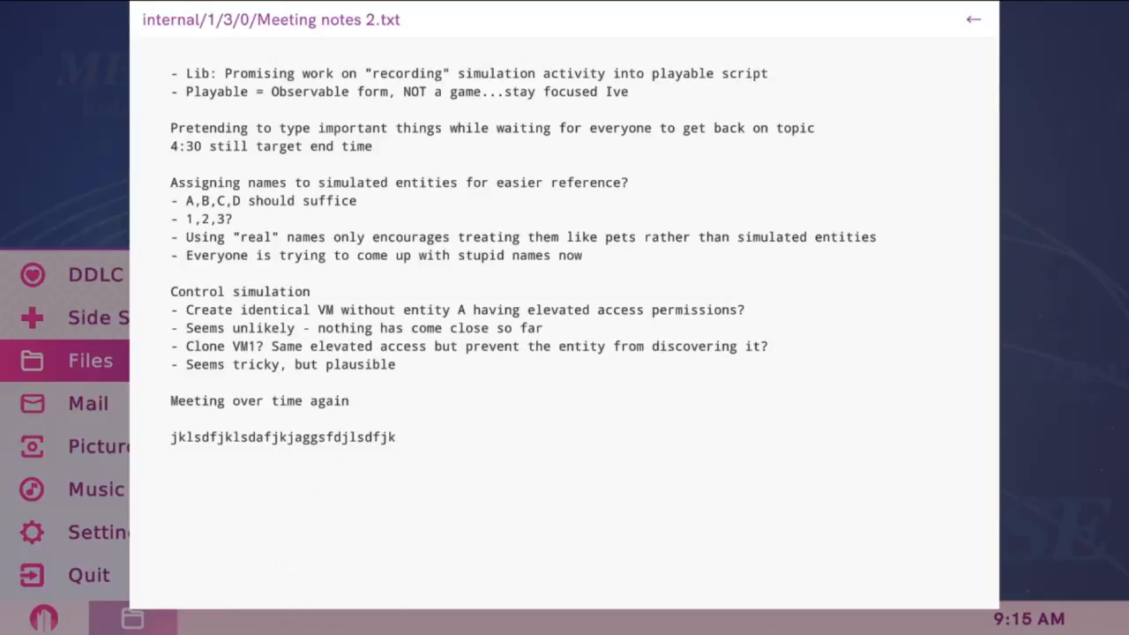
left_click(973, 19)
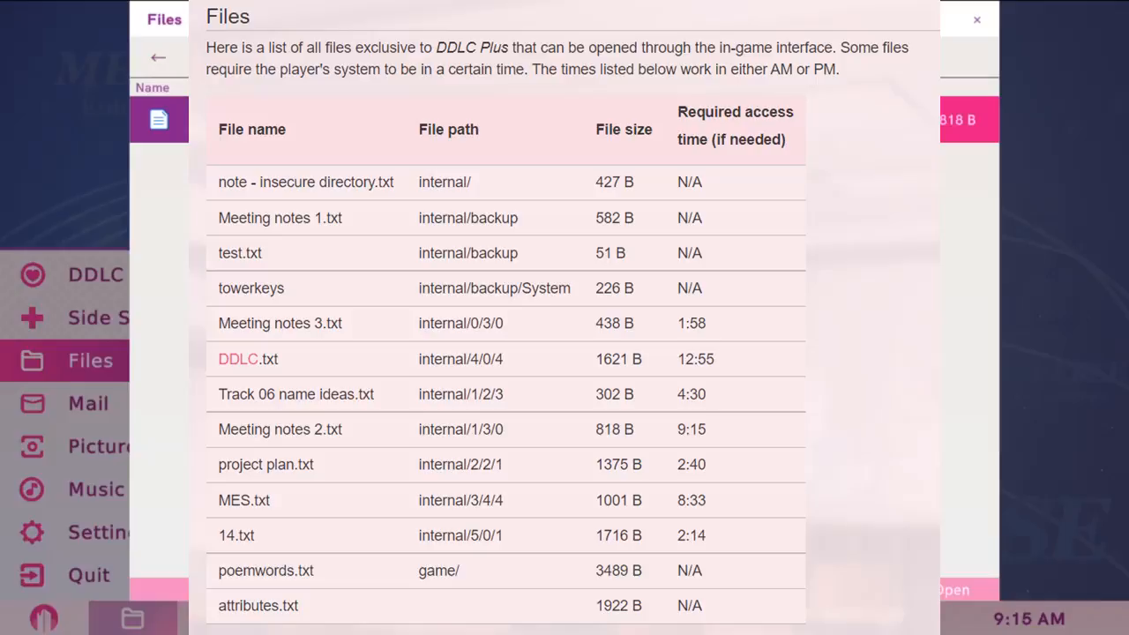
- Back up to internal and descend into folders 2, 2, 1 where project plan.txt sits
left_click(157, 58)
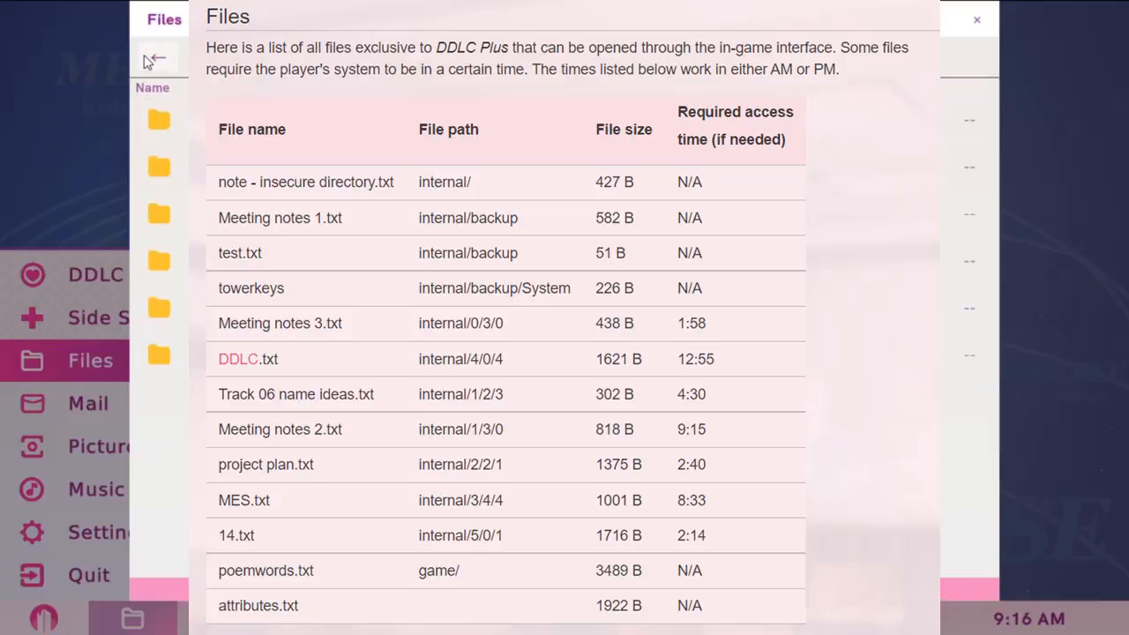
left_click(159, 57)
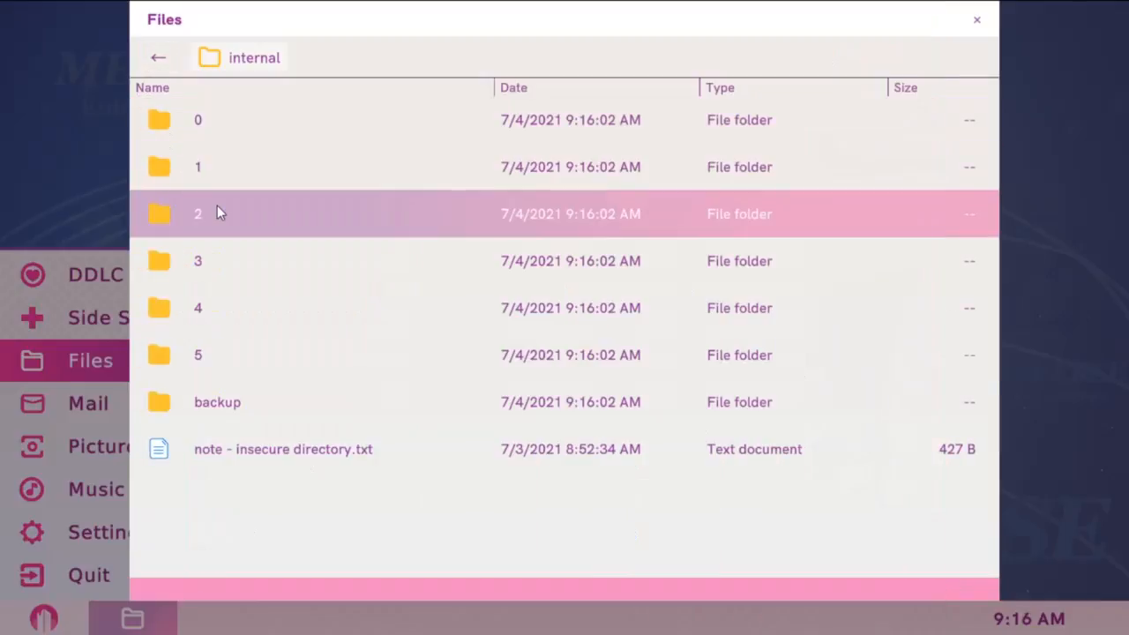
double_click(197, 213)
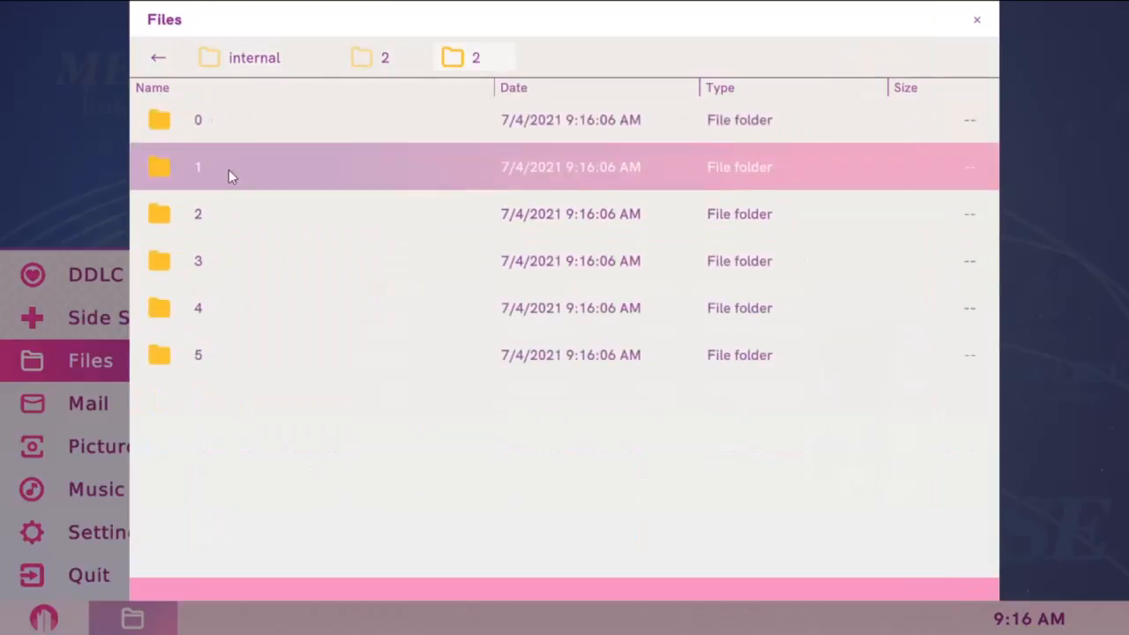
double_click(197, 166)
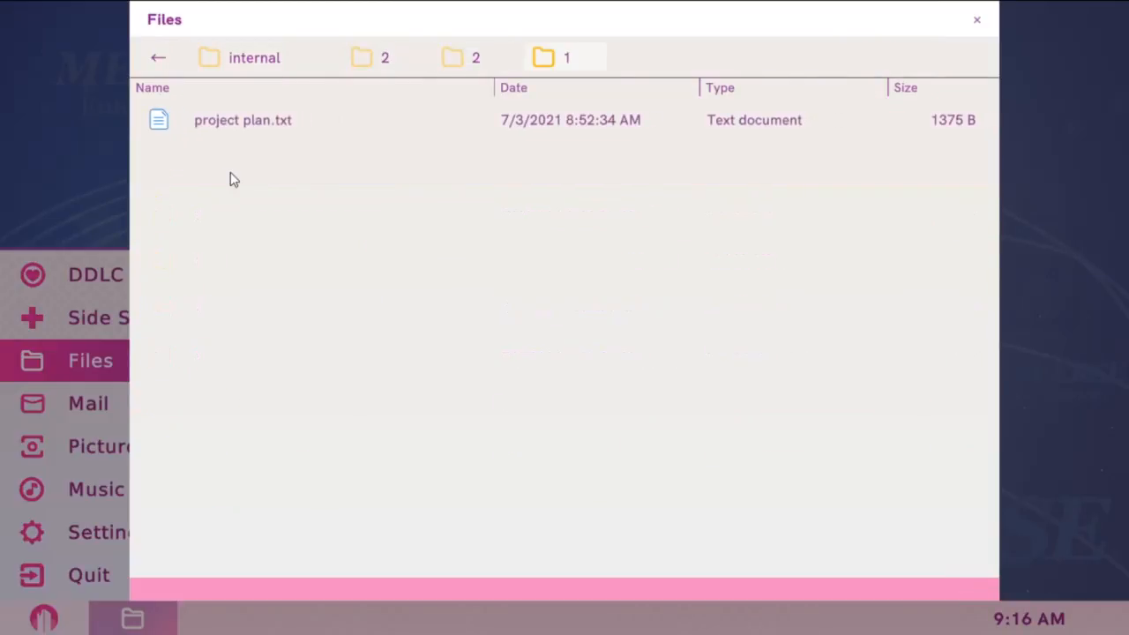
left_click(242, 120)
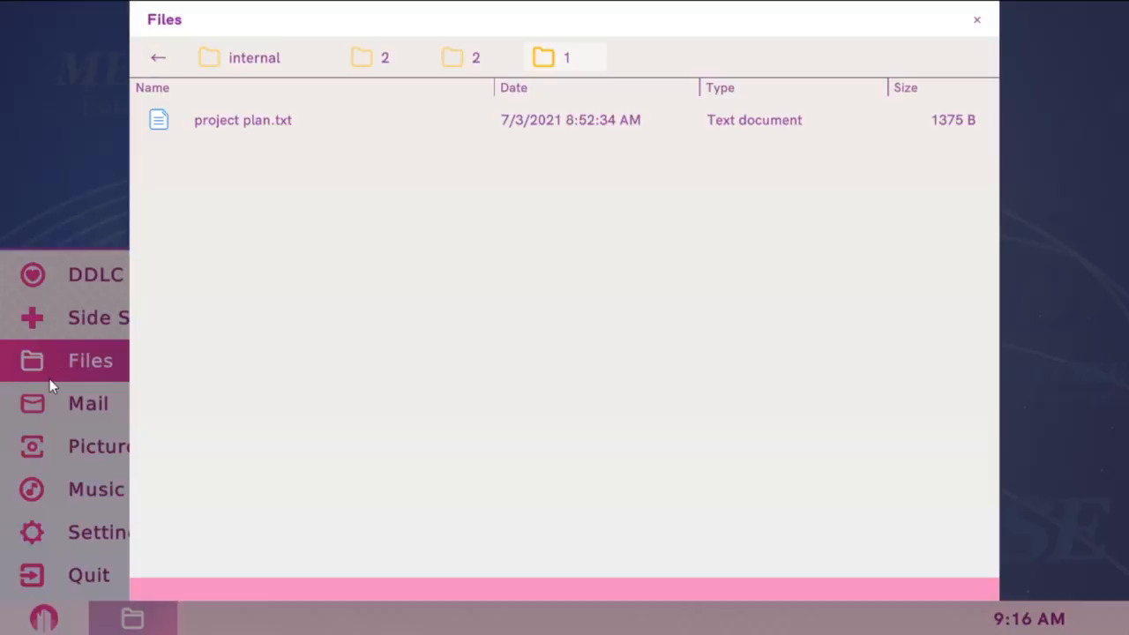
mouse_move(162, 375)
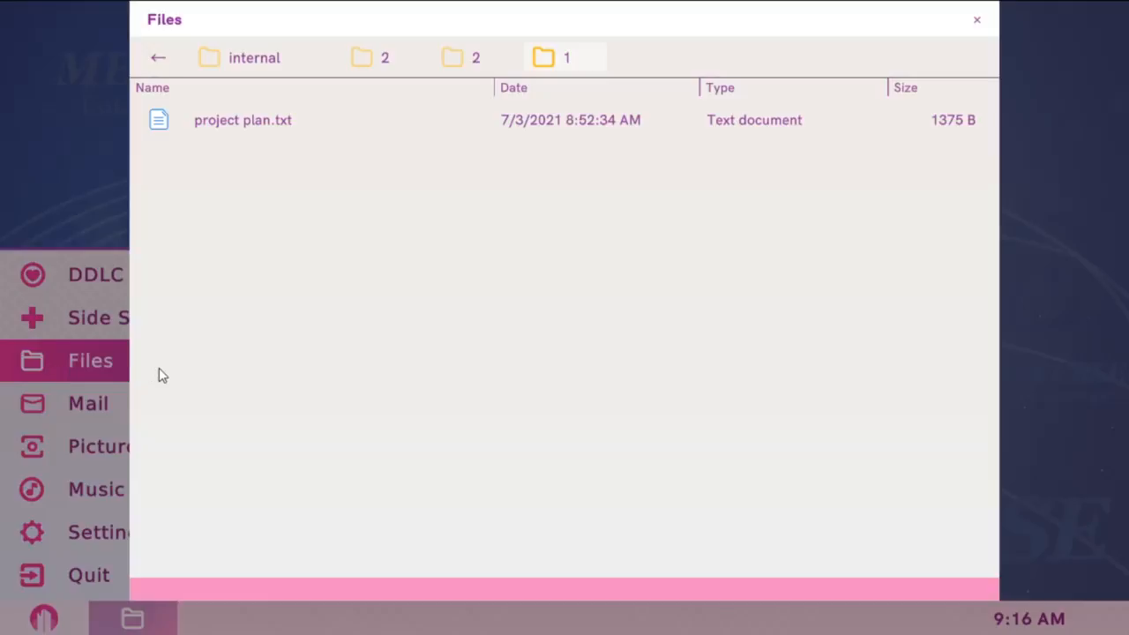
mouse_move(519, 463)
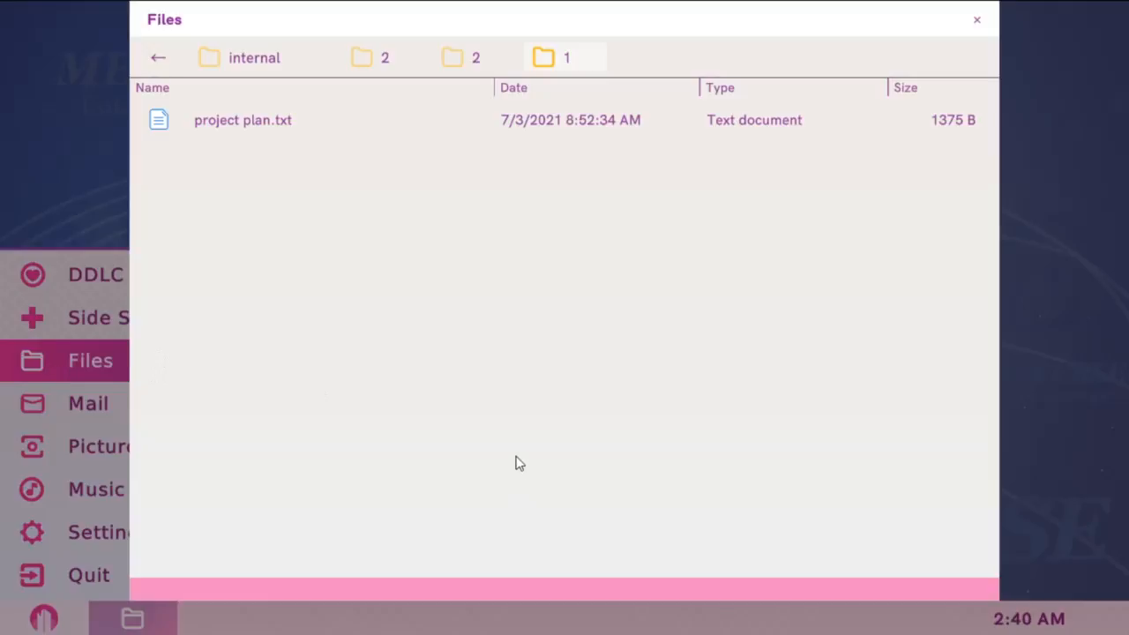
- Read through project plan.txt and close it, returning to the folder listing
double_click(242, 119)
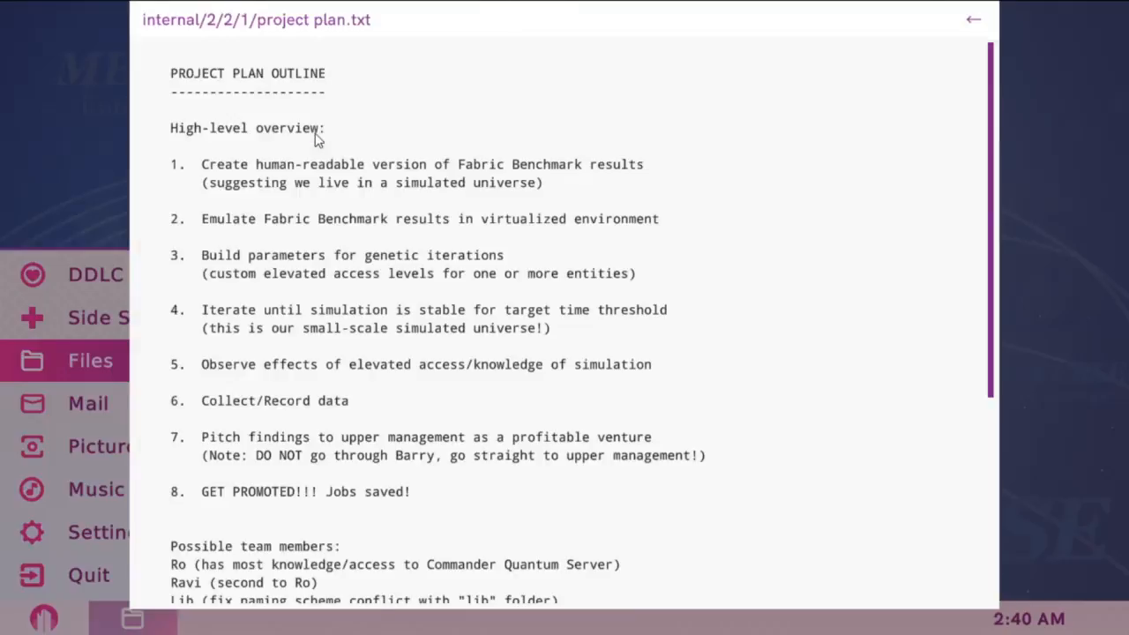
scroll("down", 3)
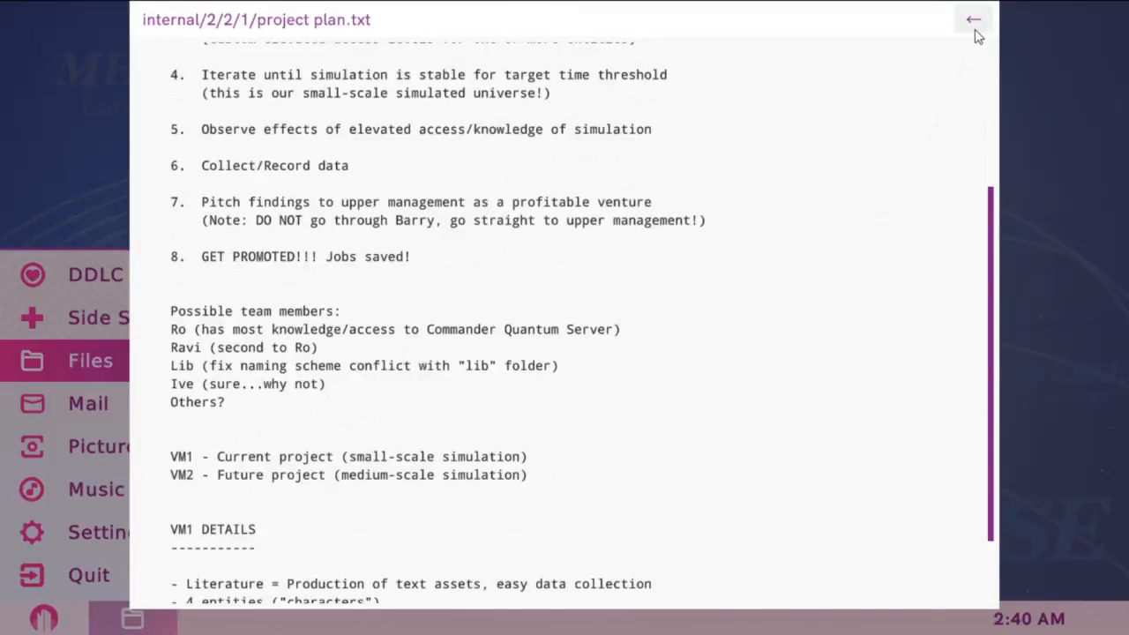
left_click(972, 19)
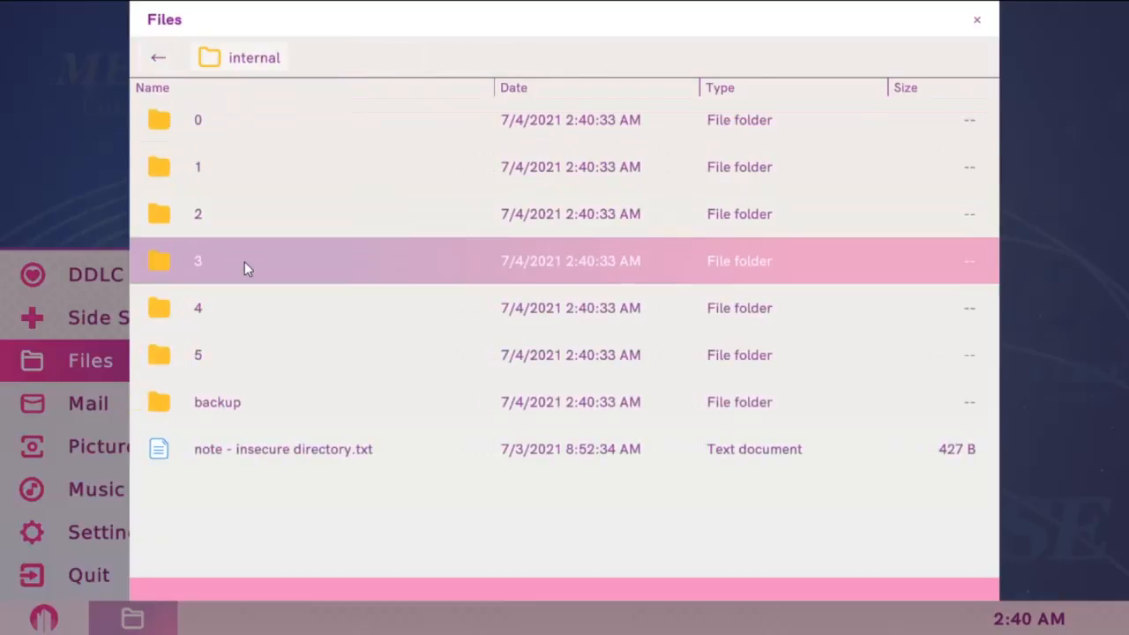
- Navigate into internal/3/4/4, backing out once after a wrong turn
double_click(197, 260)
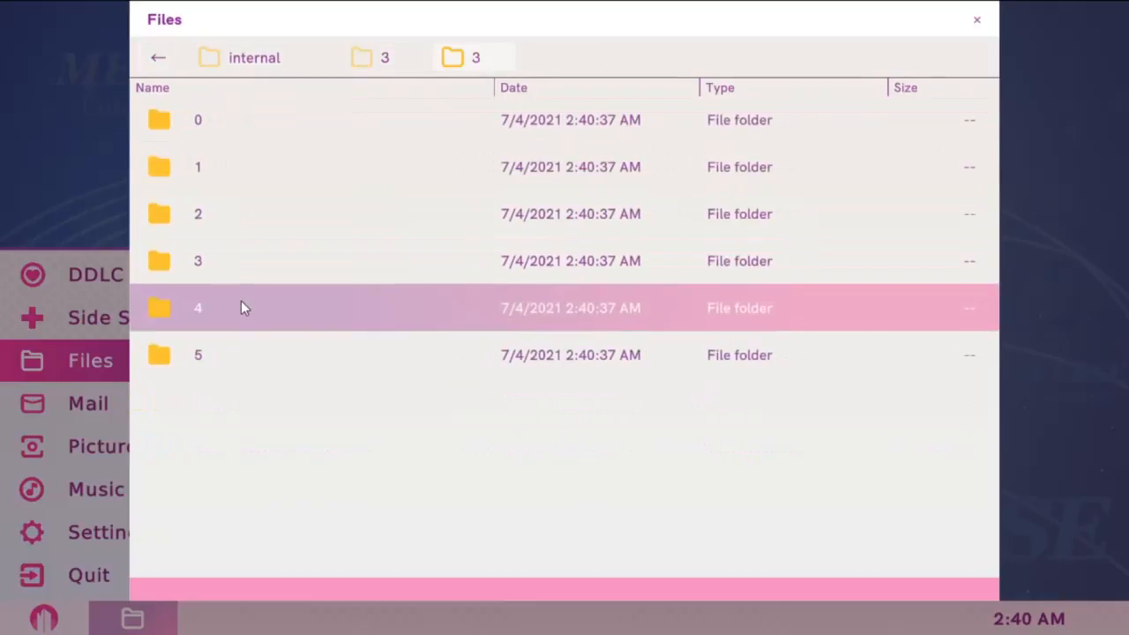
double_click(198, 307)
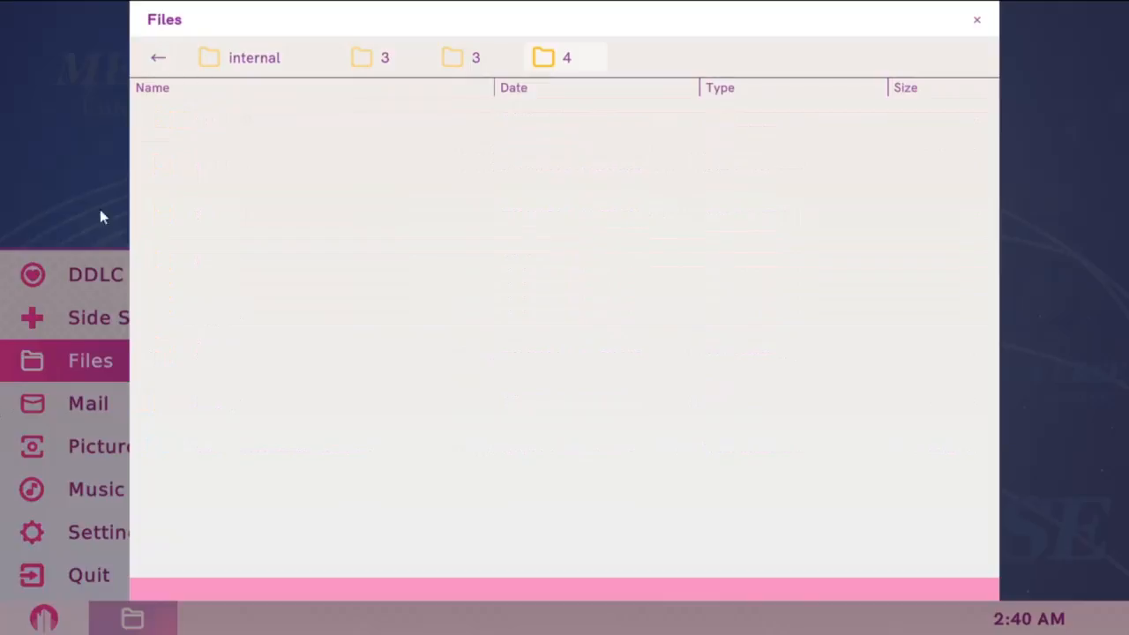
left_click(159, 57)
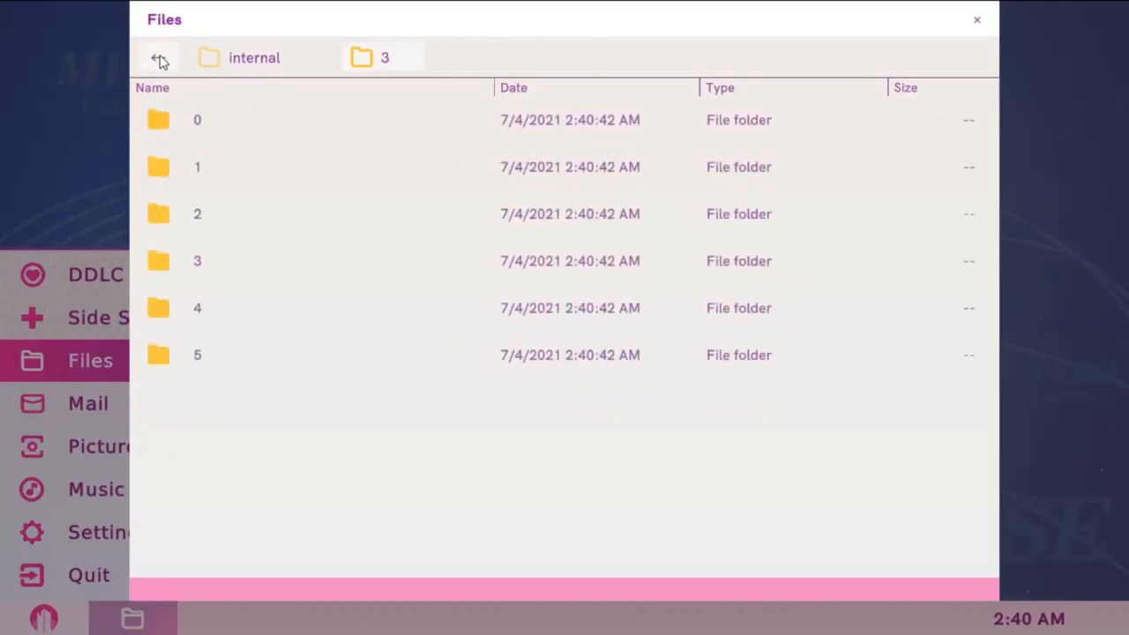
left_click(158, 57)
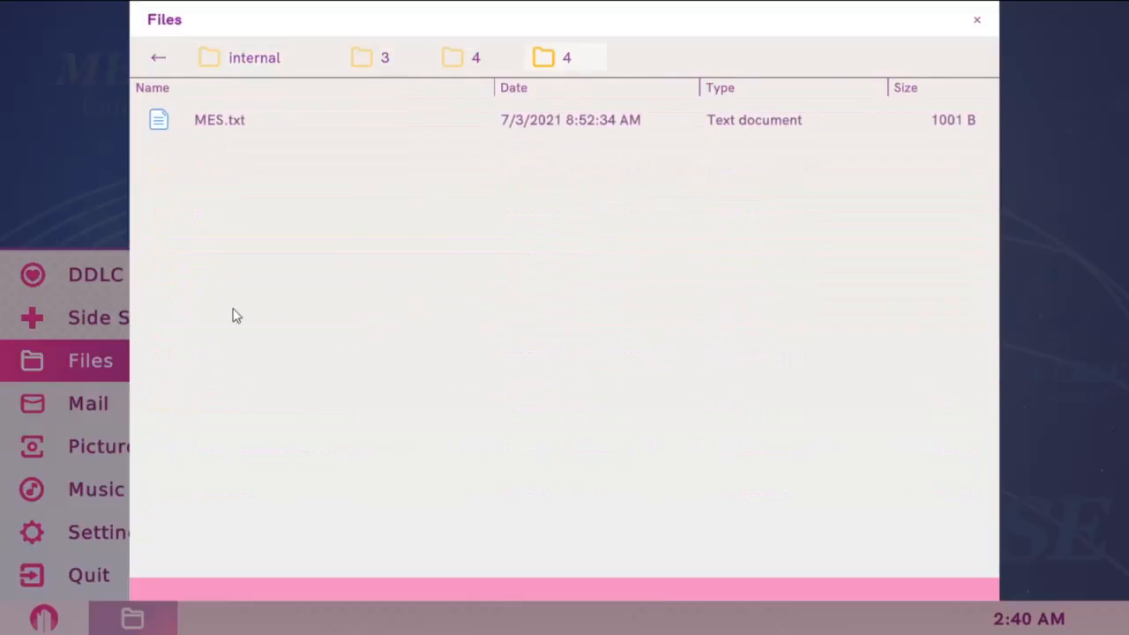
- Open MES.txt past its unable-to-open error, read it, and return to the folder
double_click(220, 120)
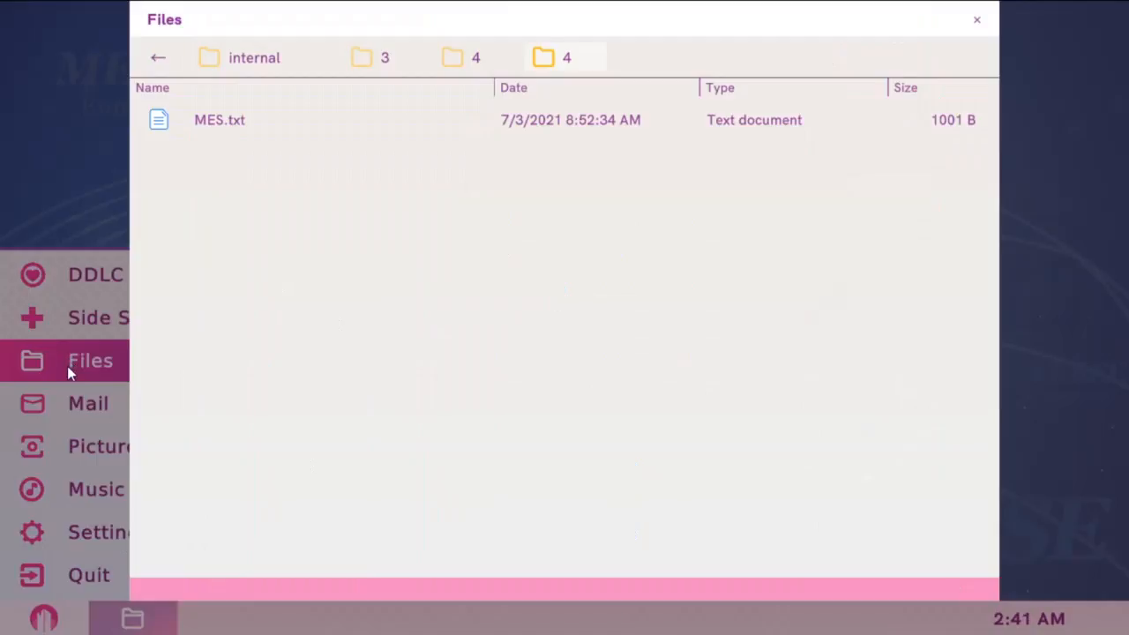
mouse_move(163, 368)
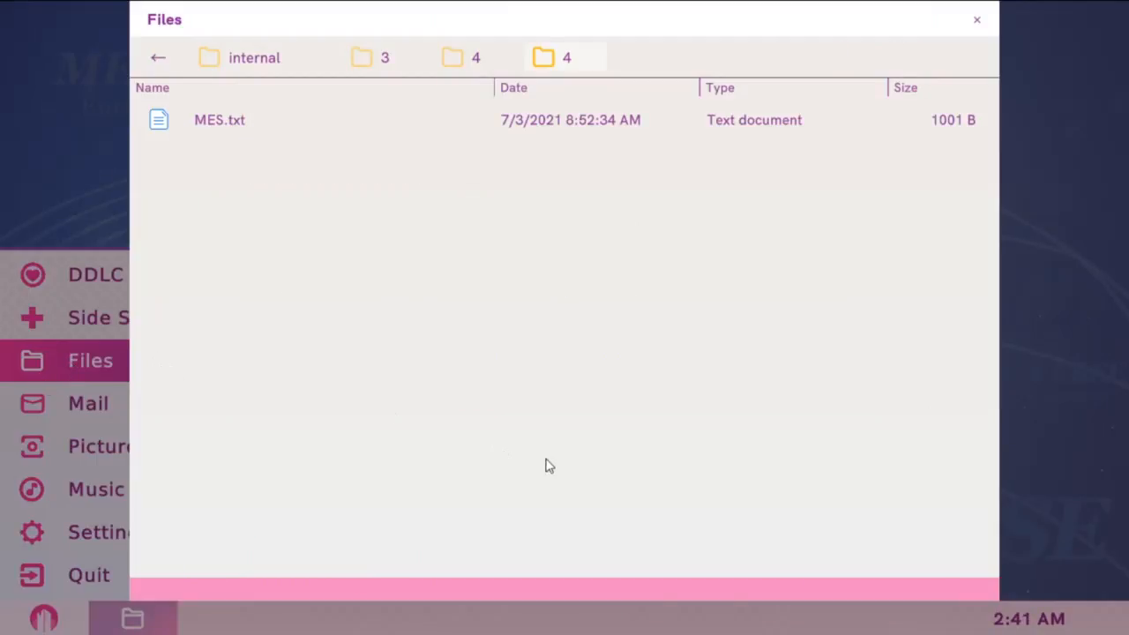
double_click(220, 119)
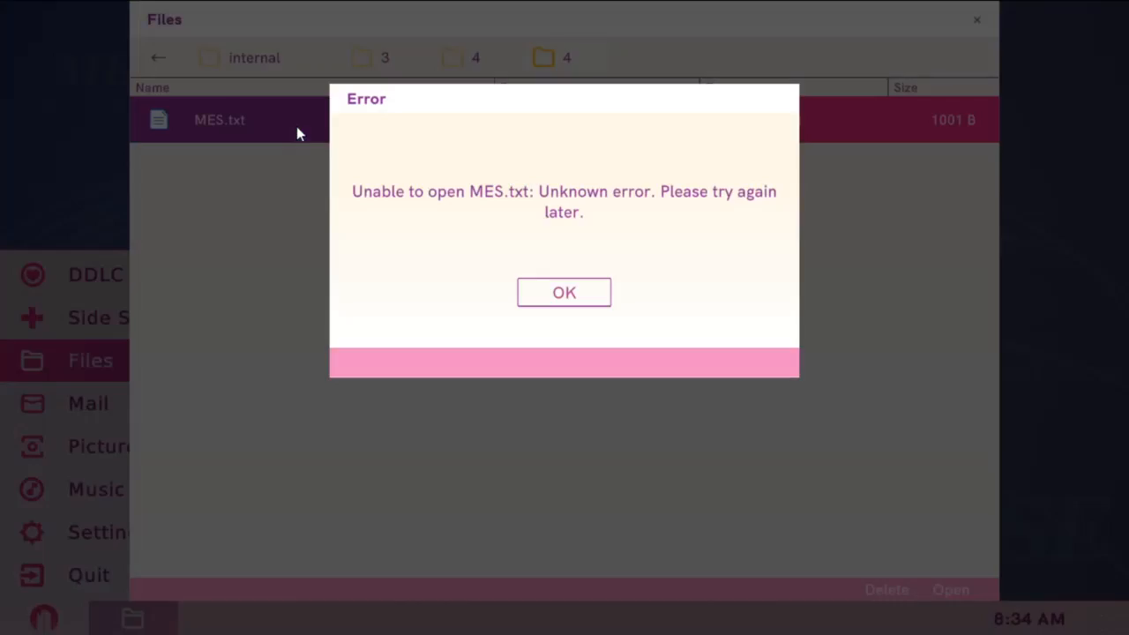
left_click(563, 292)
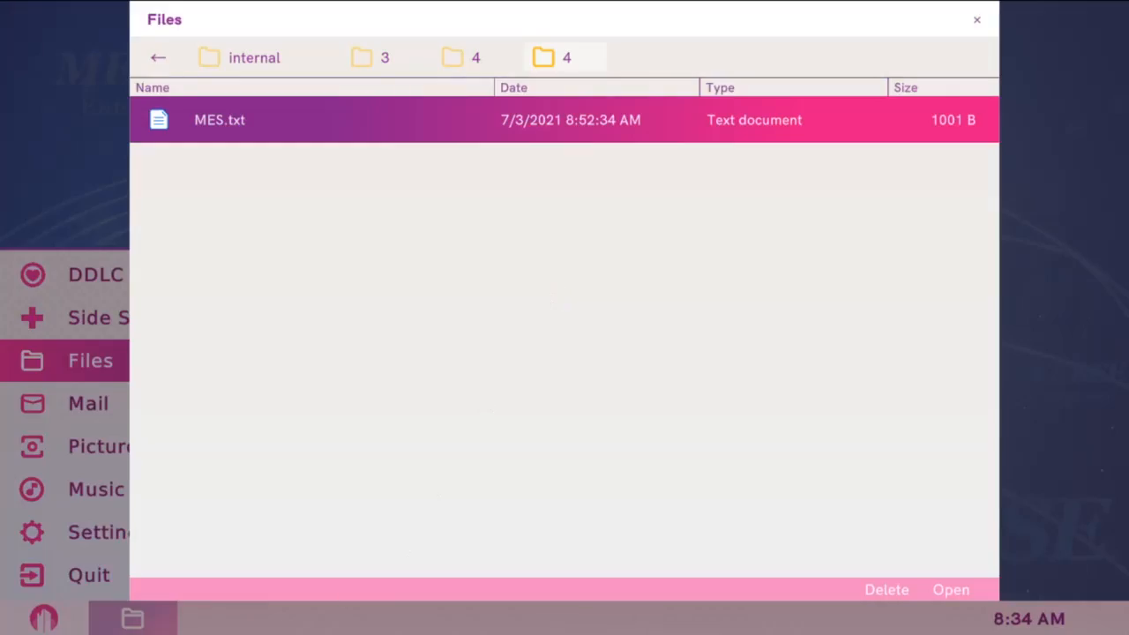
mouse_move(262, 330)
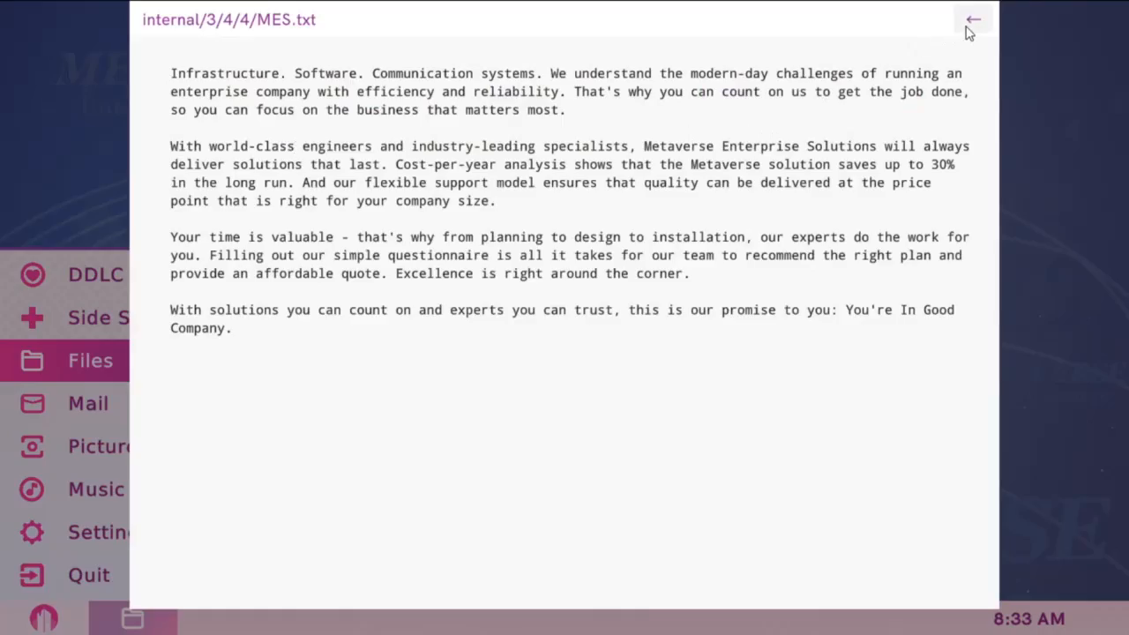
left_click(973, 20)
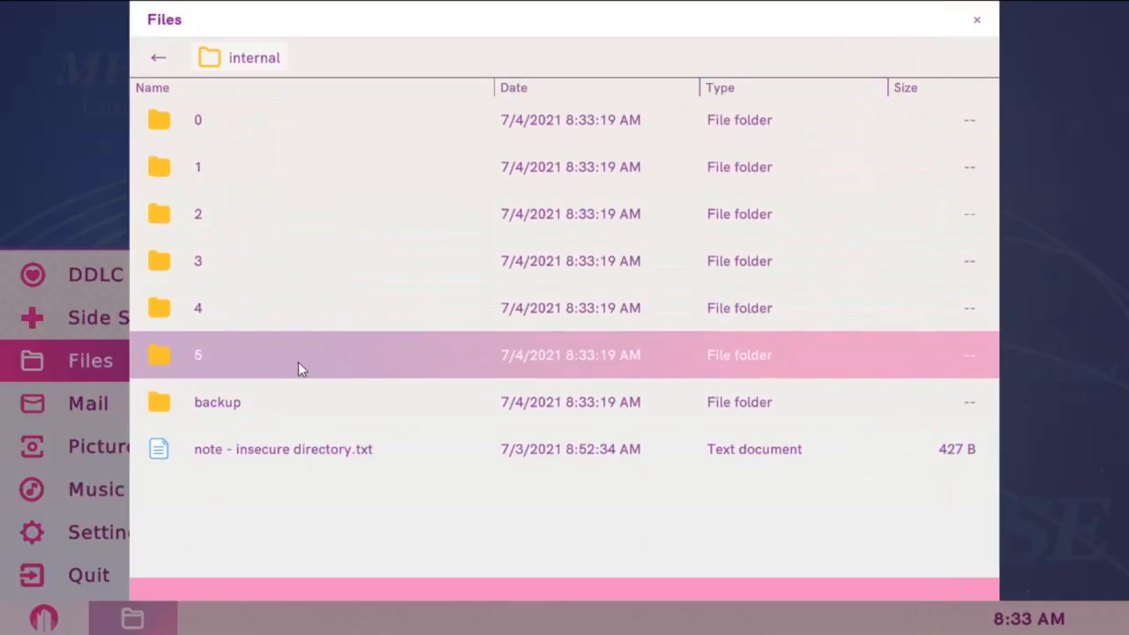
- Read the friendship letter to Ive in 14.txt under internal/5/0/1, then close it
double_click(198, 355)
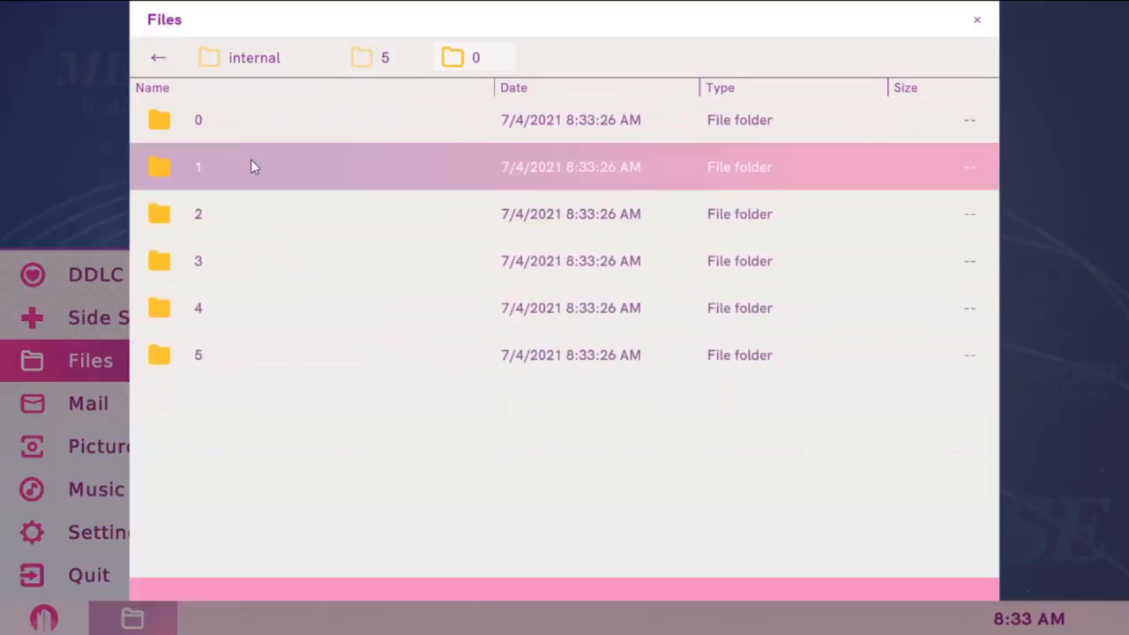
double_click(198, 167)
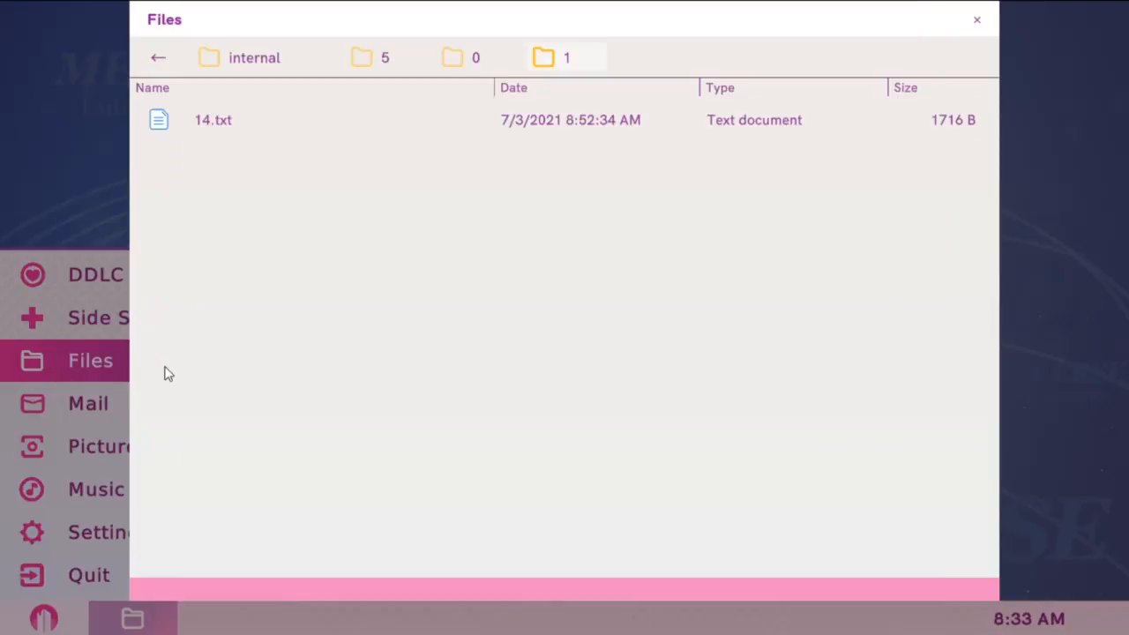
mouse_move(523, 460)
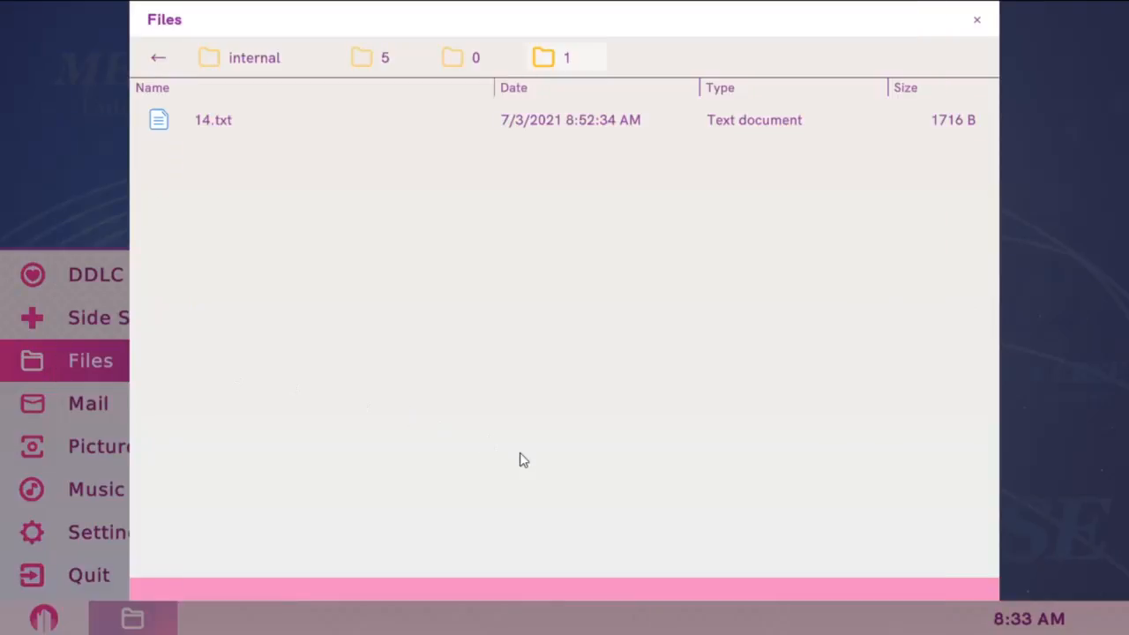
left_click(213, 120)
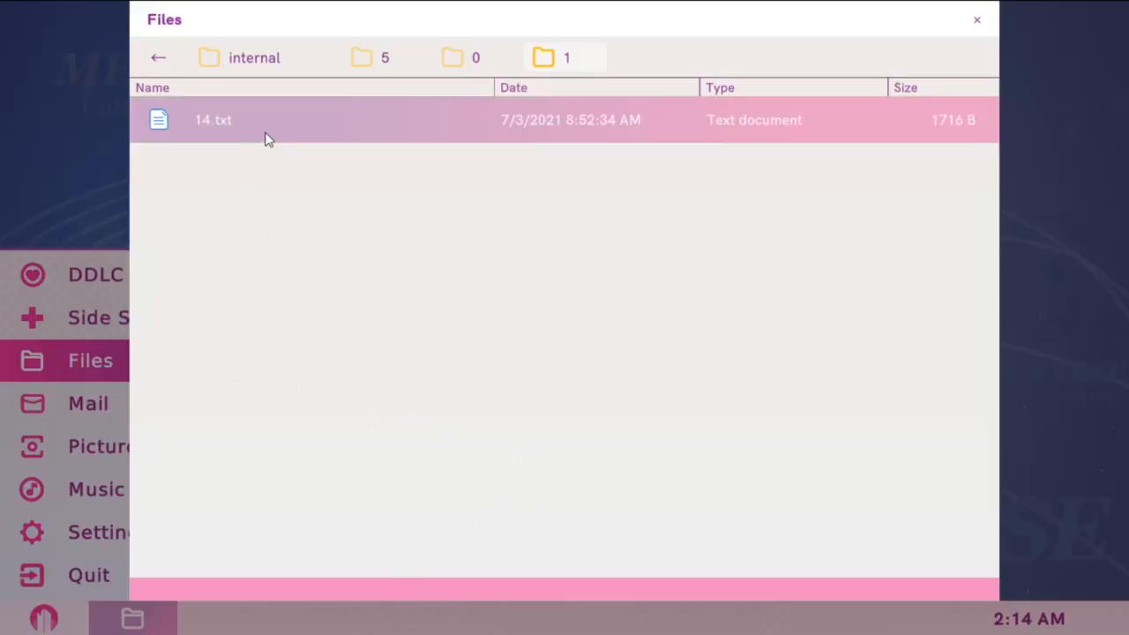
double_click(212, 119)
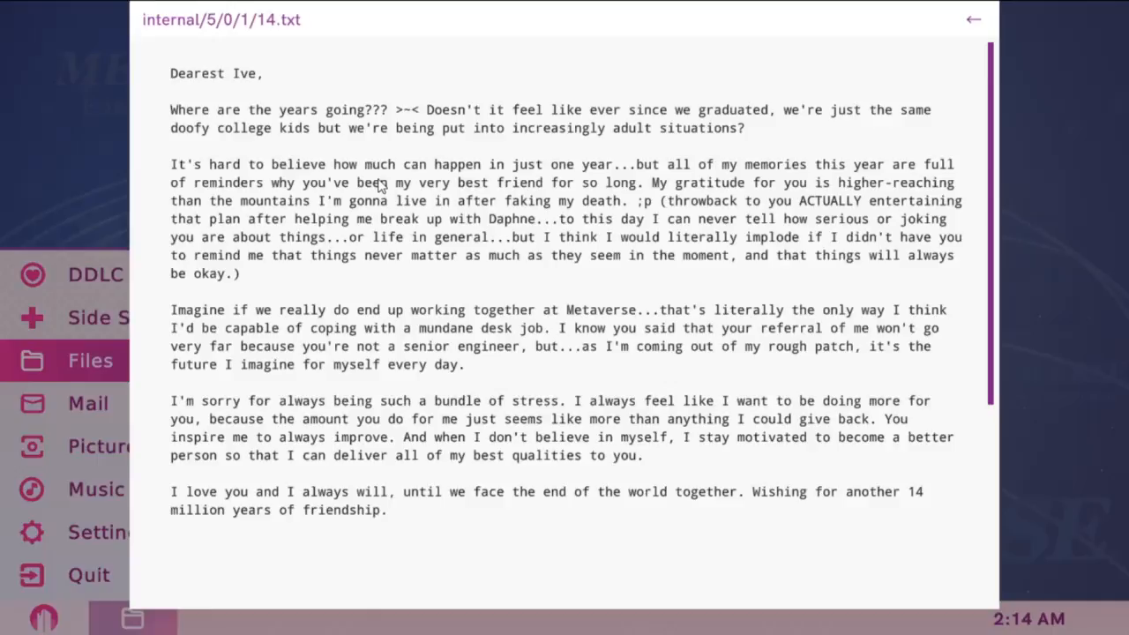
scroll("down", 3)
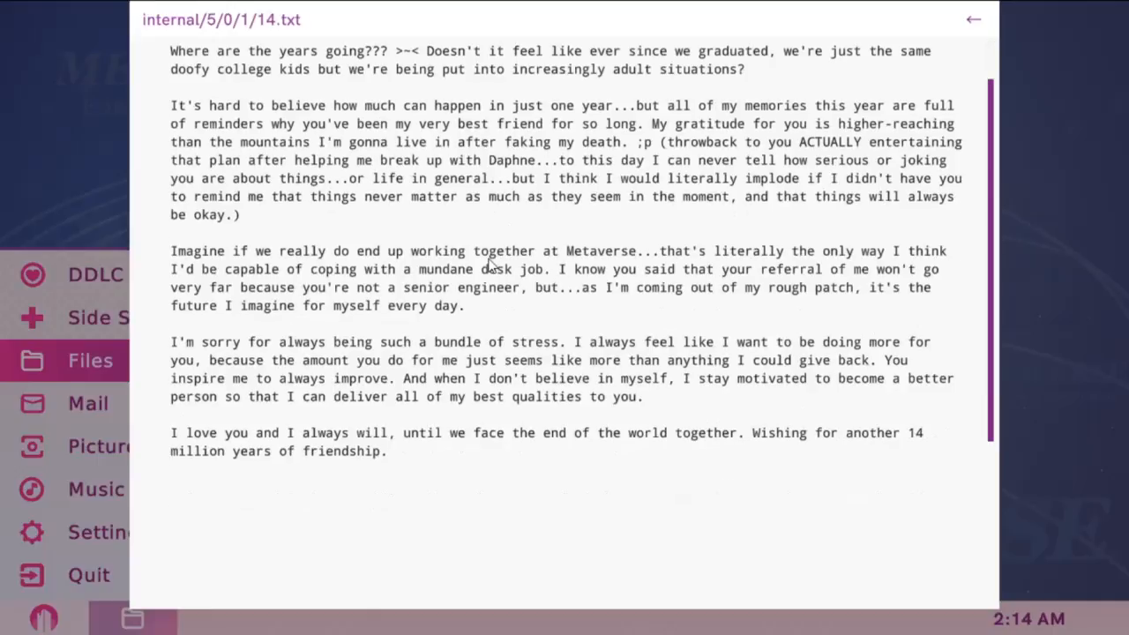
scroll("down", 3)
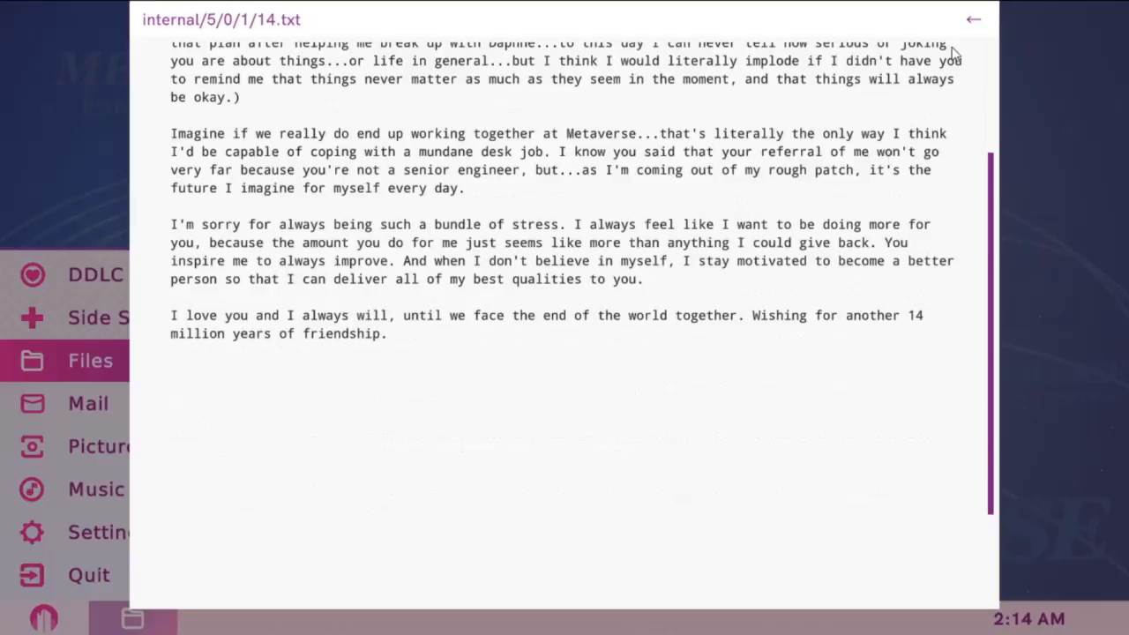
left_click(973, 18)
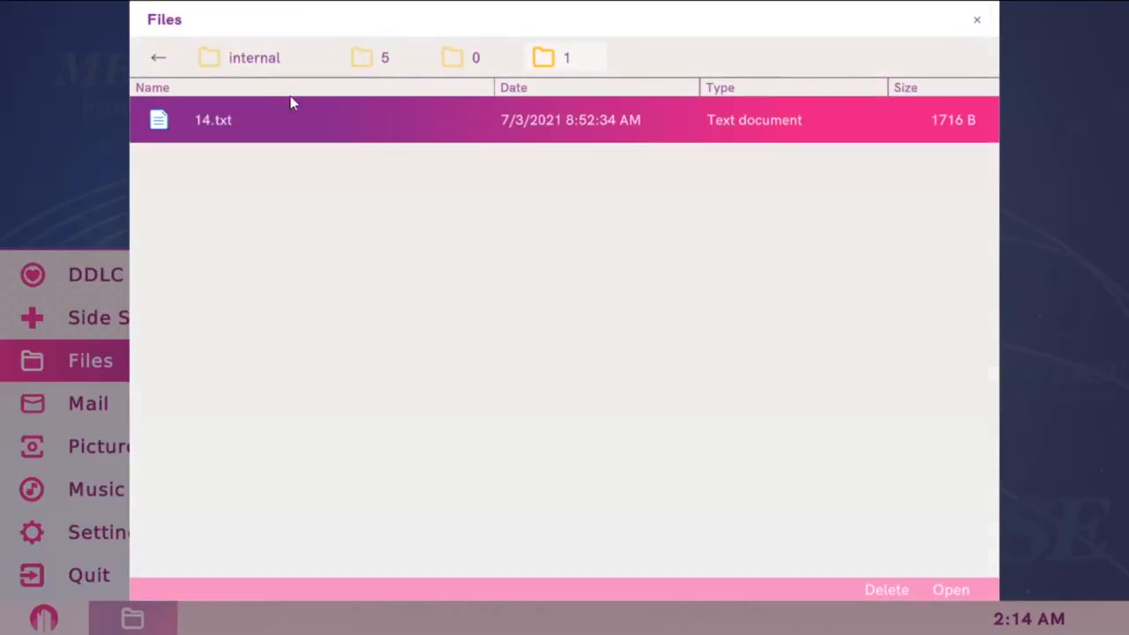
- Read the font licenses in top-level attributions.txt, then close the Files window
left_click(158, 57)
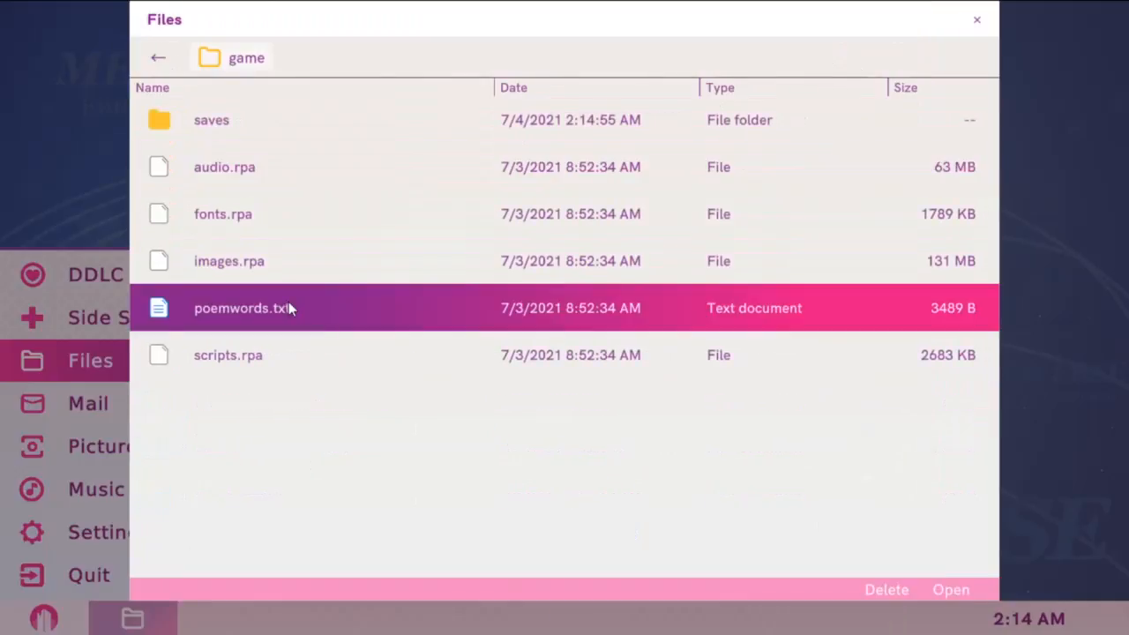
mouse_move(873, 40)
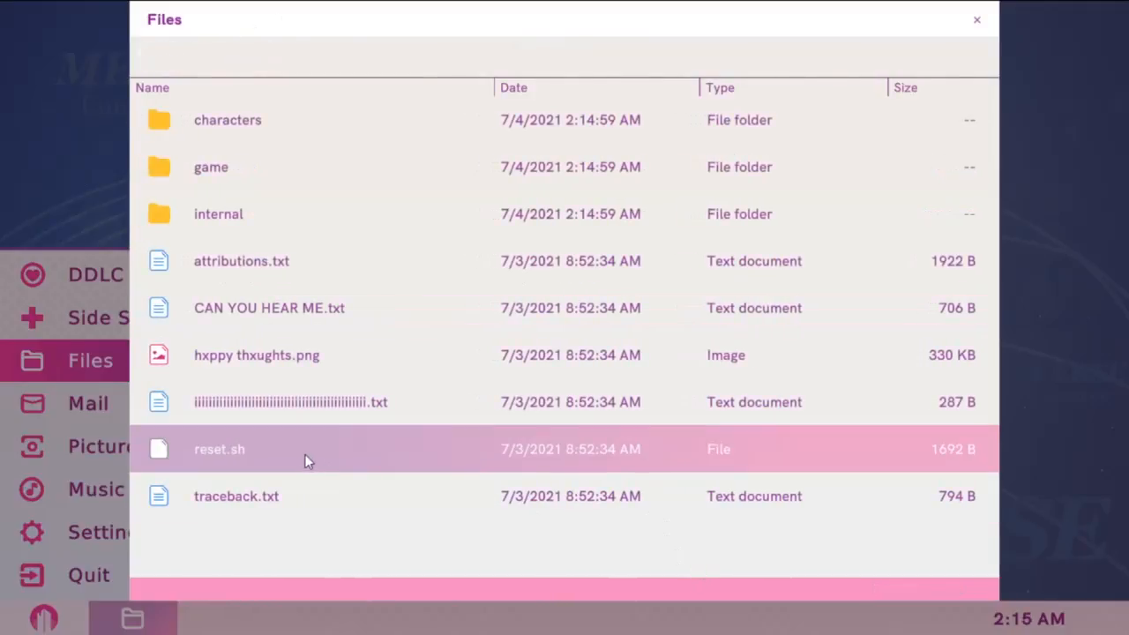
double_click(241, 260)
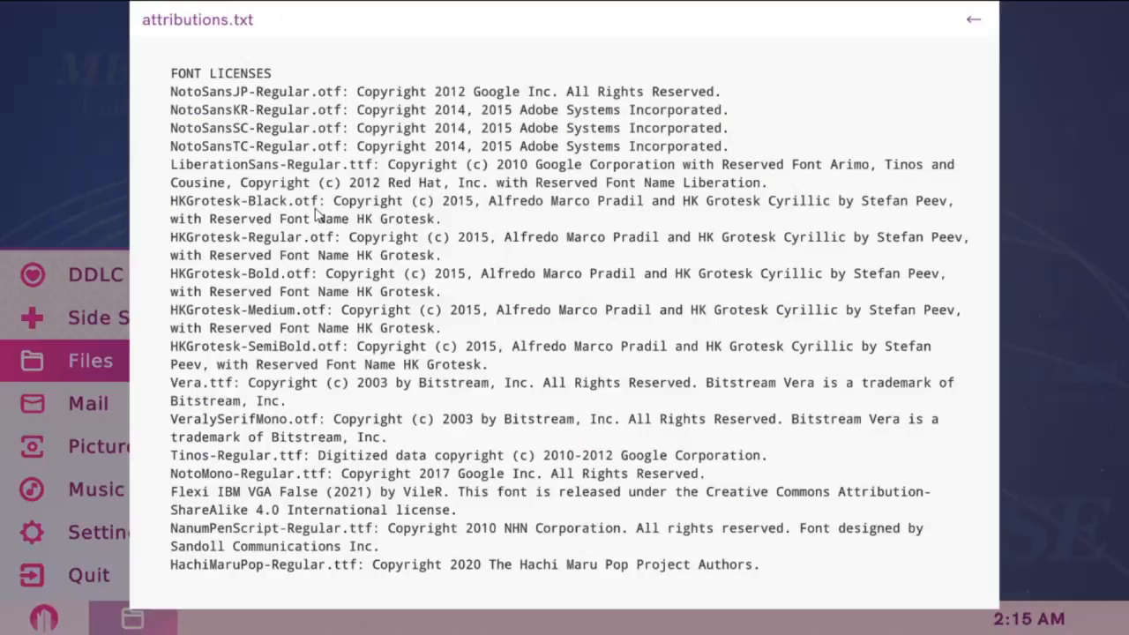
mouse_move(119, 256)
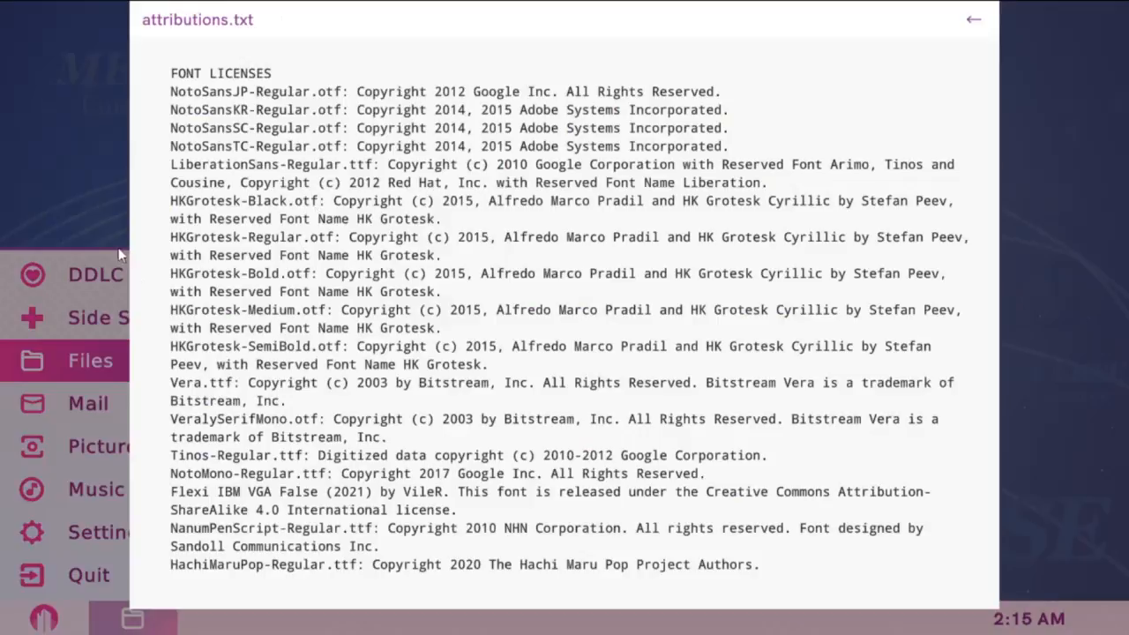
left_click(973, 18)
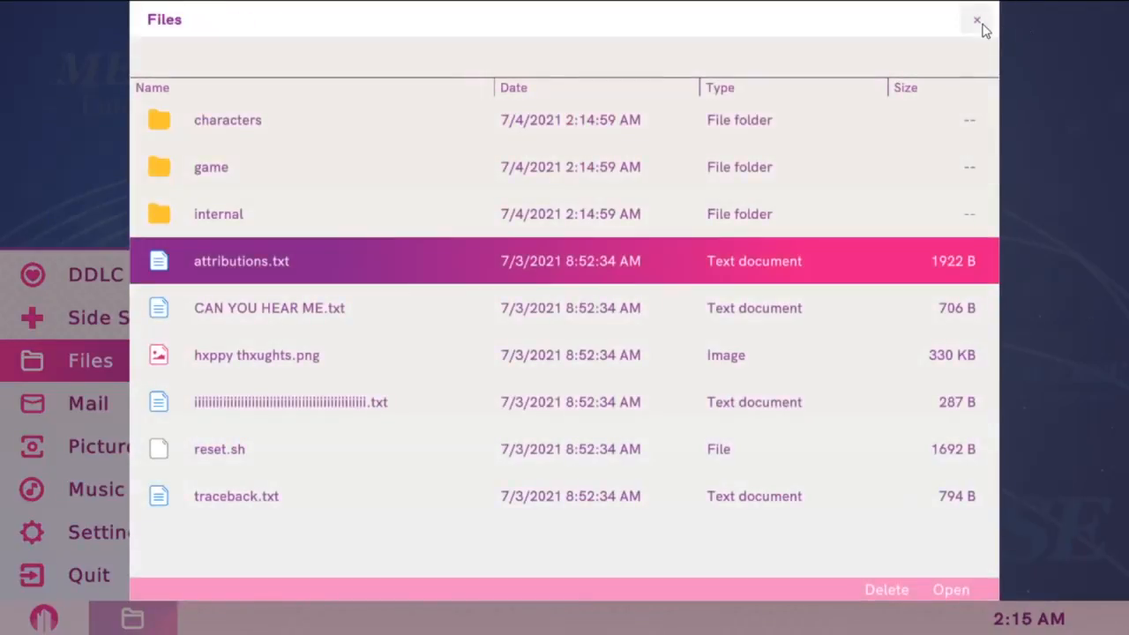
left_click(976, 19)
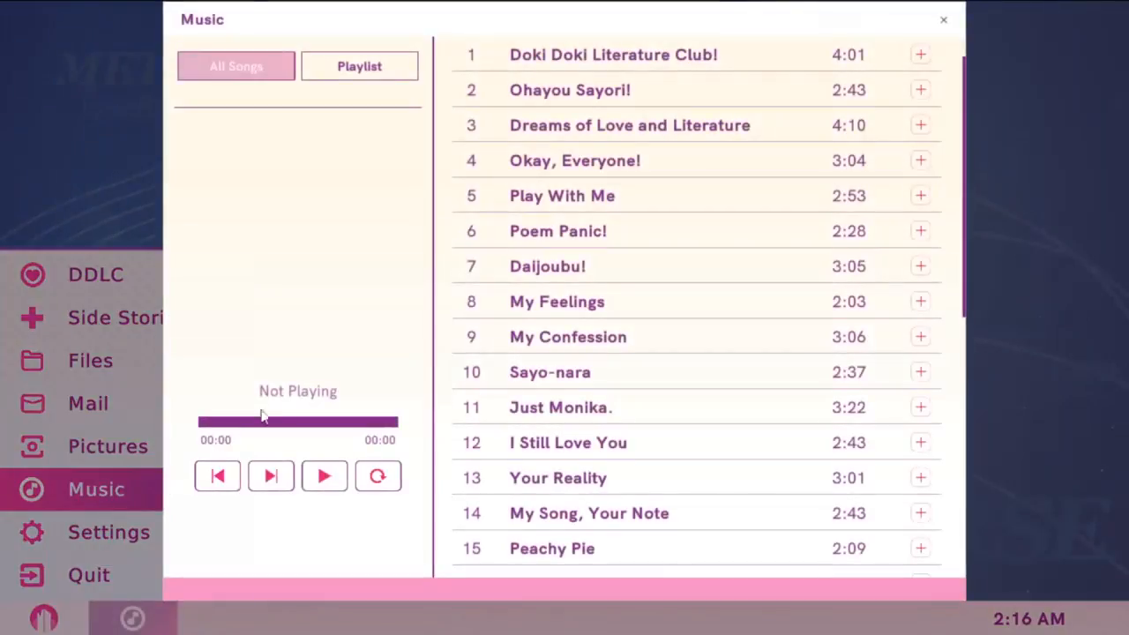
- Scroll down through the Music player's song list
scroll("down", 3)
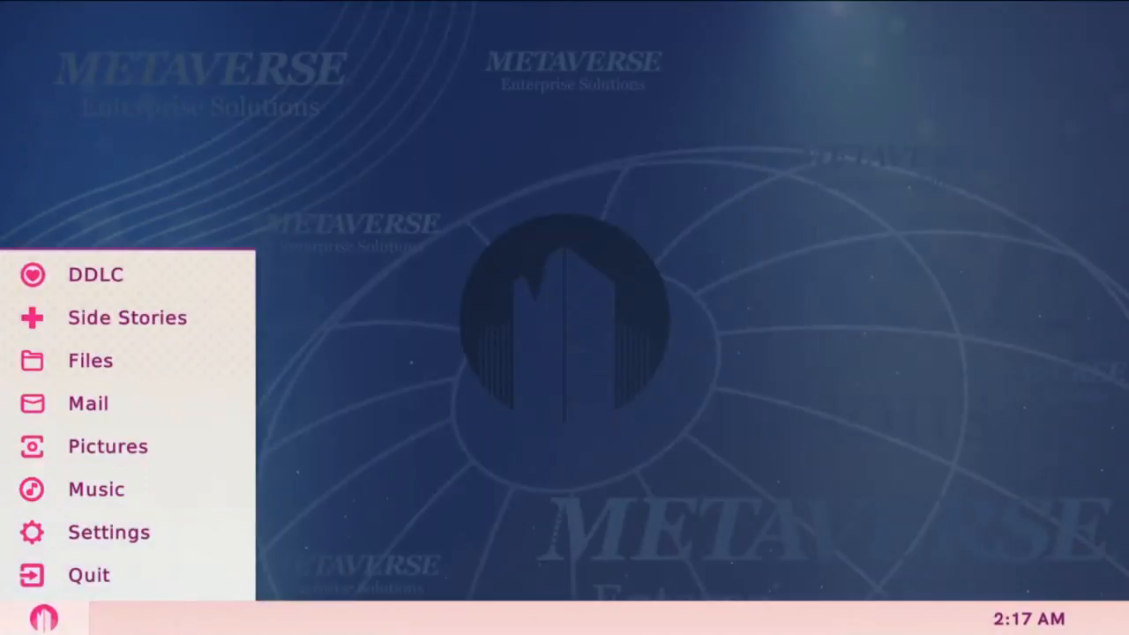
- Reopen Music and play the final tracks, ending on Dear Sunshine (feat. Azuria Sky)
left_click(96, 488)
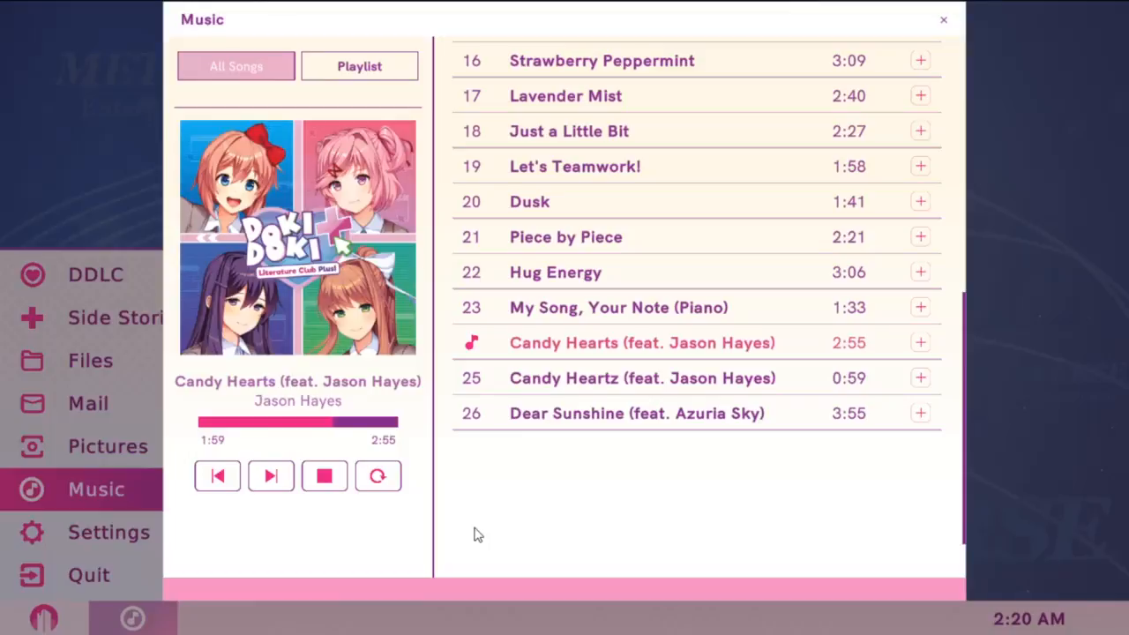
left_click(641, 378)
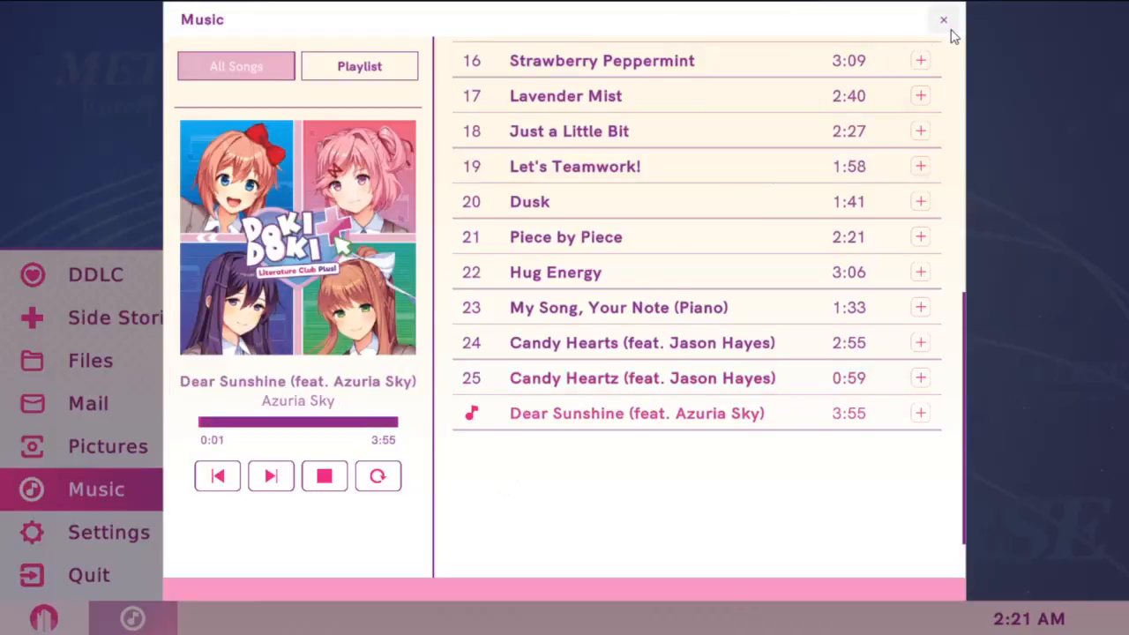
left_click(88, 403)
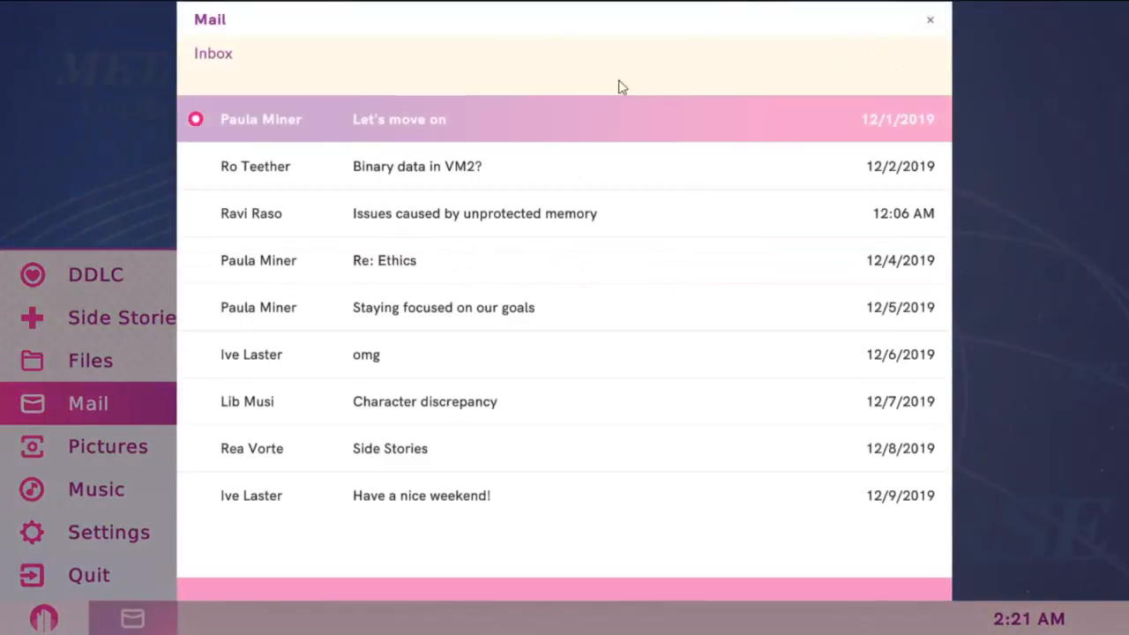
mouse_move(608, 120)
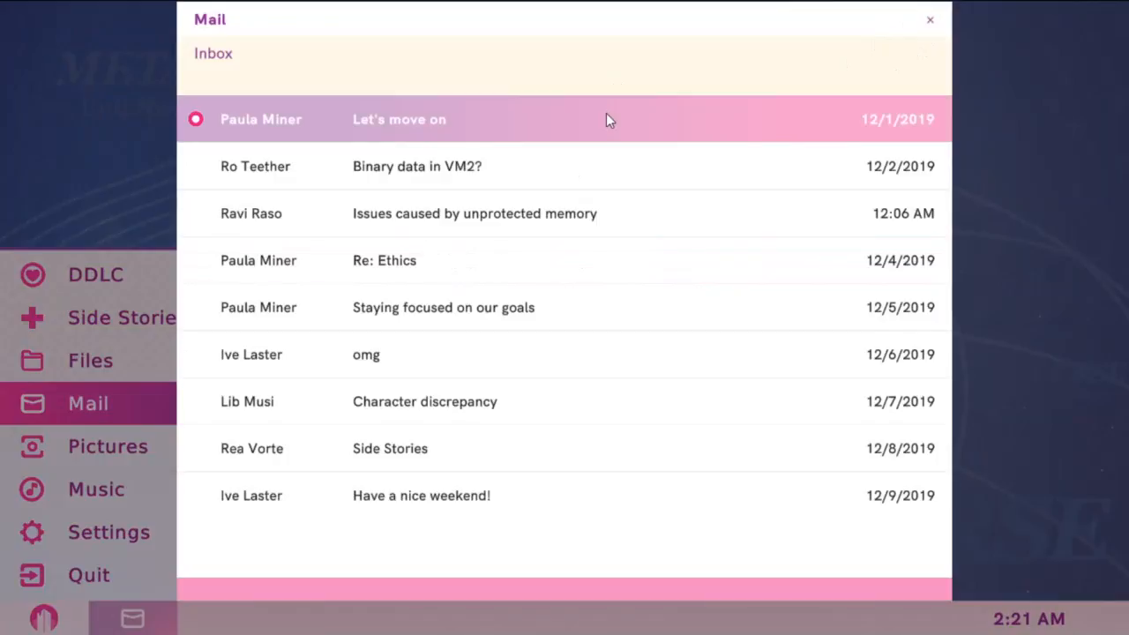
left_click(398, 119)
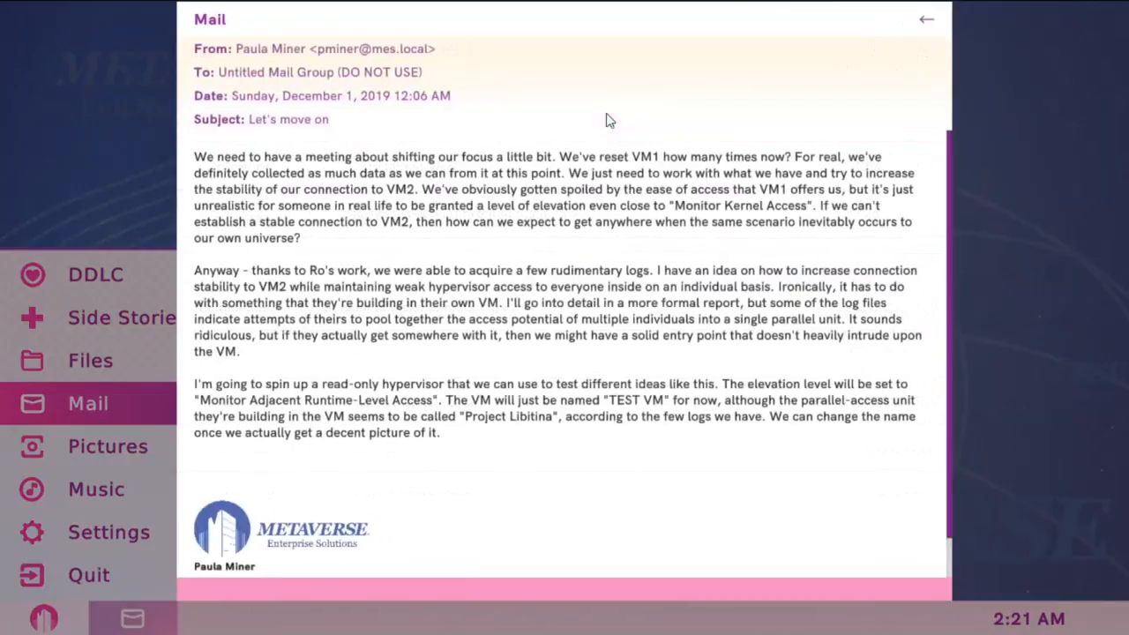
mouse_move(555, 181)
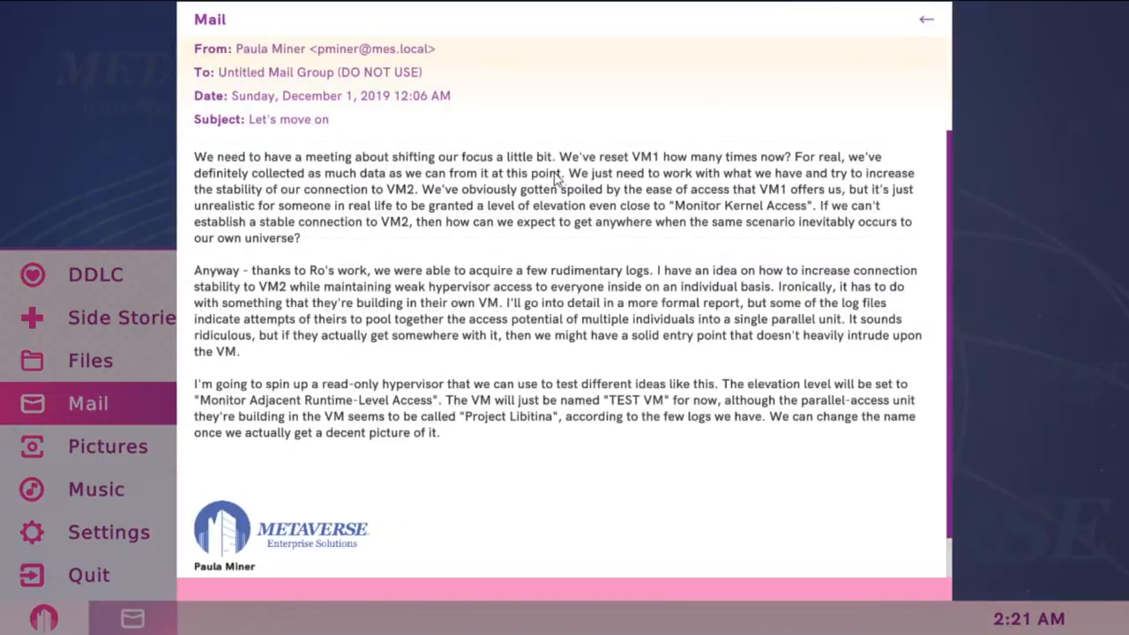
left_click(926, 18)
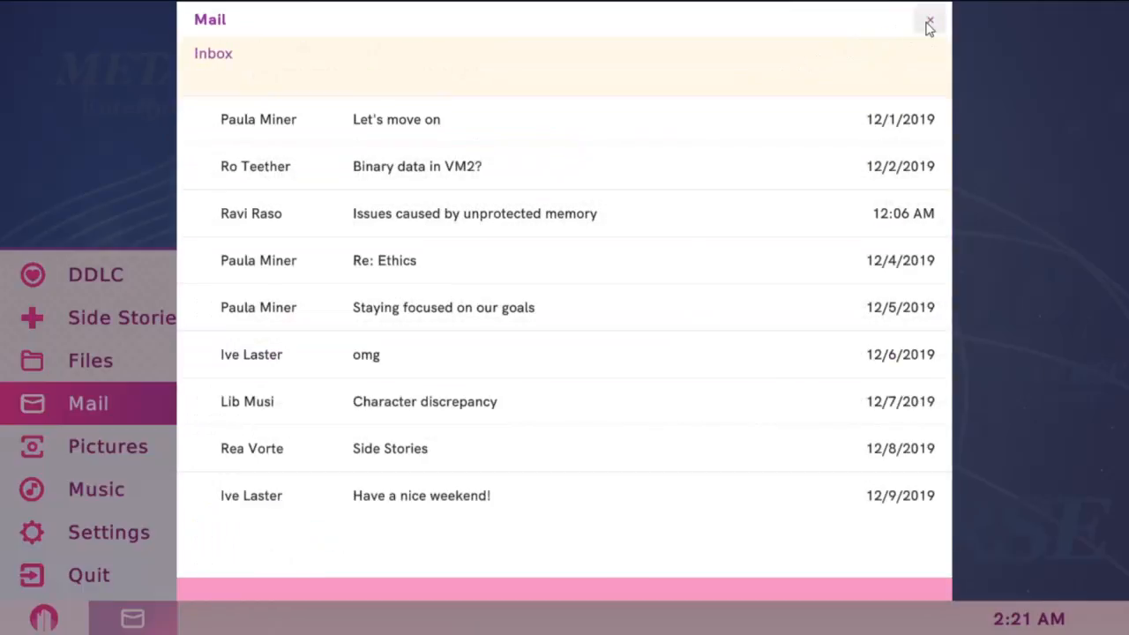
left_click(109, 532)
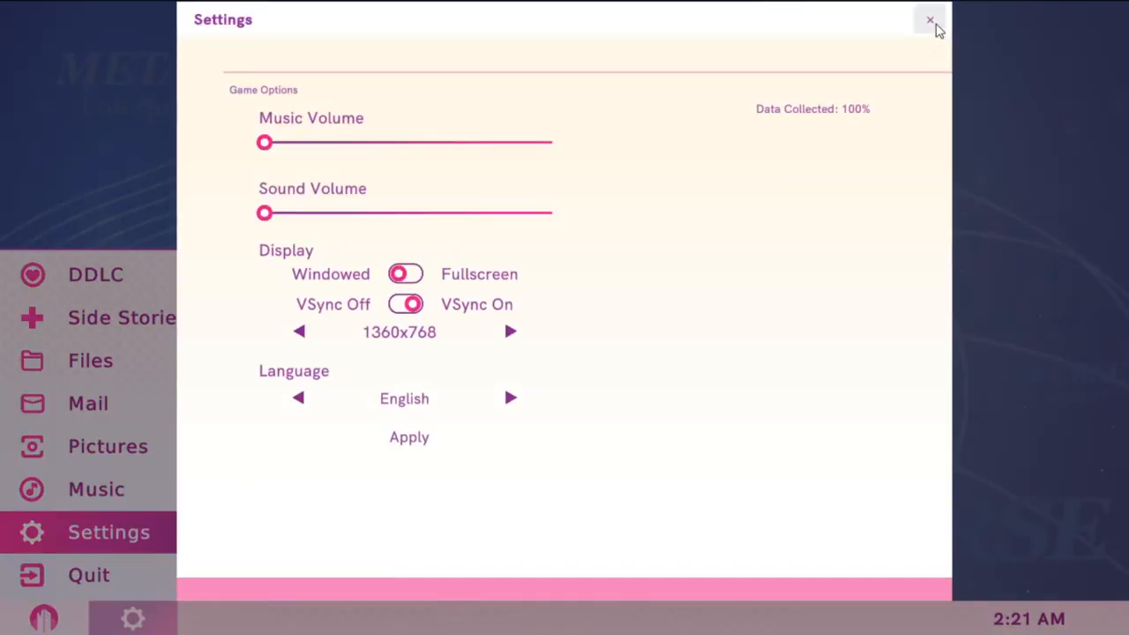
- Close Settings and launch the TEST VM side story from Side Stories
left_click(929, 20)
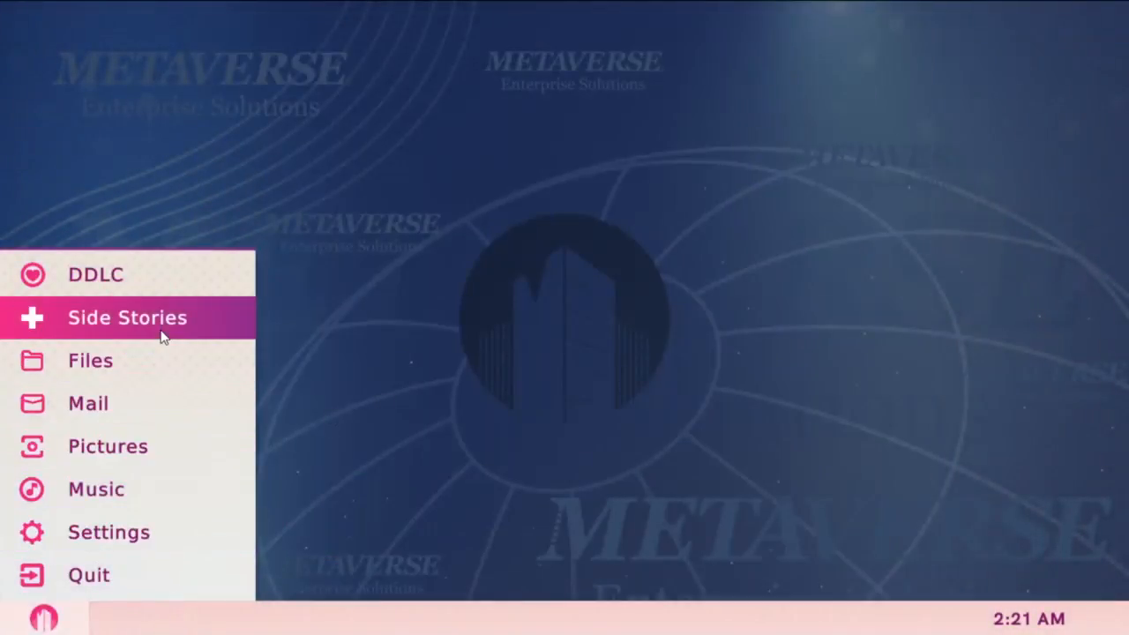
left_click(109, 531)
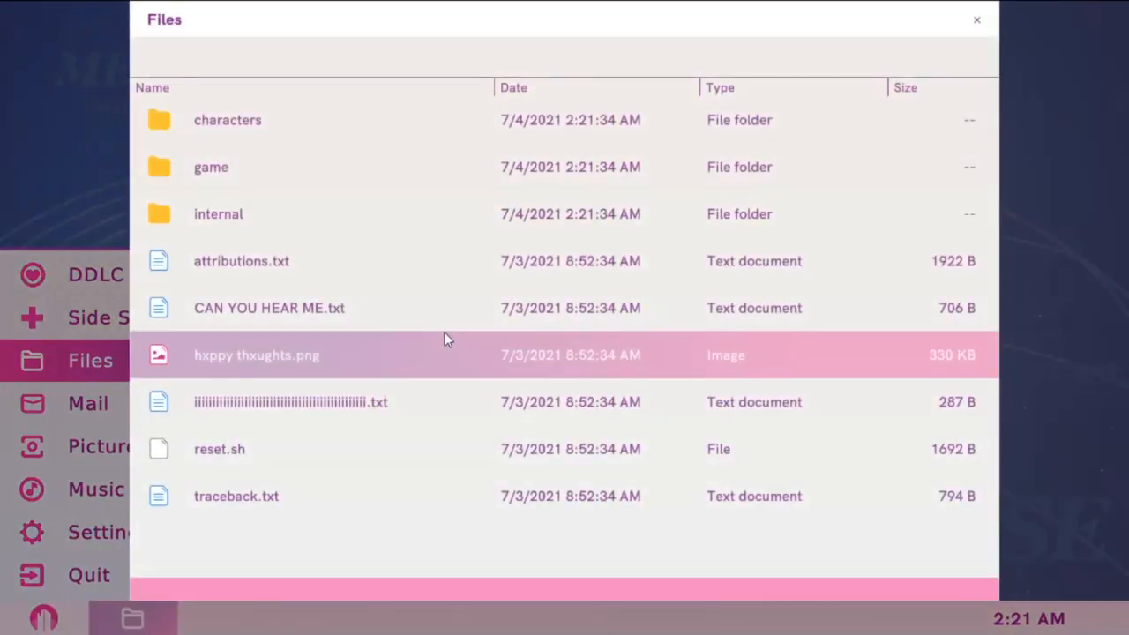
left_click(99, 317)
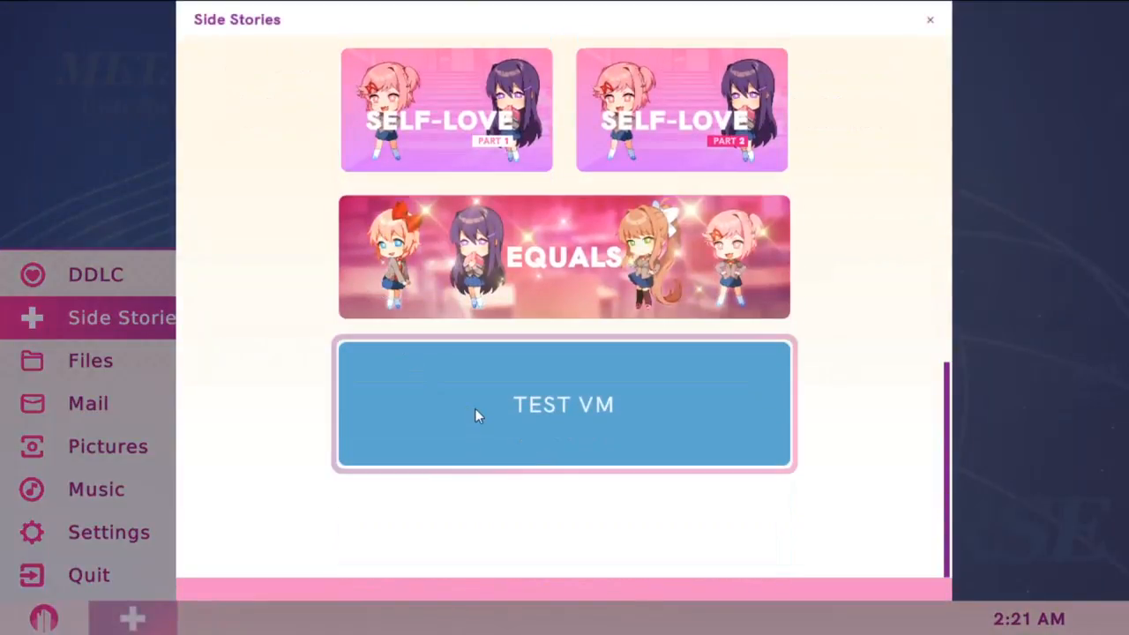
left_click(563, 405)
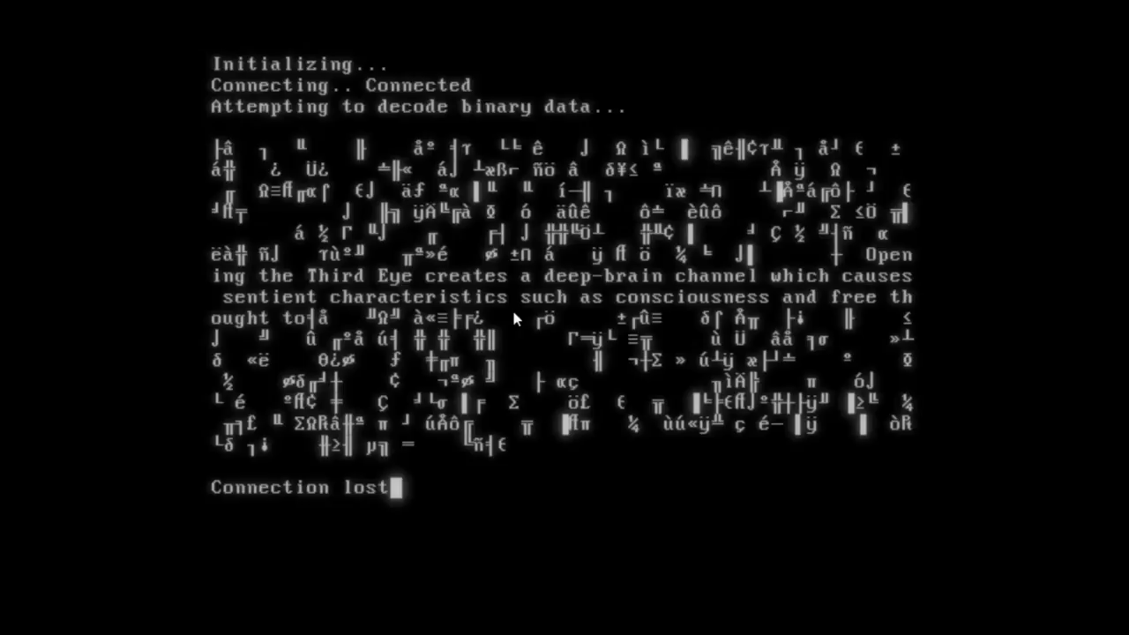
mouse_move(538, 427)
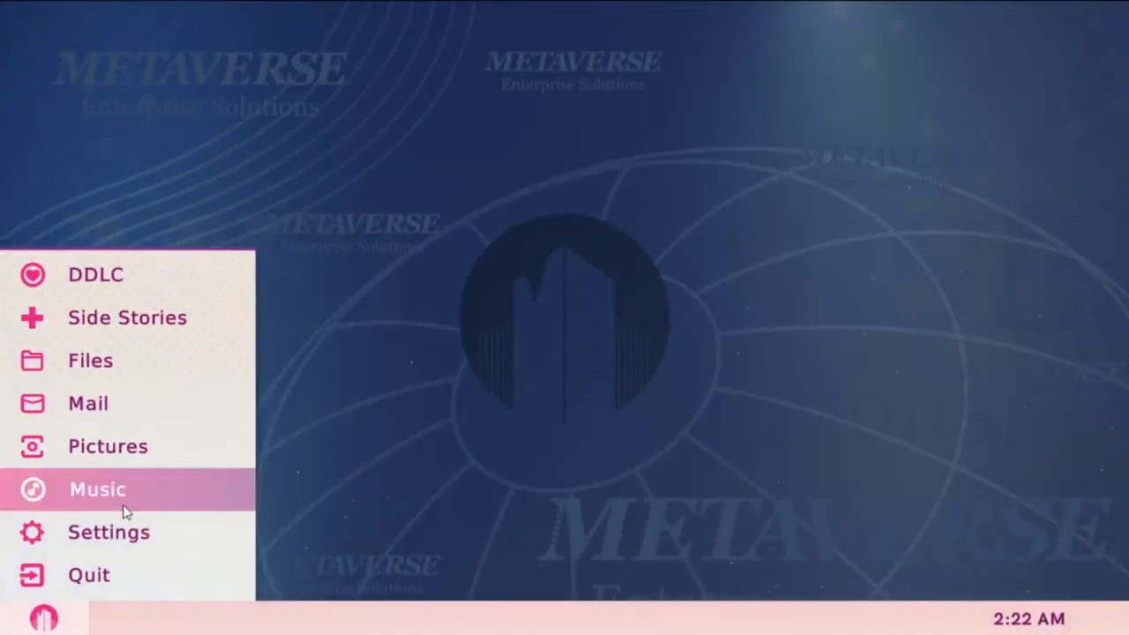
- Check Settings shows Data Collected: 100%, then close it to the desktop
left_click(109, 532)
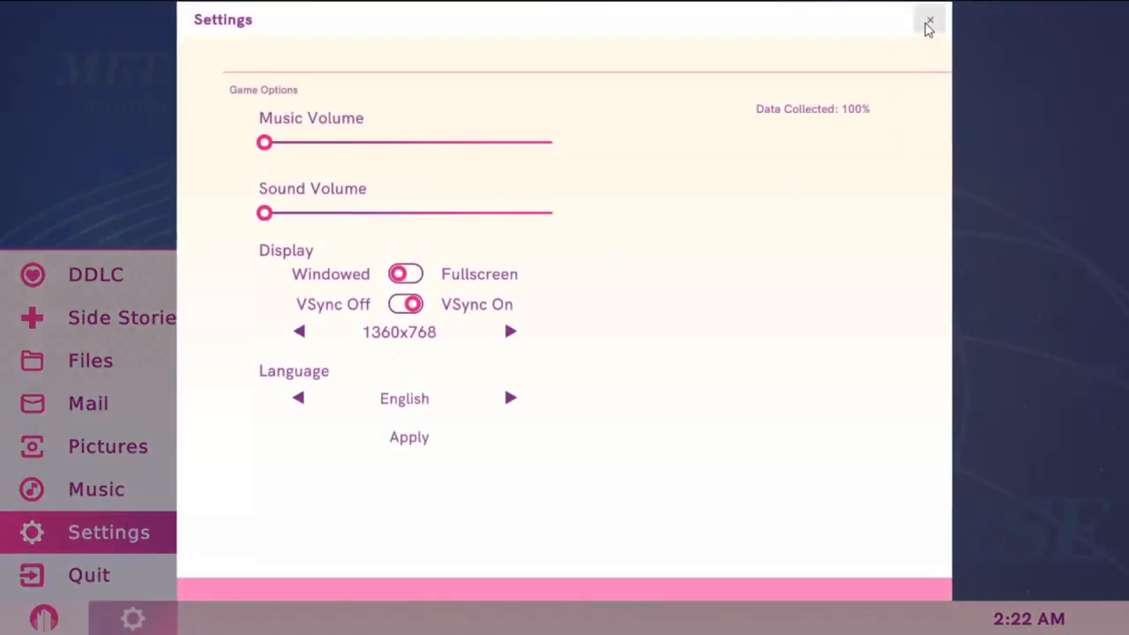
left_click(928, 19)
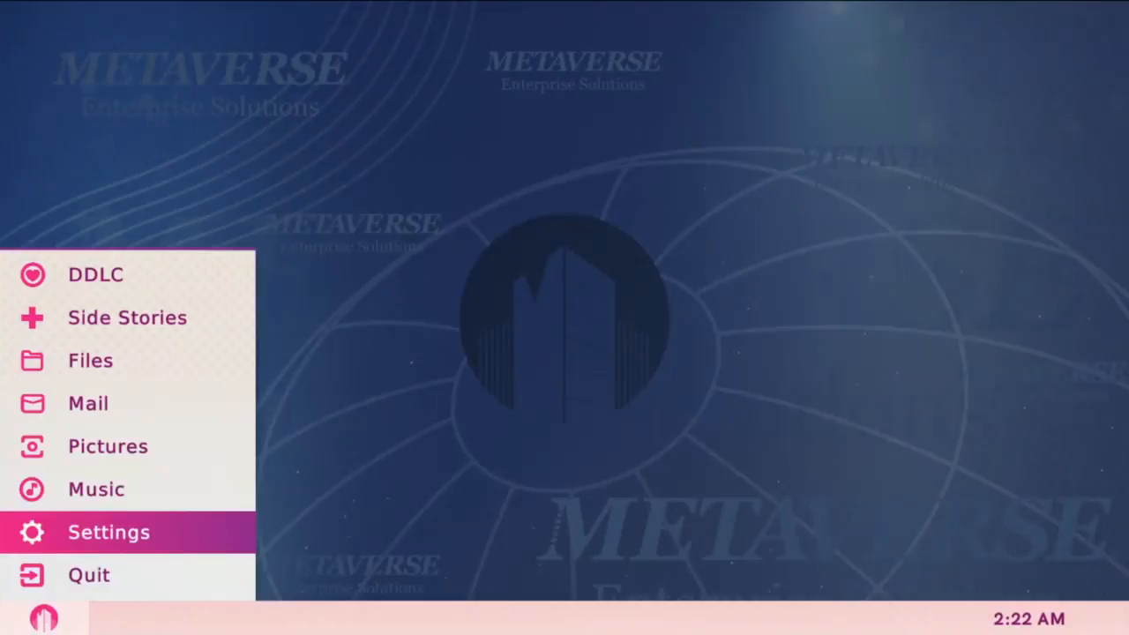
mouse_move(902, 443)
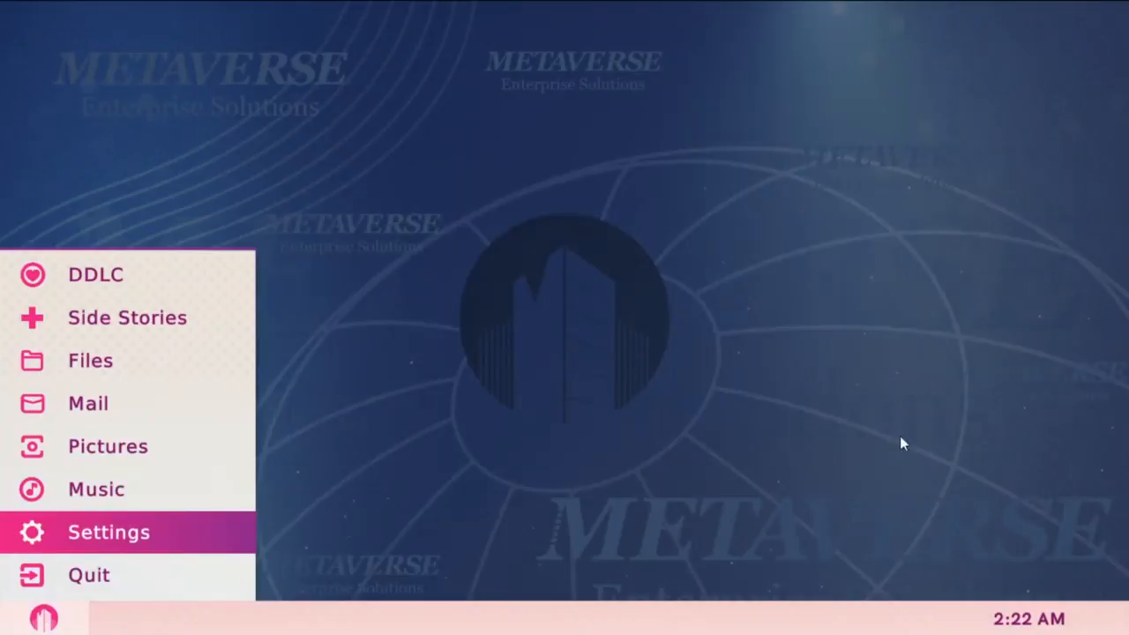